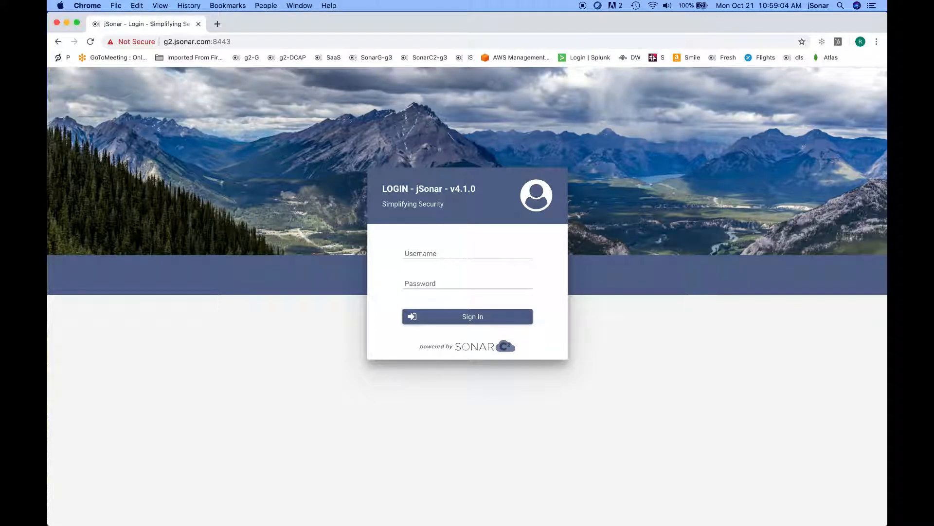
mouse_move(162, 299)
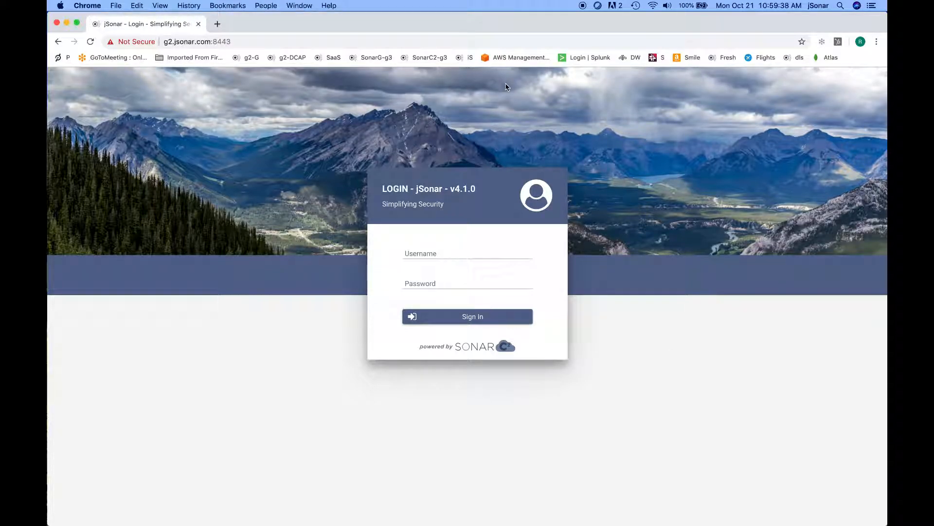
Enter the login name and password and sign in to reach the home dashboard.
click(467, 253)
text(admin)
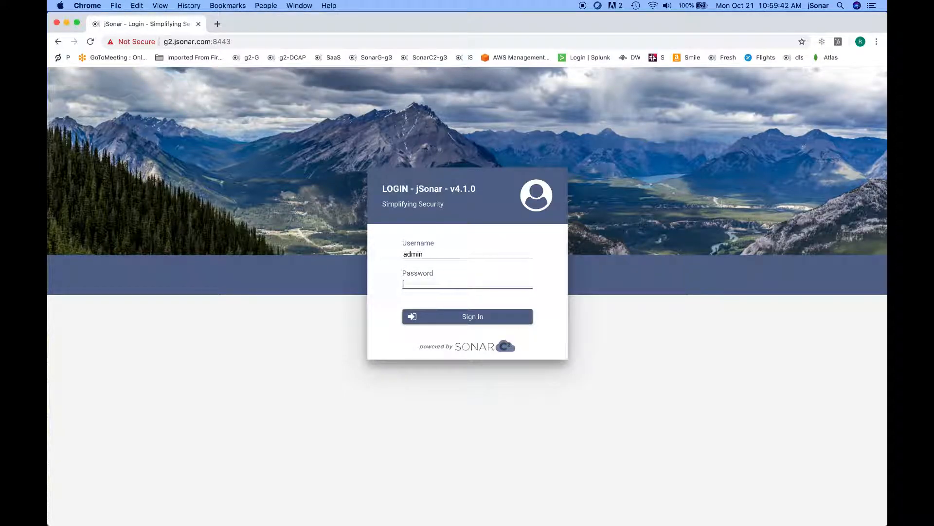
click(467, 316)
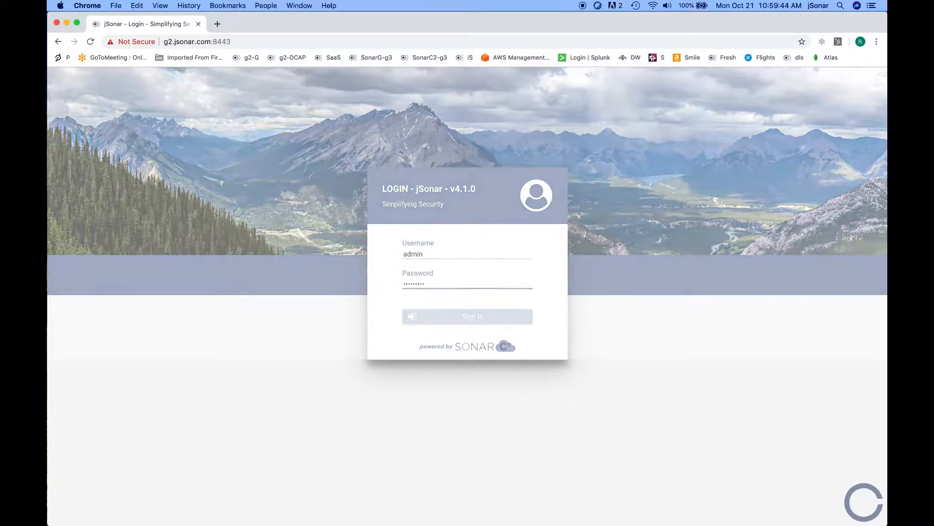
click(467, 316)
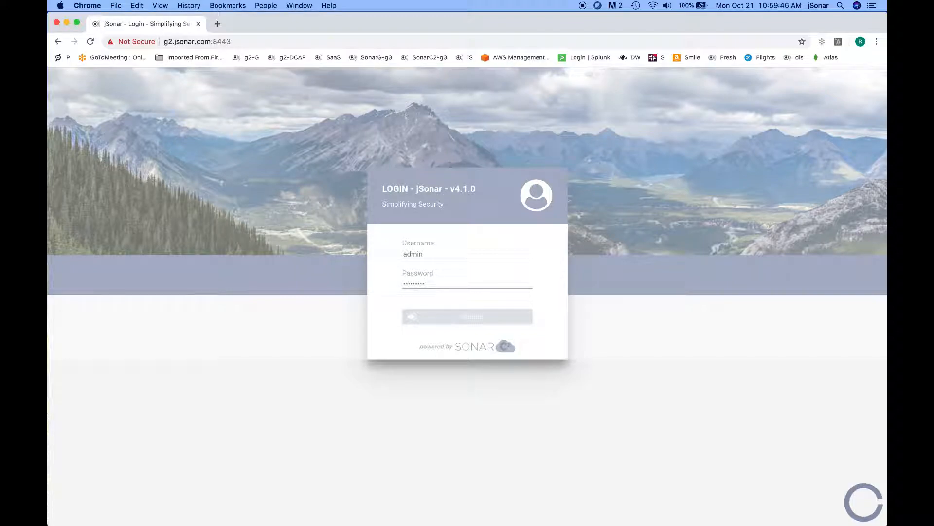
click(467, 316)
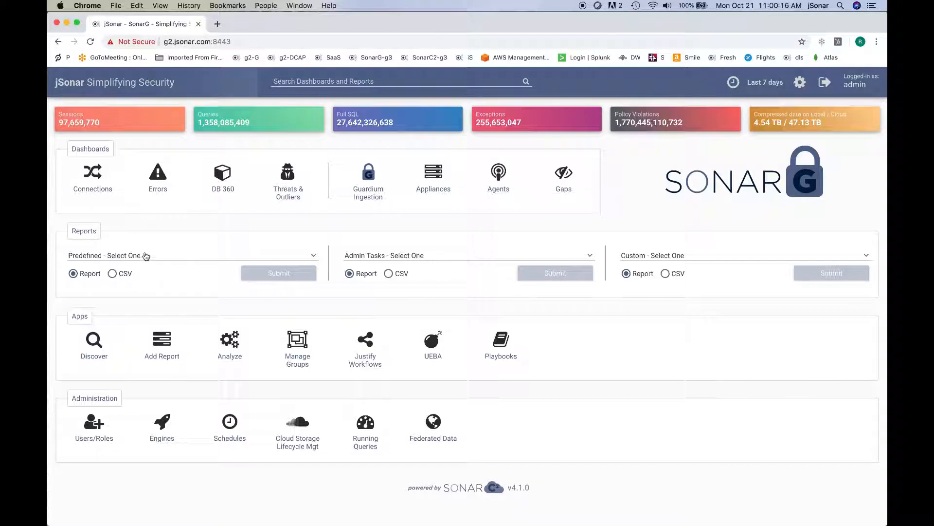
Run the Login / Logout Events predefined report with its default parameters.
click(191, 255)
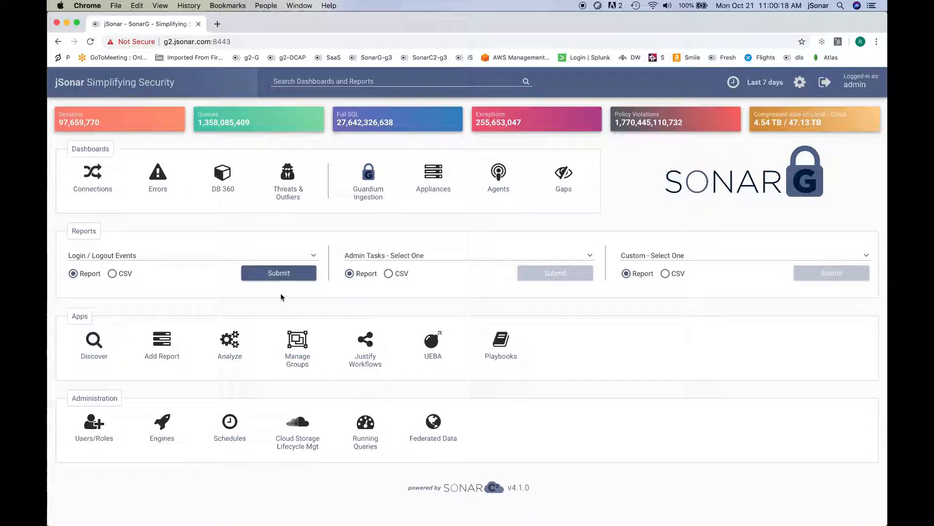
click(278, 273)
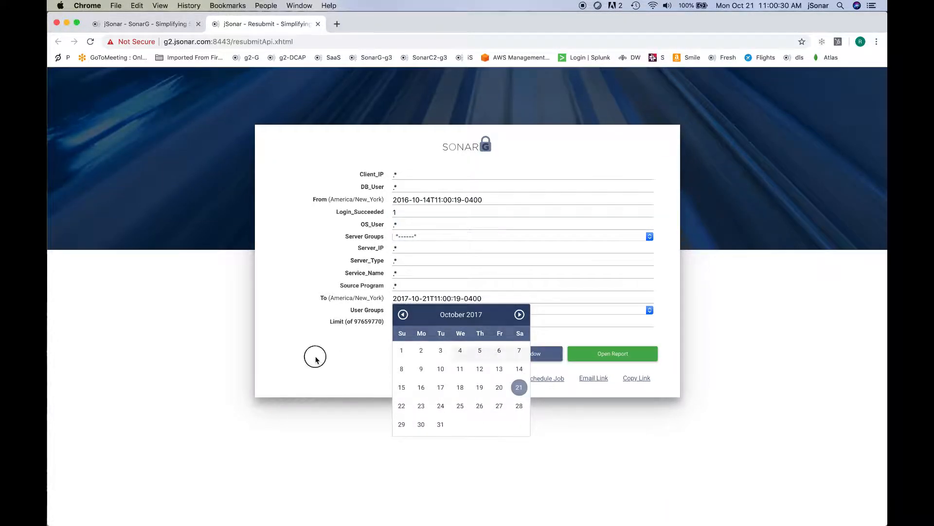
click(613, 354)
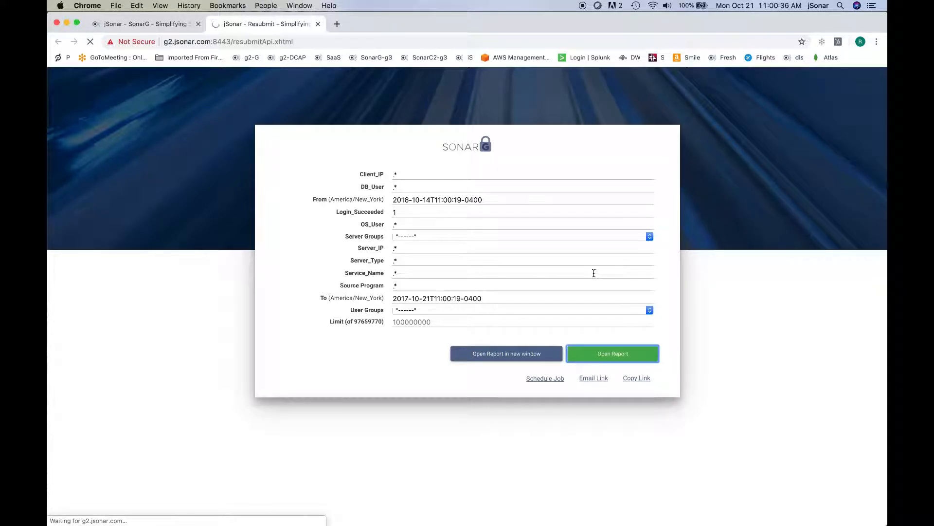
click(613, 353)
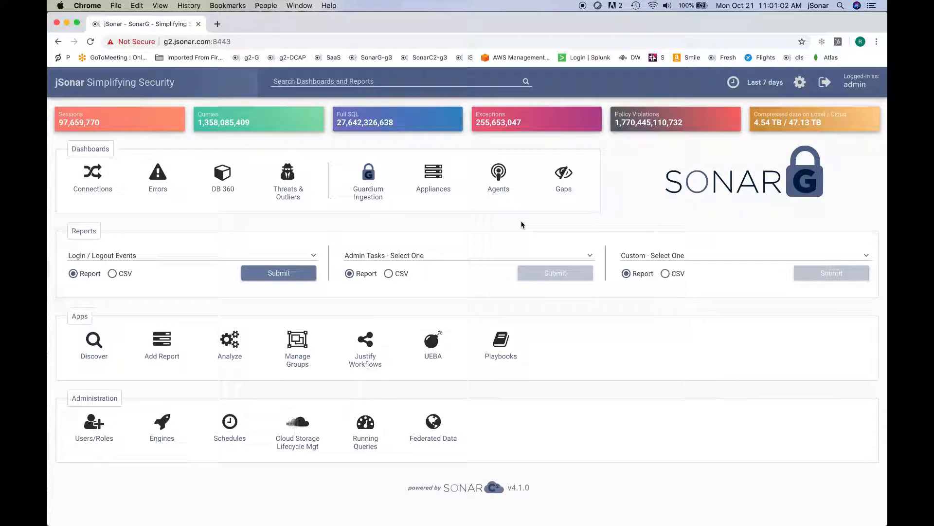
mouse_move(625, 203)
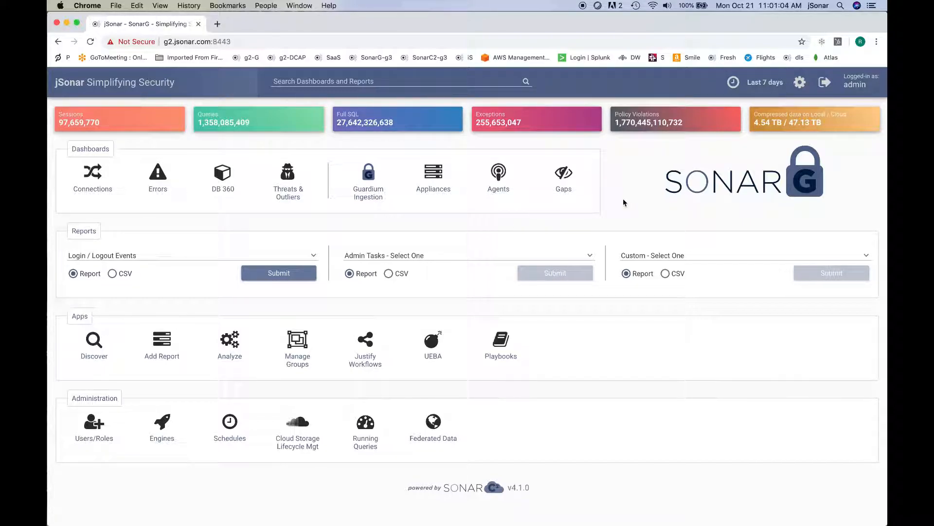
mouse_move(747, 173)
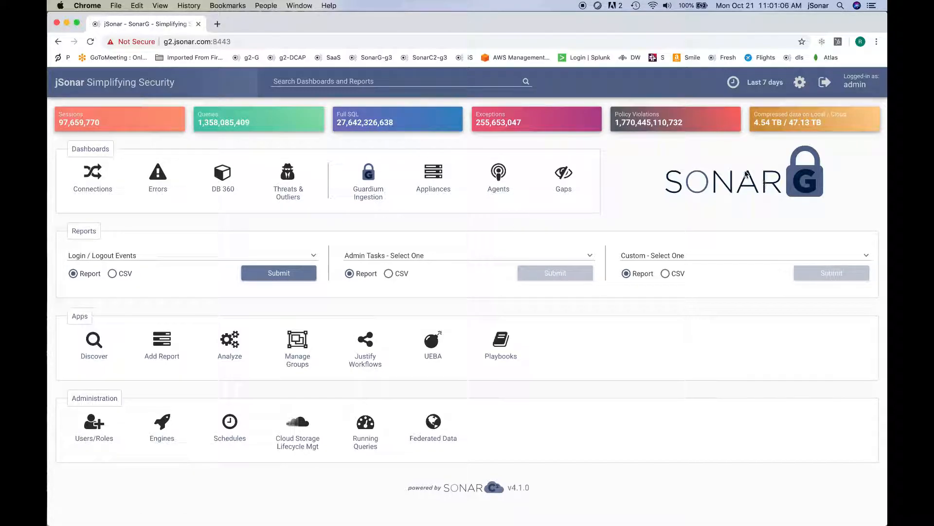
mouse_move(635, 134)
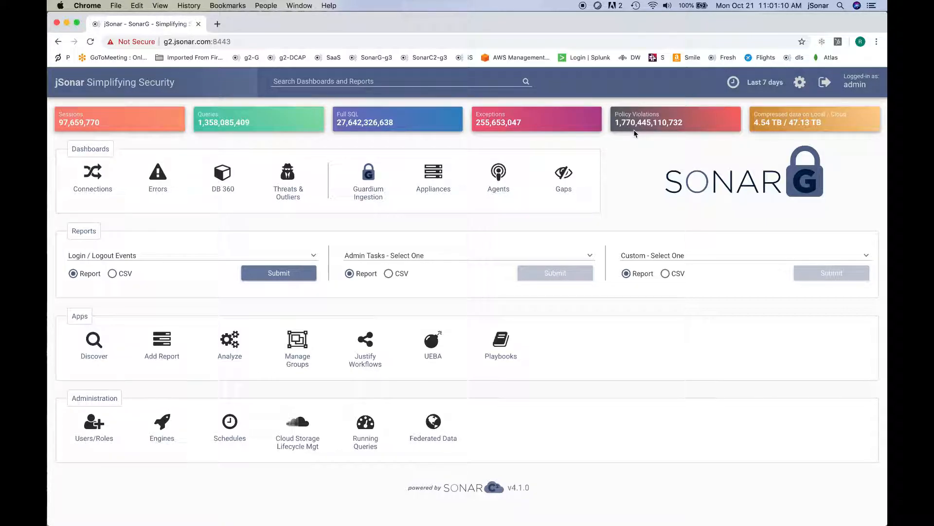
mouse_move(628, 225)
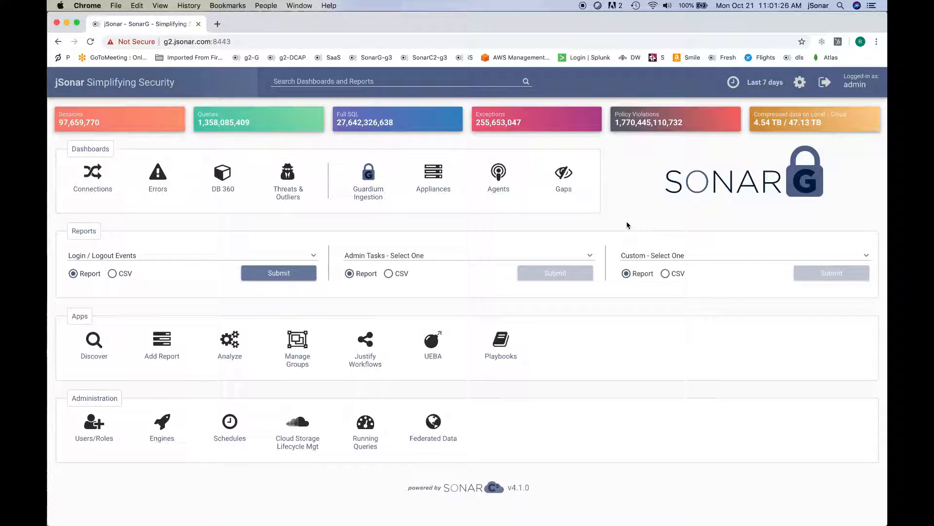
mouse_move(656, 201)
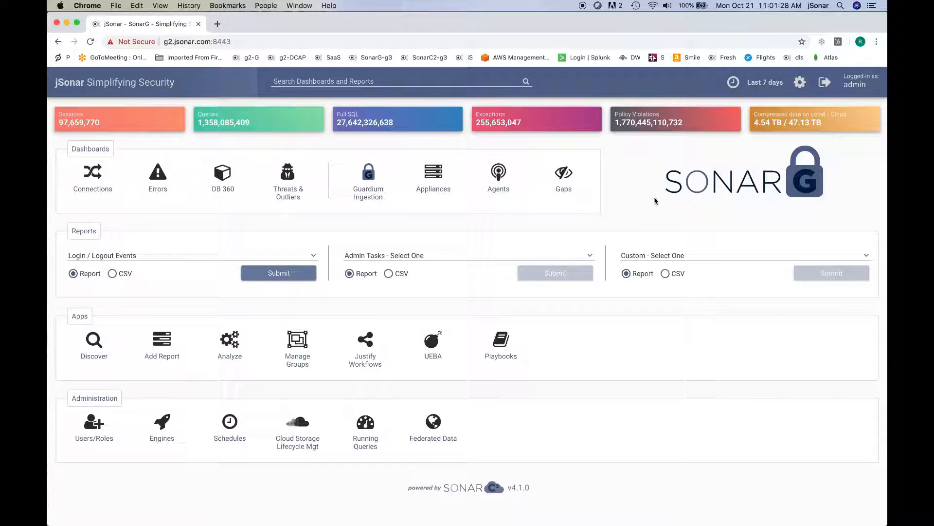
mouse_move(668, 208)
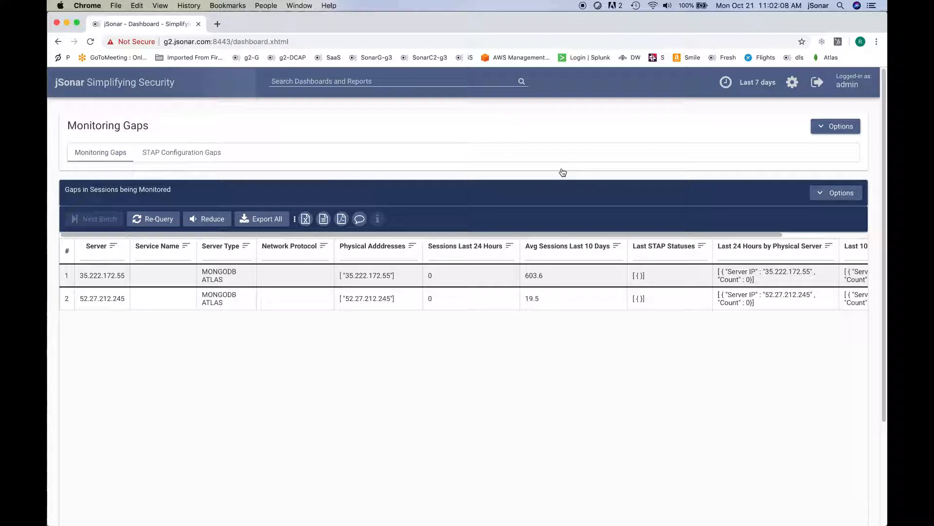
mouse_move(198, 168)
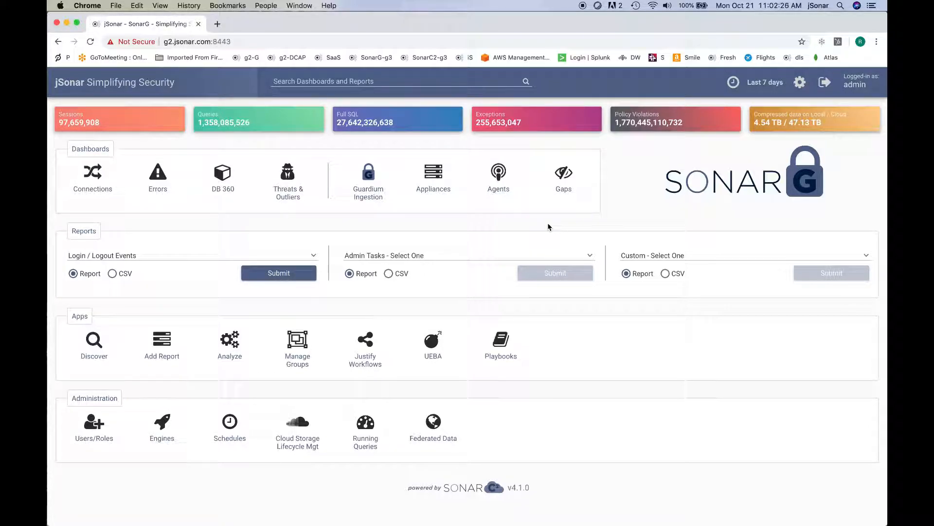
mouse_move(159, 297)
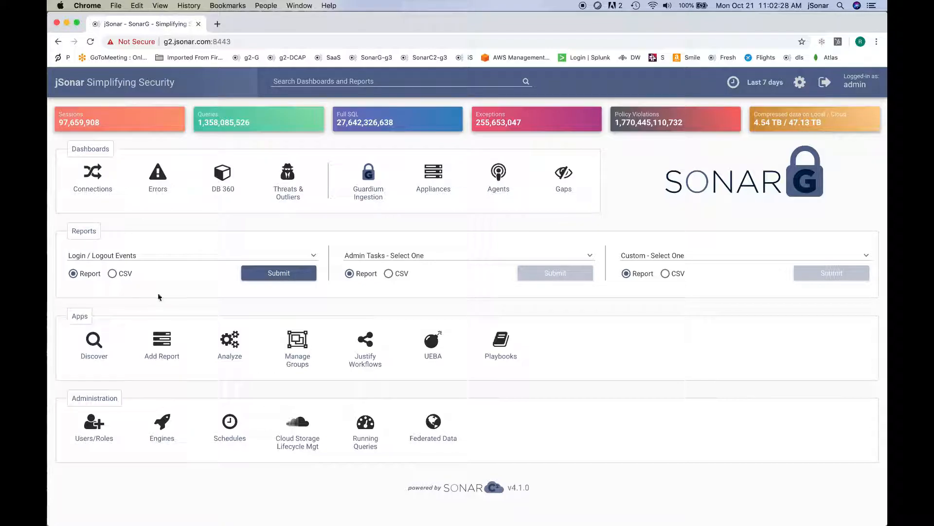
click(191, 255)
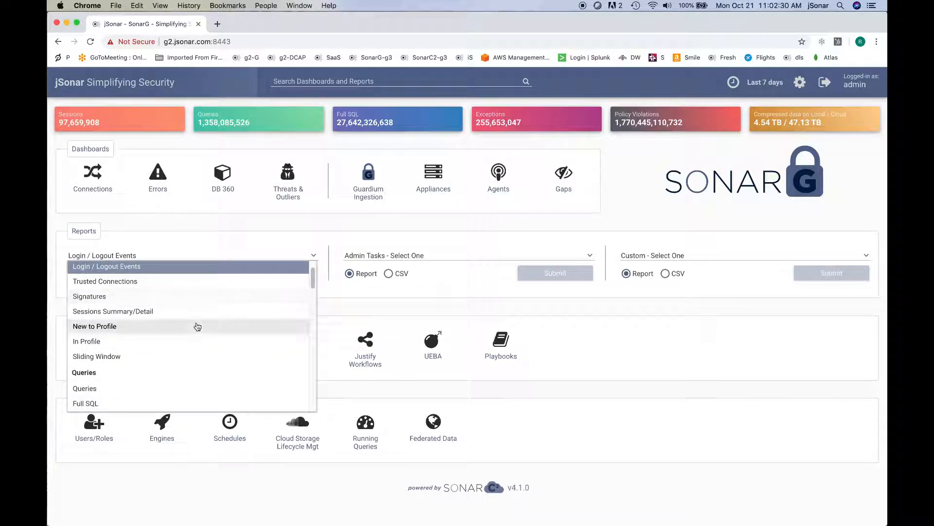
scroll(down, 3)
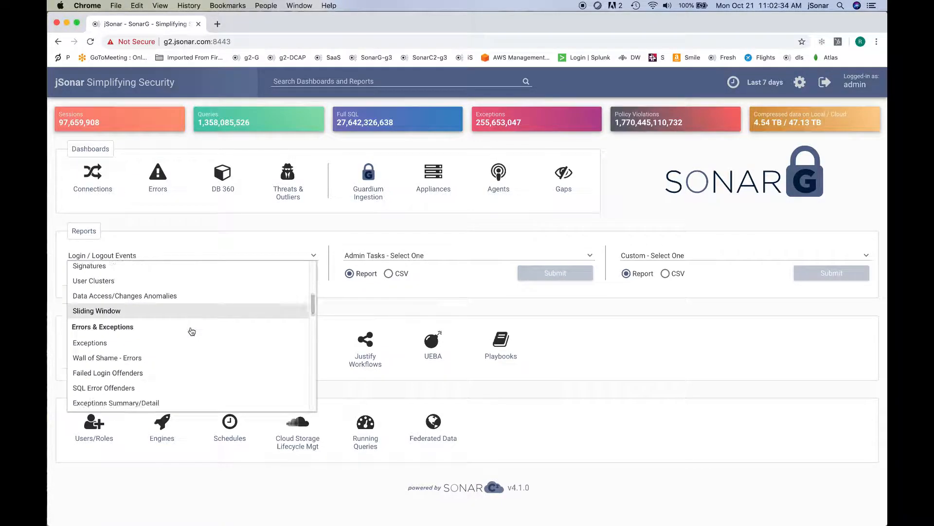
scroll(down, 3)
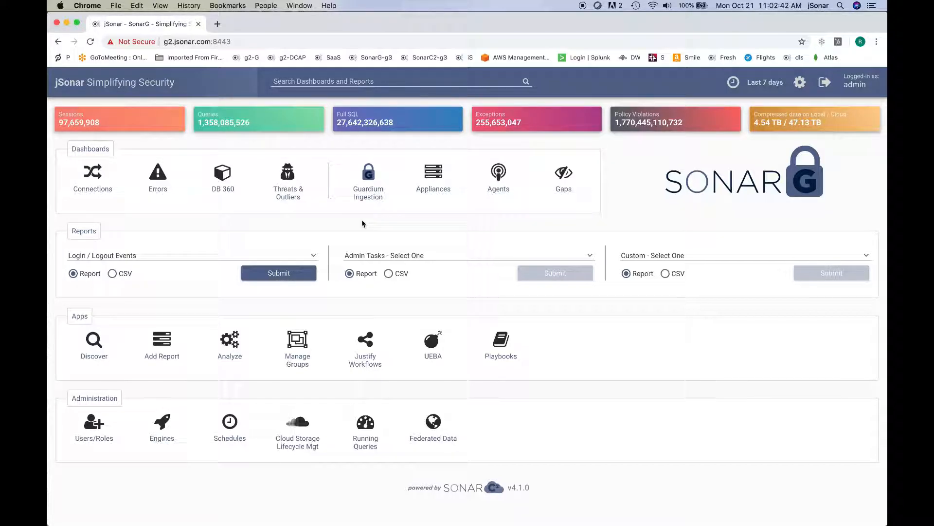
mouse_move(418, 224)
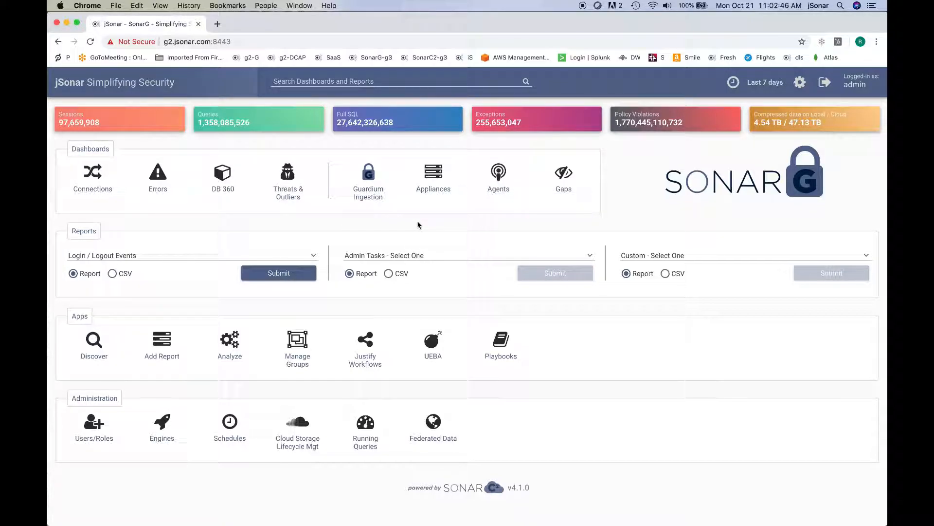
mouse_move(420, 226)
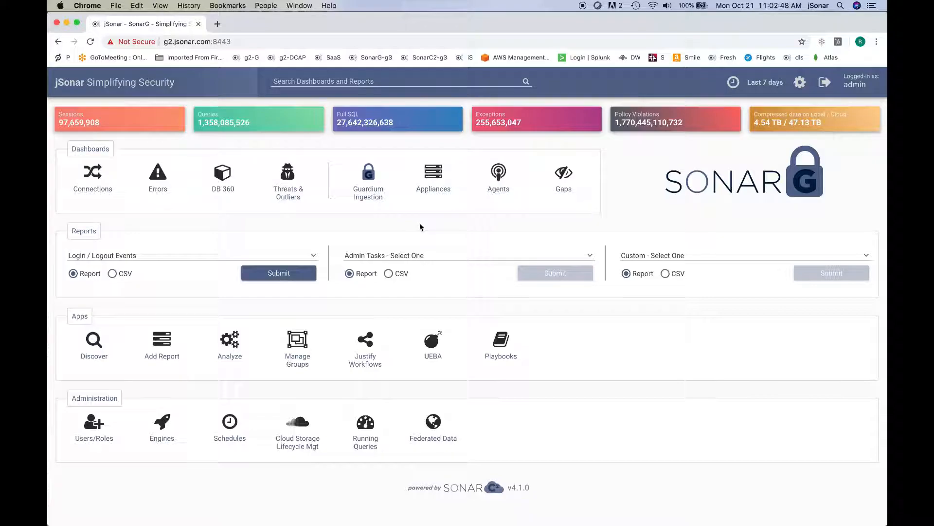
mouse_move(93, 346)
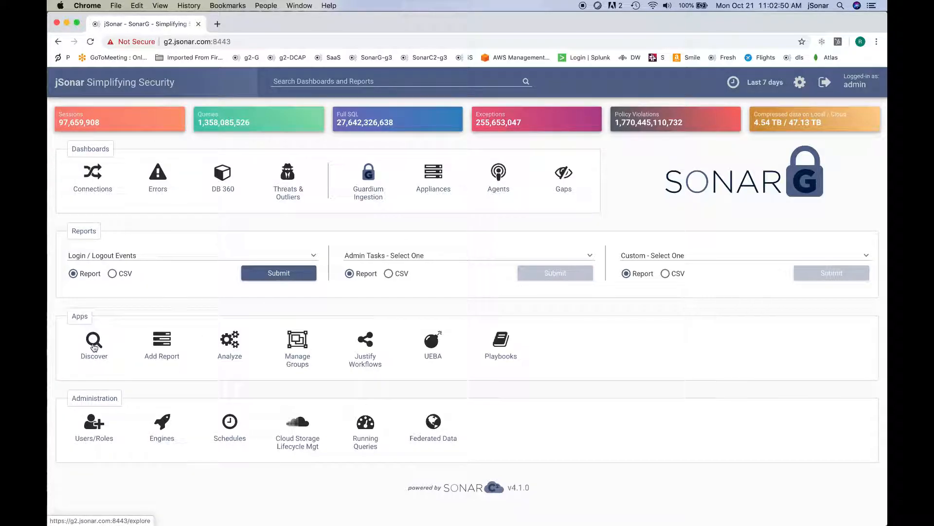
In Discover, switch to the sonargd-session index and widen the time range to the last 15 weeks.
click(94, 341)
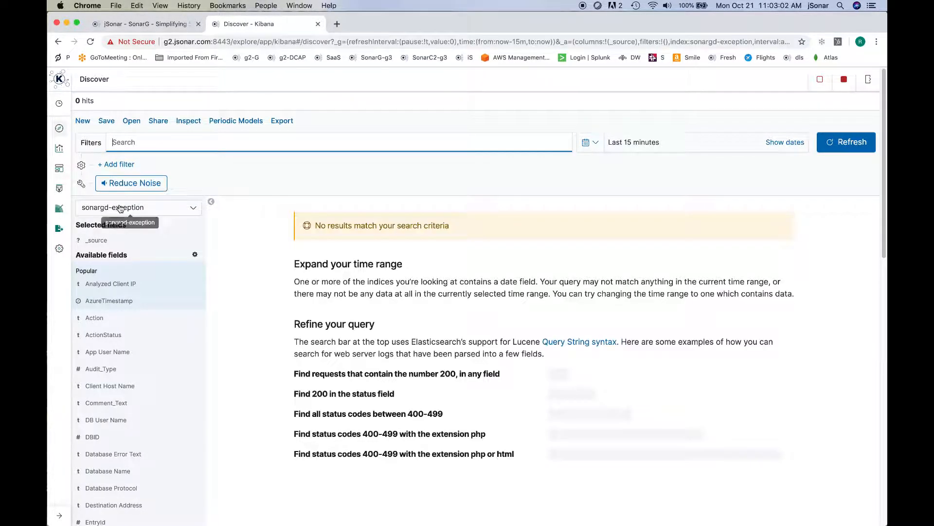
text(session)
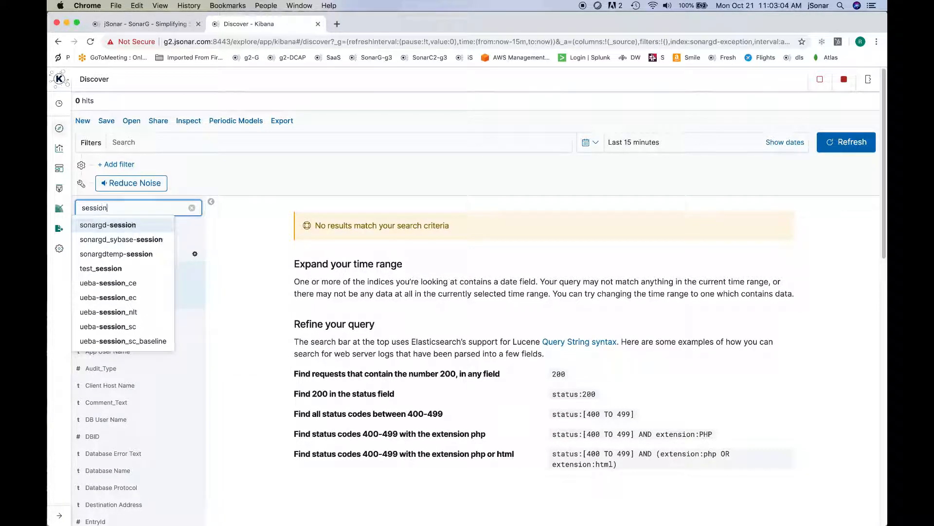
click(107, 225)
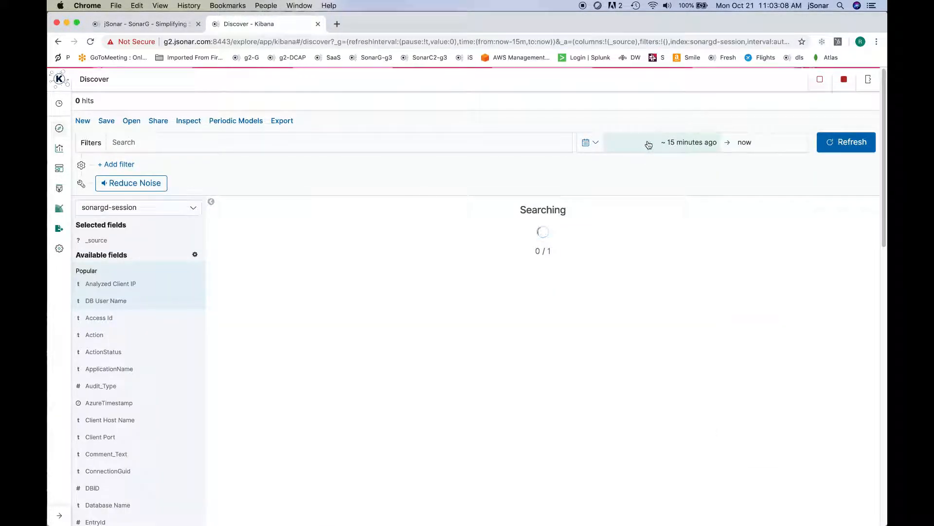
click(689, 142)
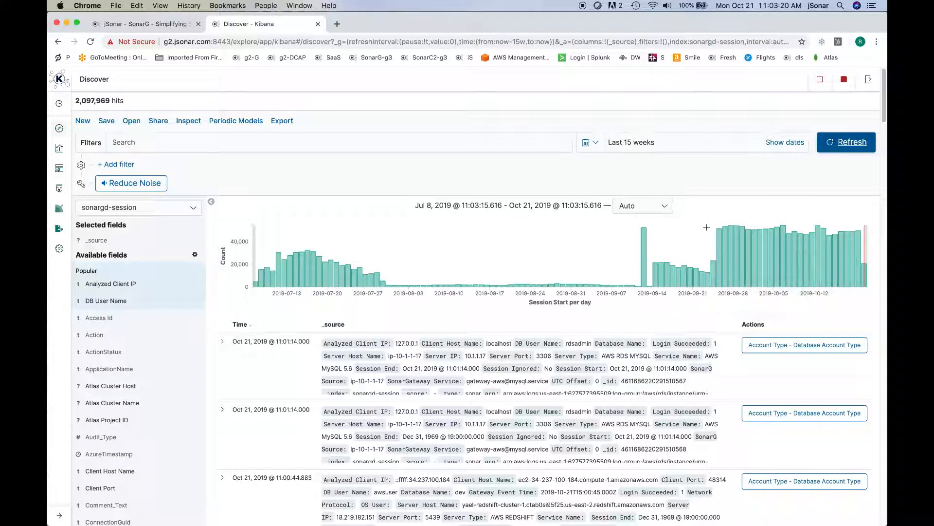
mouse_move(709, 220)
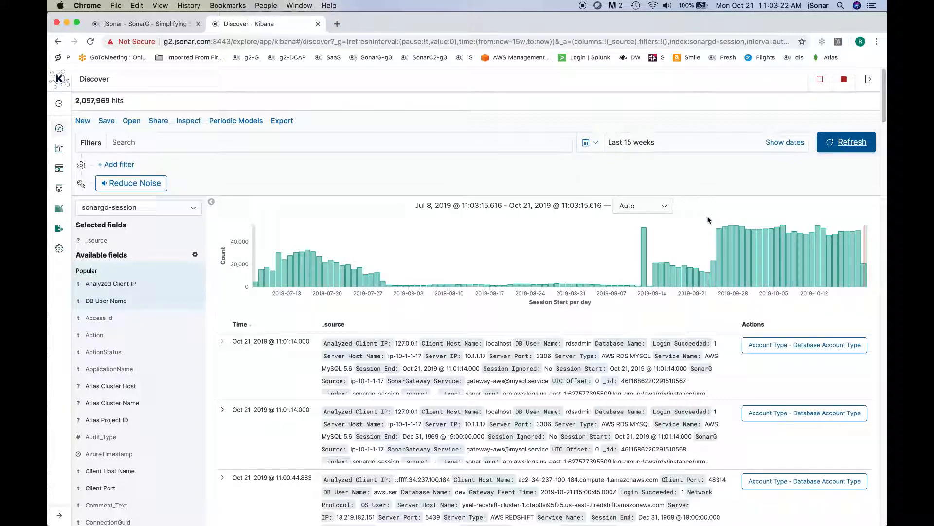
mouse_move(807, 283)
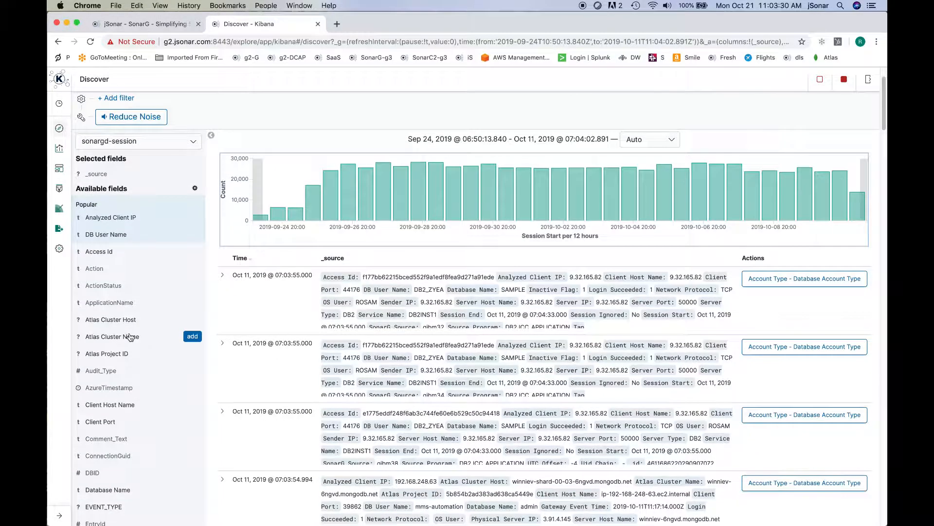
Expand Client Host Name and analyze its values across the entire session collection.
scroll(down, 3)
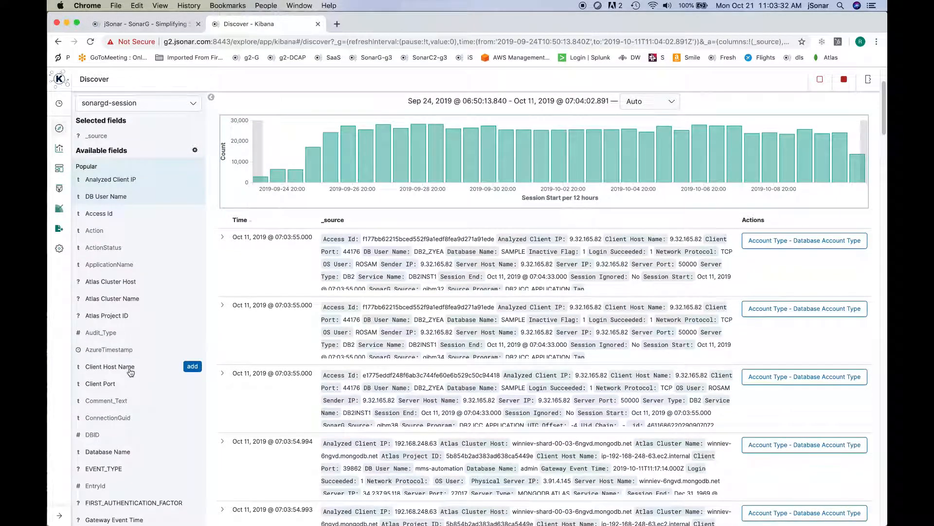
click(109, 366)
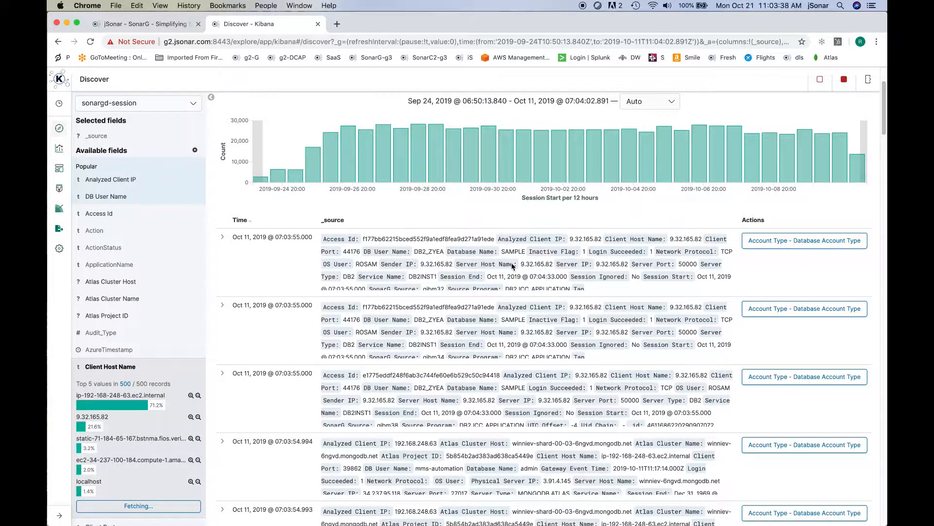
click(199, 395)
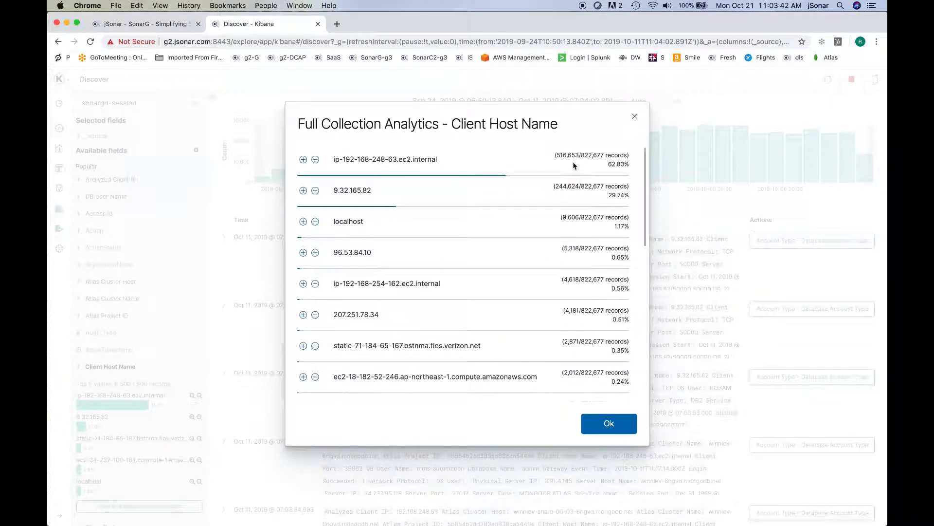
mouse_move(456, 162)
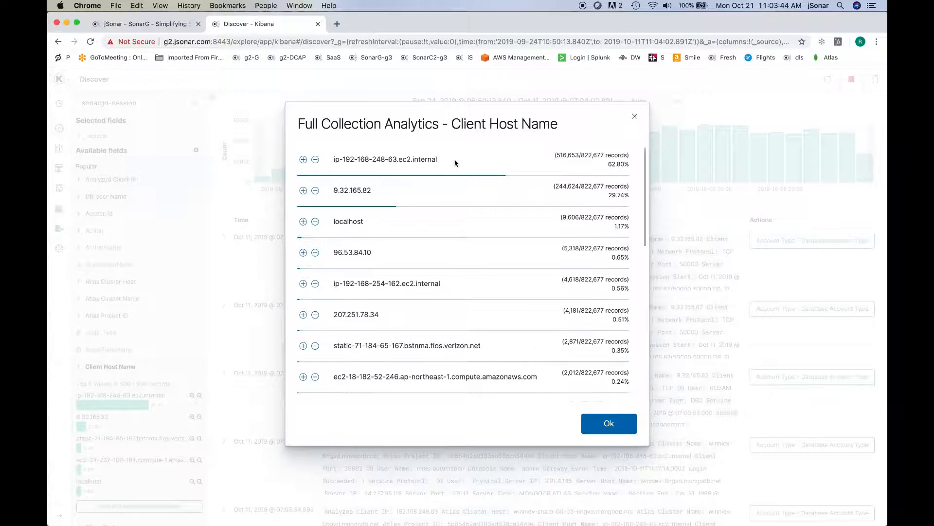
mouse_move(442, 164)
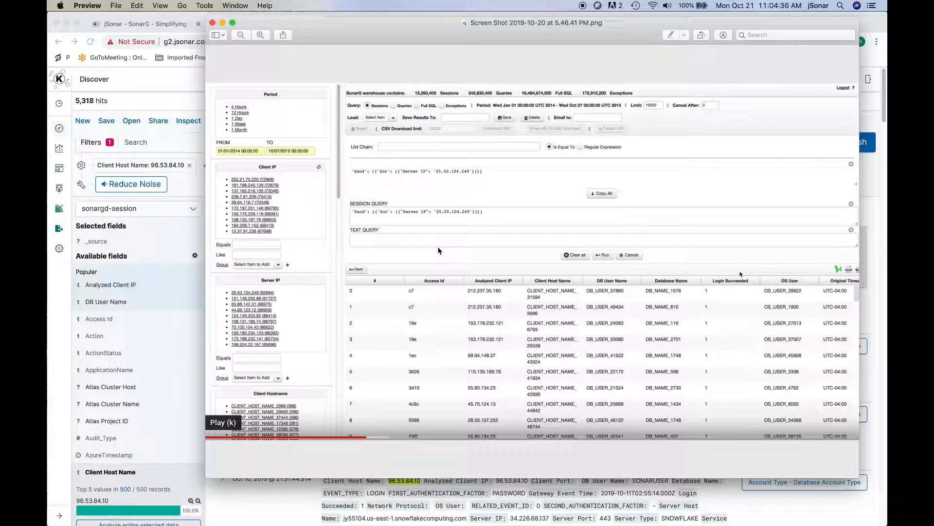
mouse_move(457, 247)
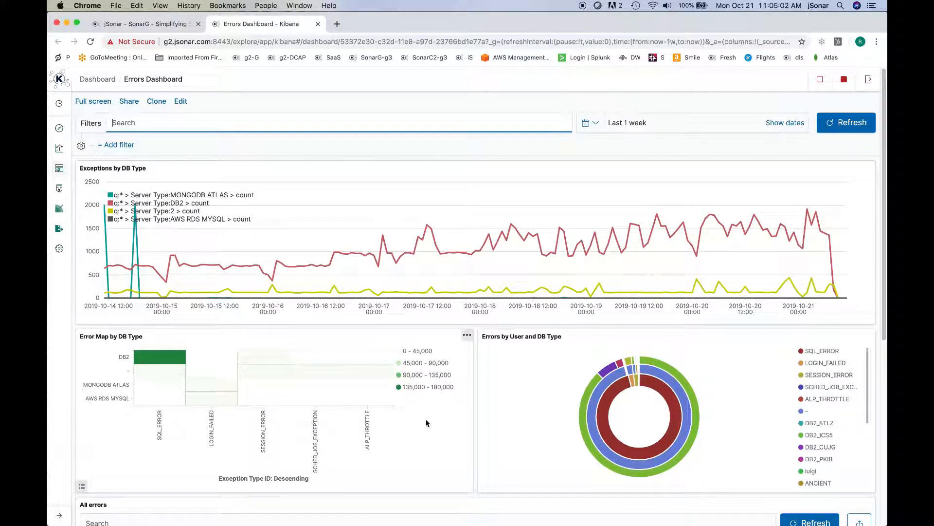
mouse_move(425, 420)
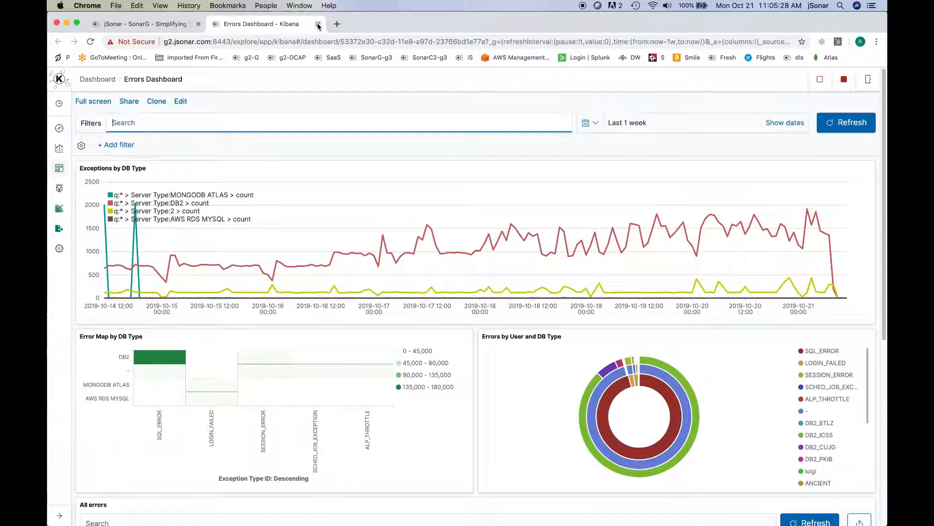
Close the Errors Dashboard tab and leave a fresh blank browser tab open.
click(315, 24)
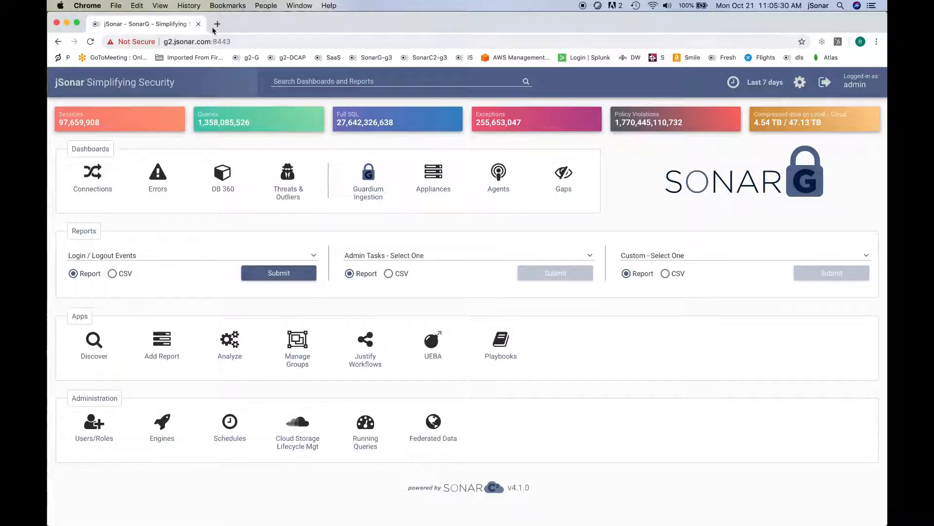
click(220, 23)
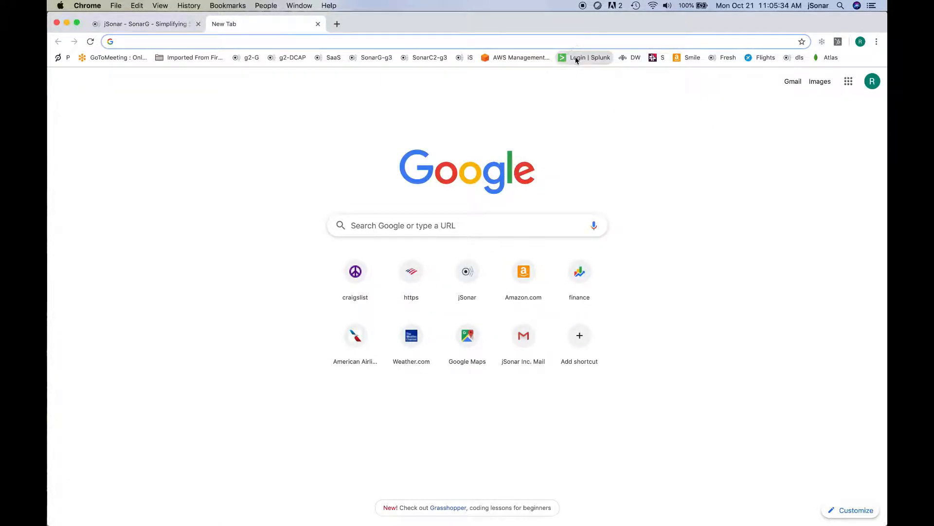
Sign in to Splunk from the bookmark and enter the Search & Reporting app.
click(588, 58)
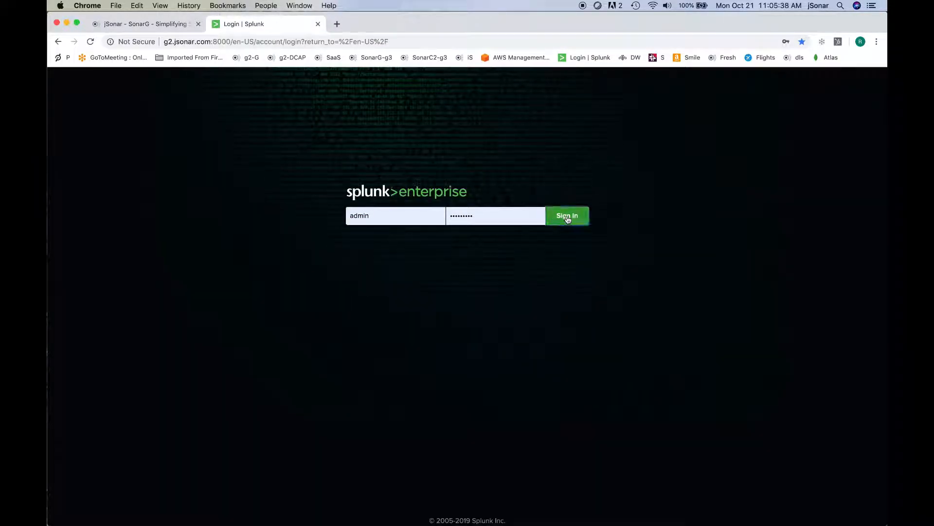
click(567, 215)
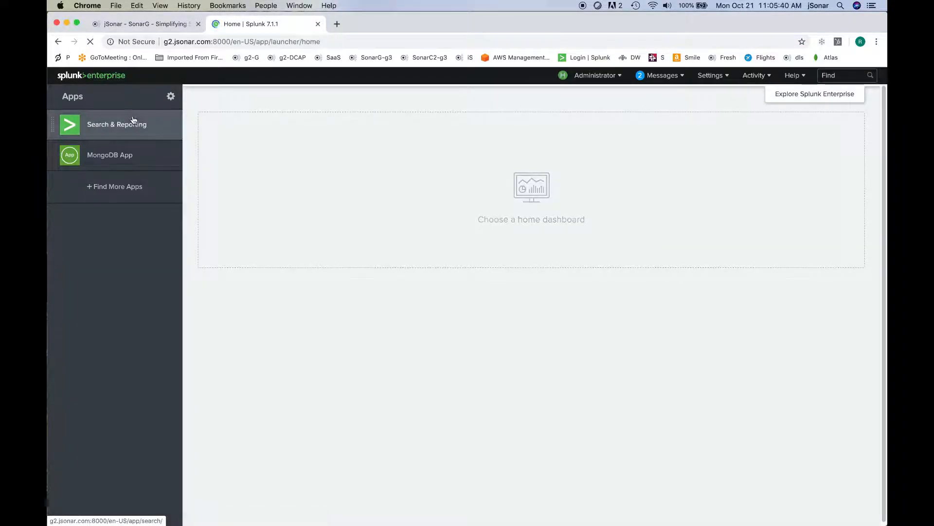
click(117, 125)
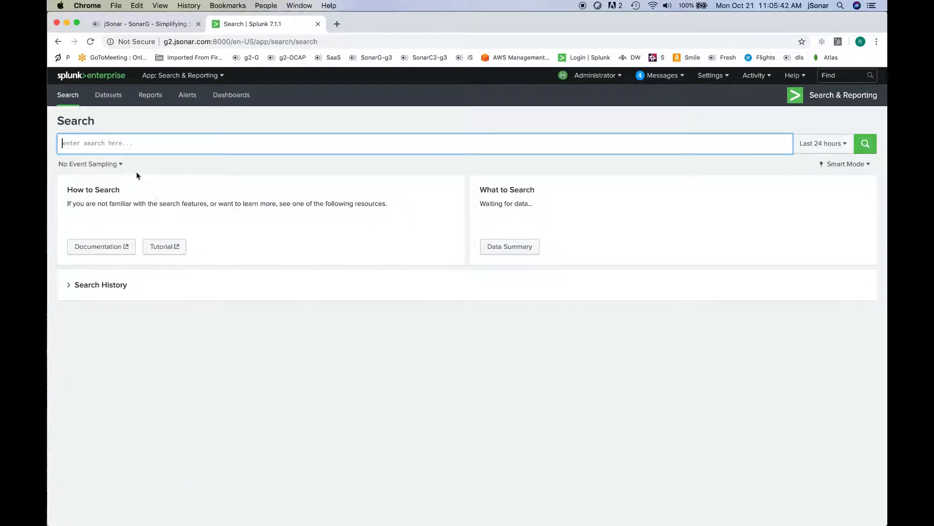
Search index="ueba" and expand the entity details of the first returned event.
text(index)
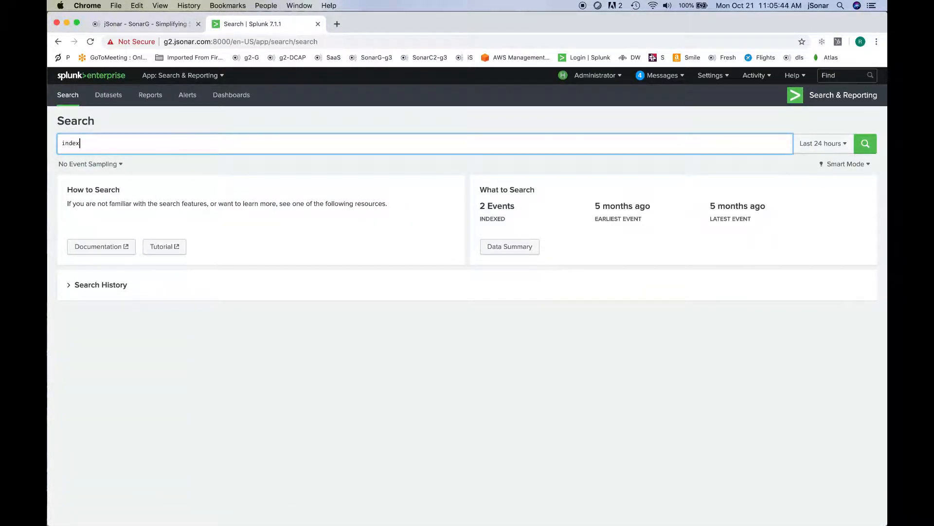
text(="ueba)
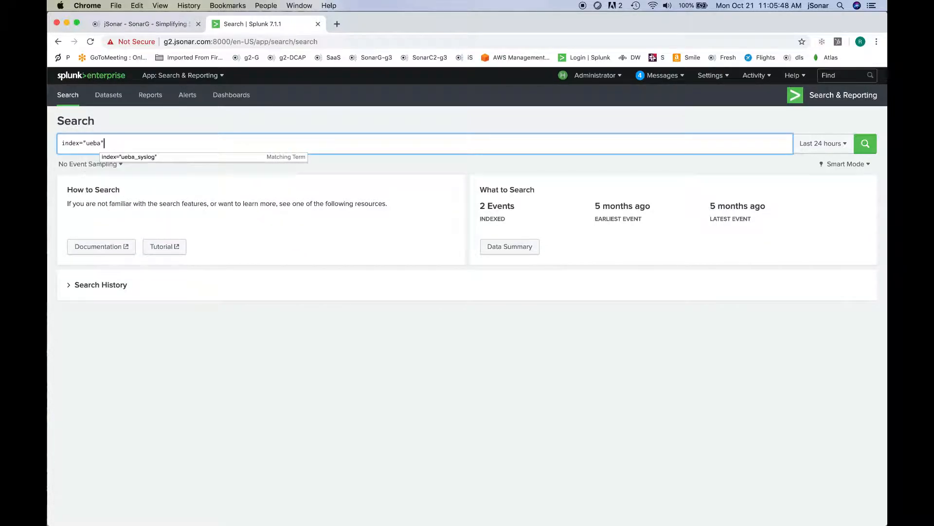
click(823, 143)
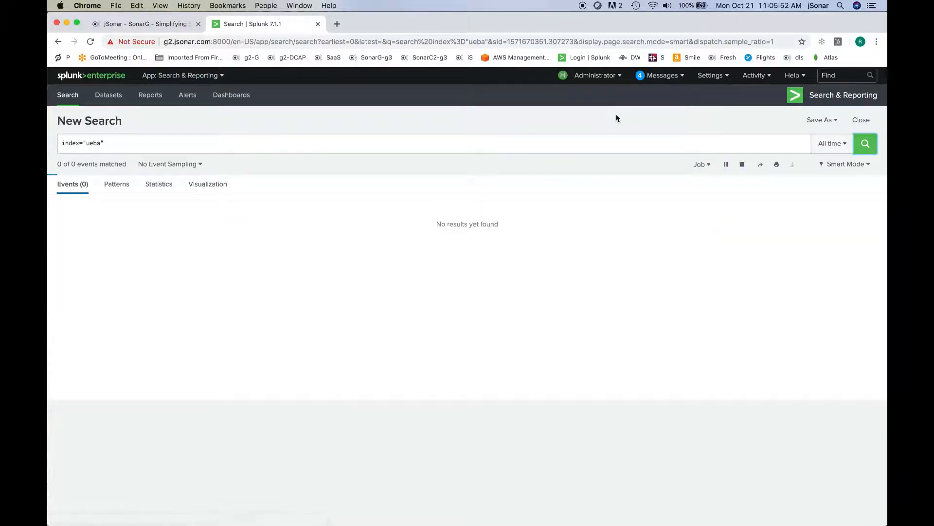
click(865, 143)
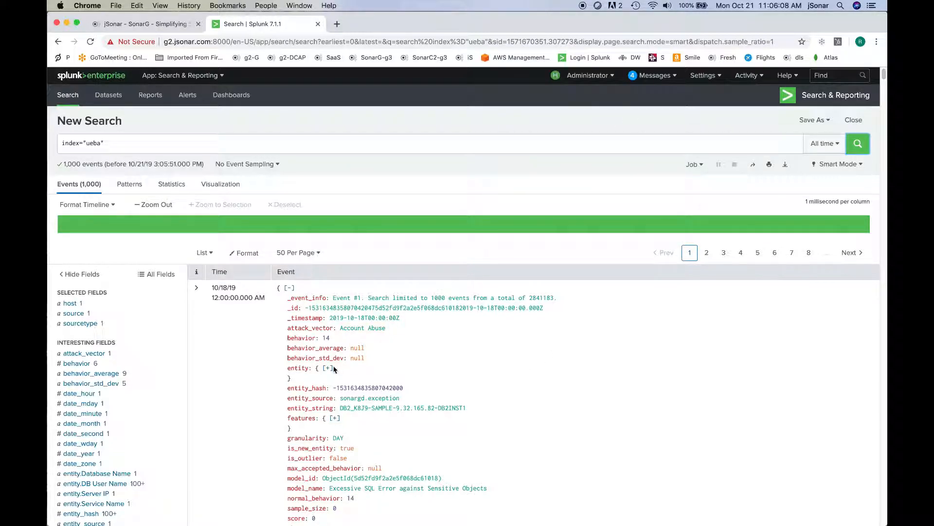
click(327, 368)
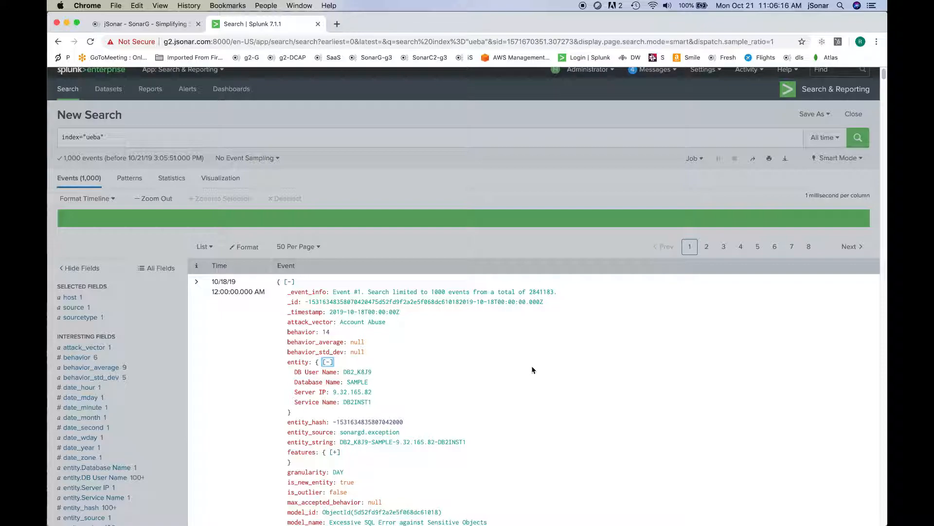
mouse_move(356, 25)
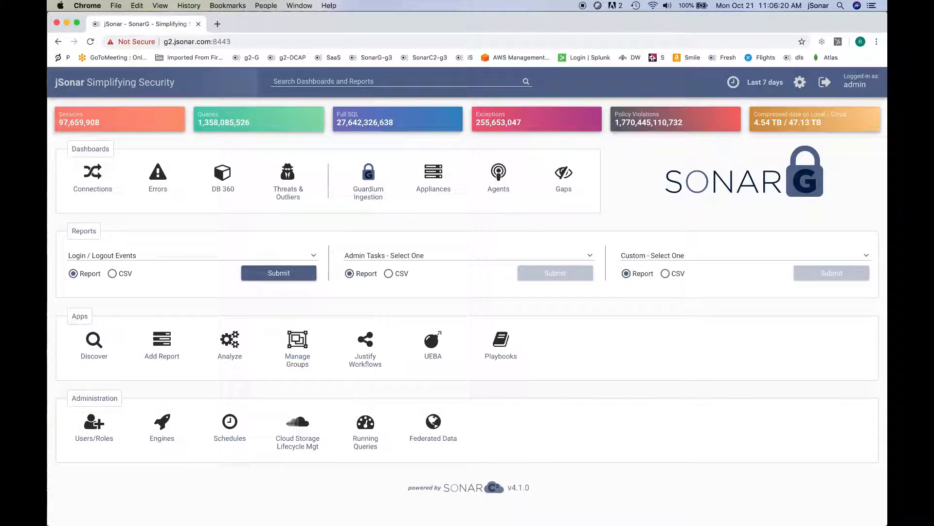
mouse_move(595, 203)
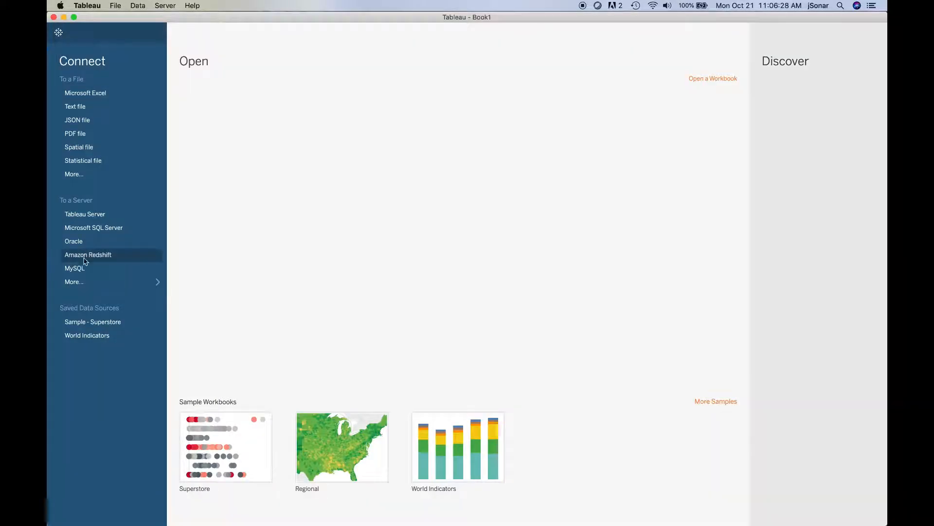
Connect Tableau to the MySQL server g2.jsonar.com with the given port and credentials.
click(75, 269)
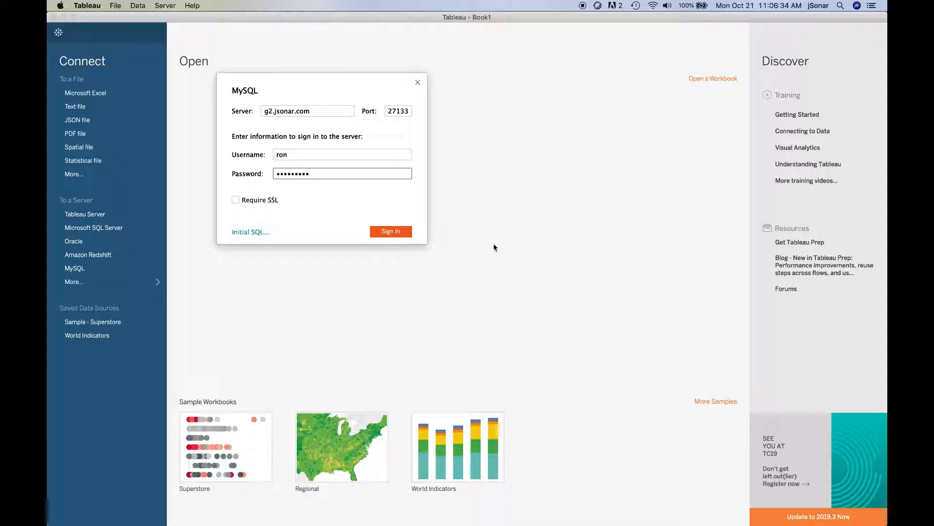
mouse_move(666, 252)
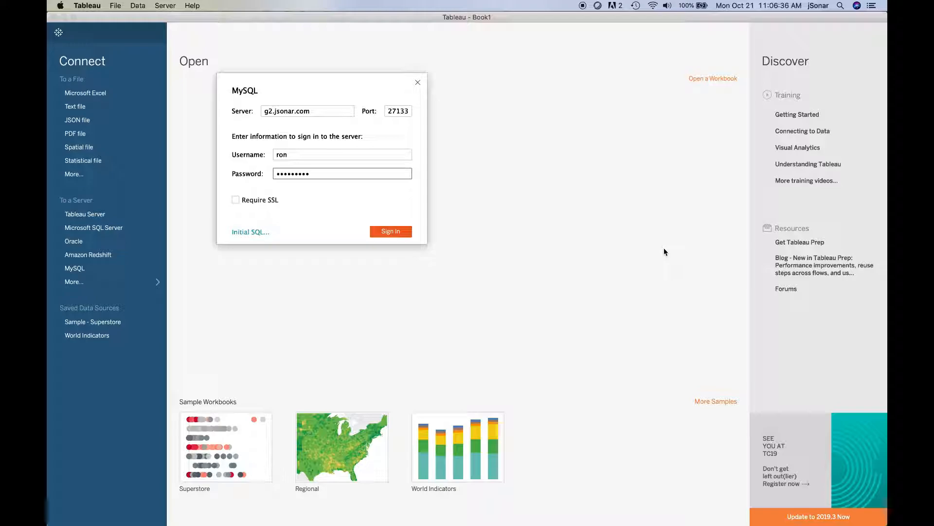
click(391, 232)
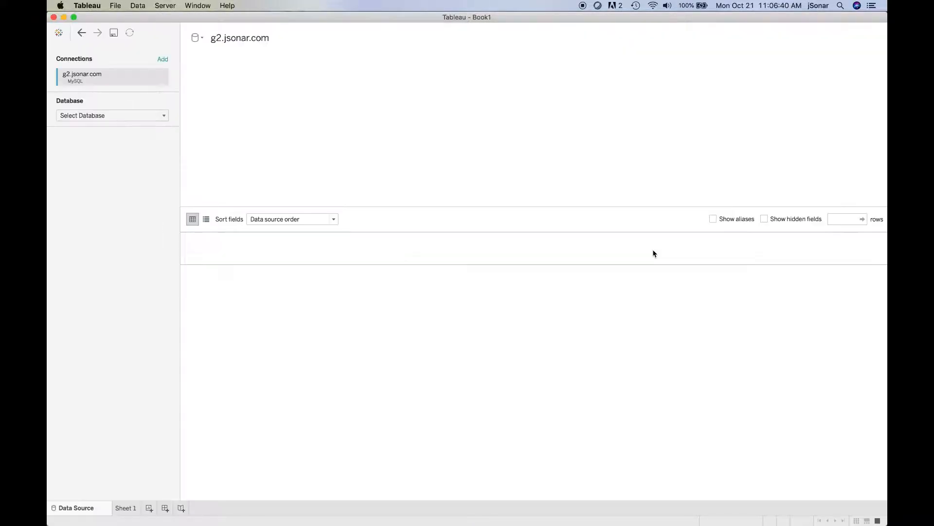
Pick the sonargd database on the MySQL connection so its tables are listed.
click(112, 115)
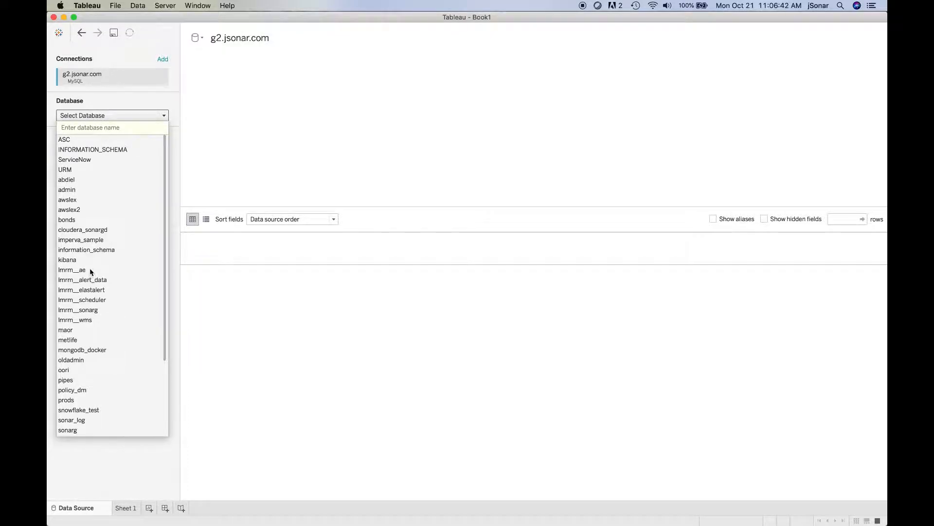
scroll(down, 3)
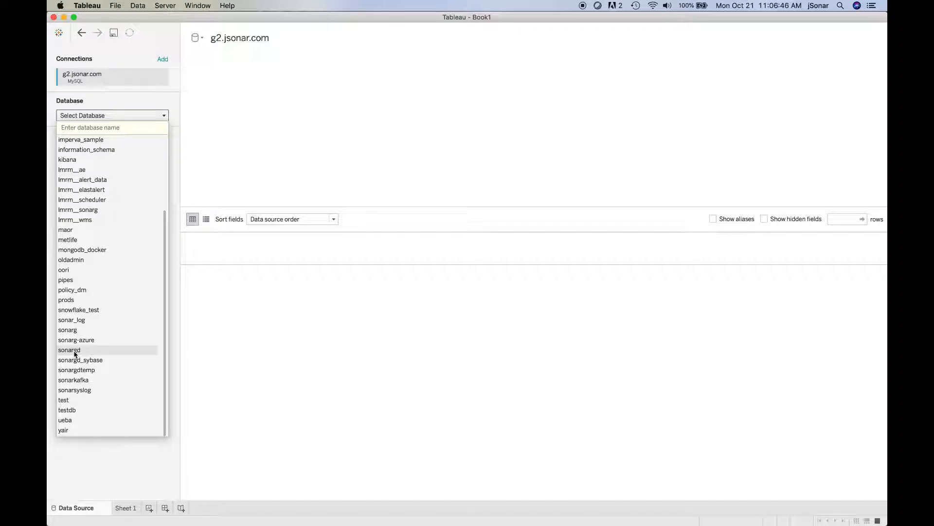
click(68, 349)
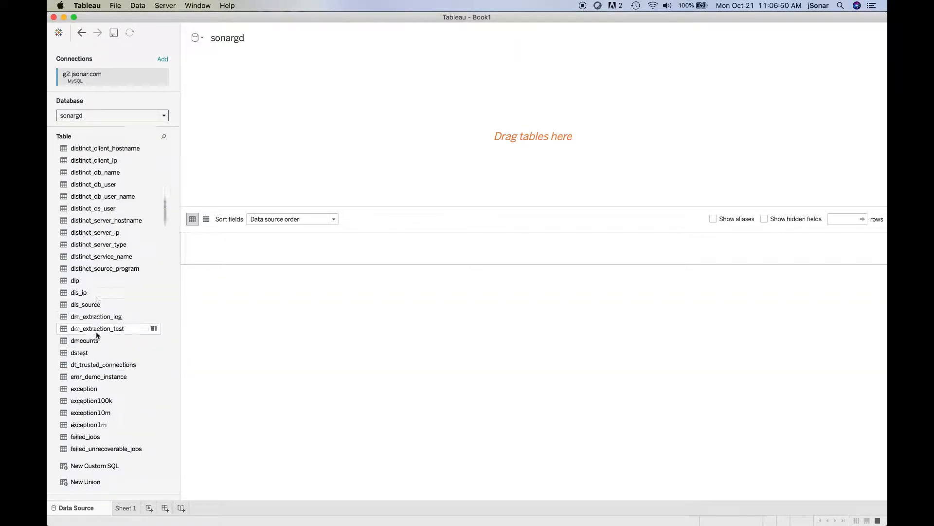
scroll(down, 3)
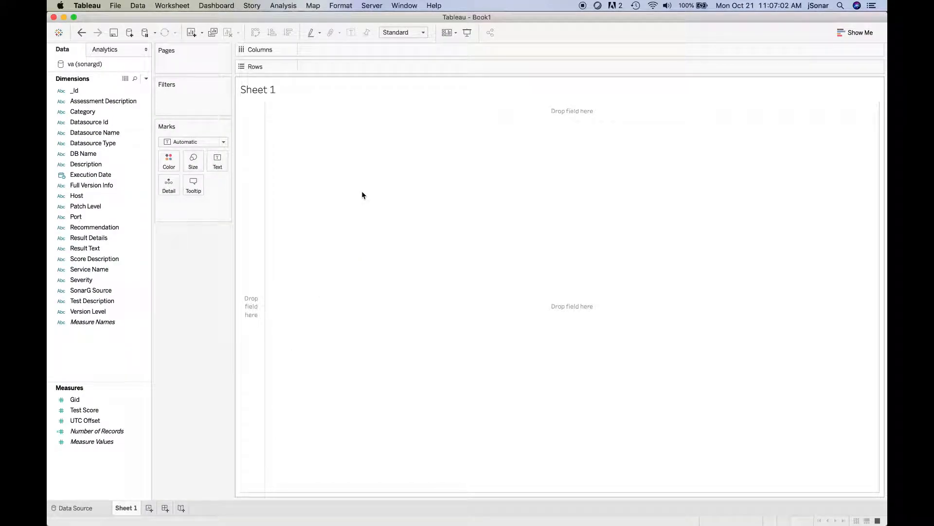
Chart Number of Records by Host as bars, split by Severity.
drag(76, 196, 354, 90)
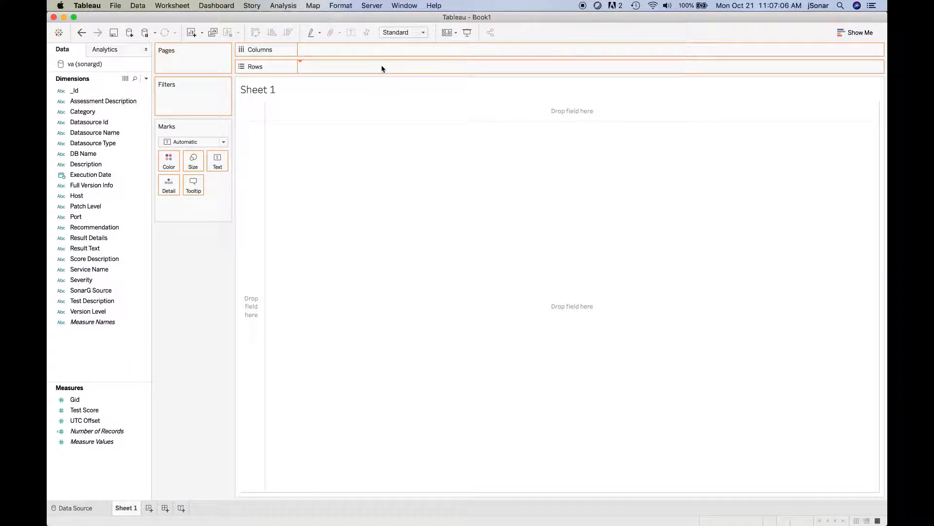
drag(76, 195, 336, 66)
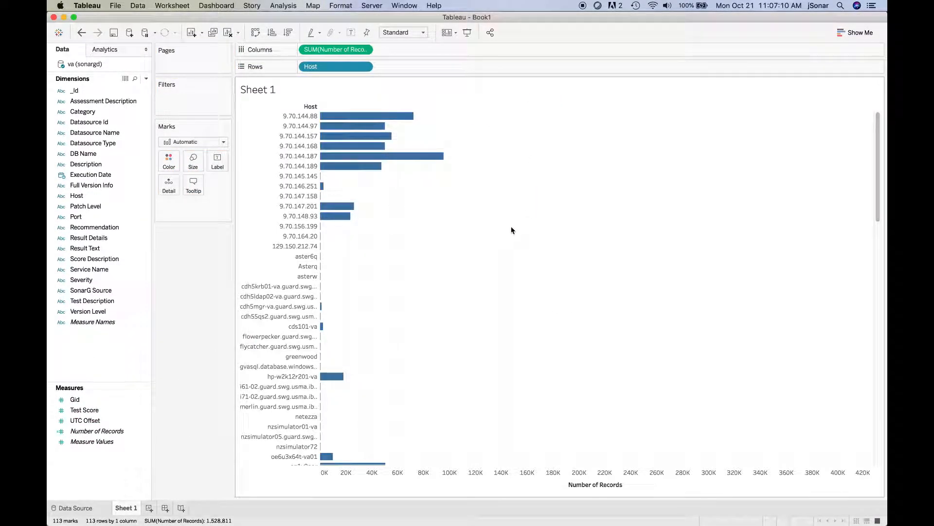
click(86, 163)
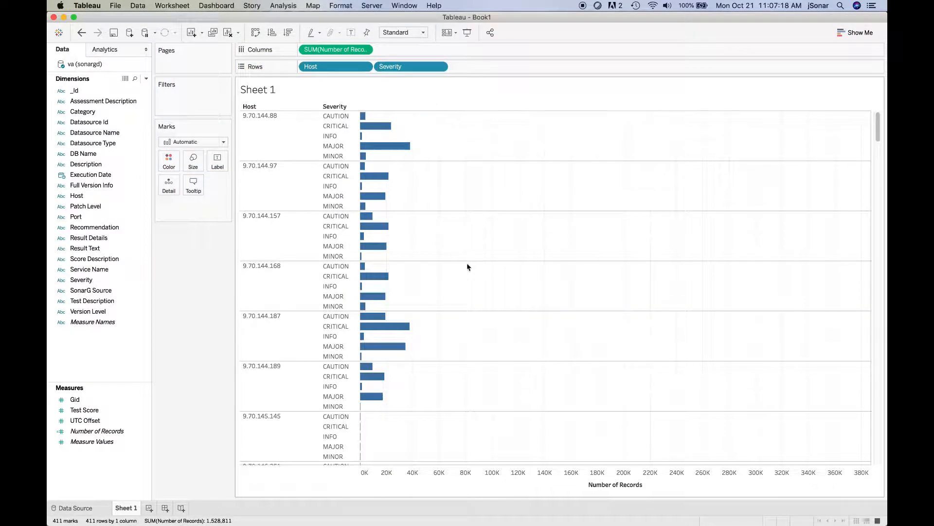
mouse_move(486, 276)
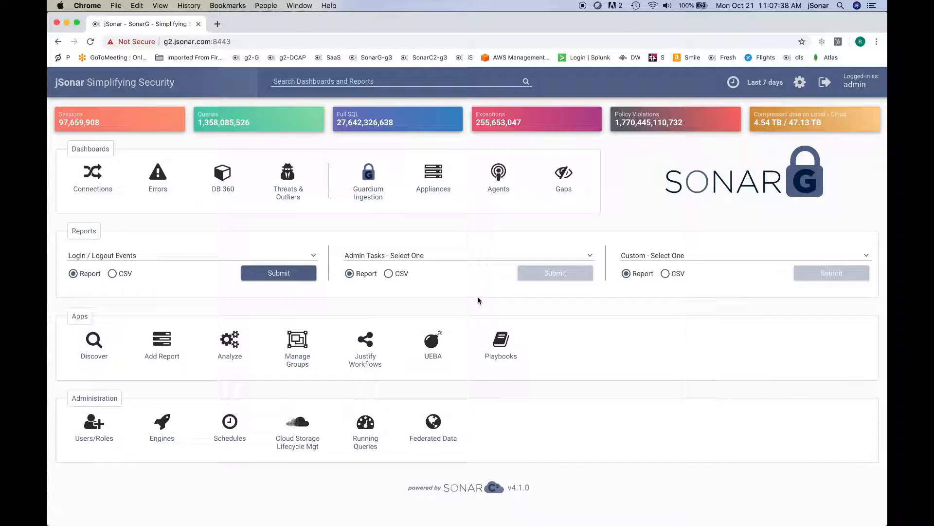
mouse_move(648, 475)
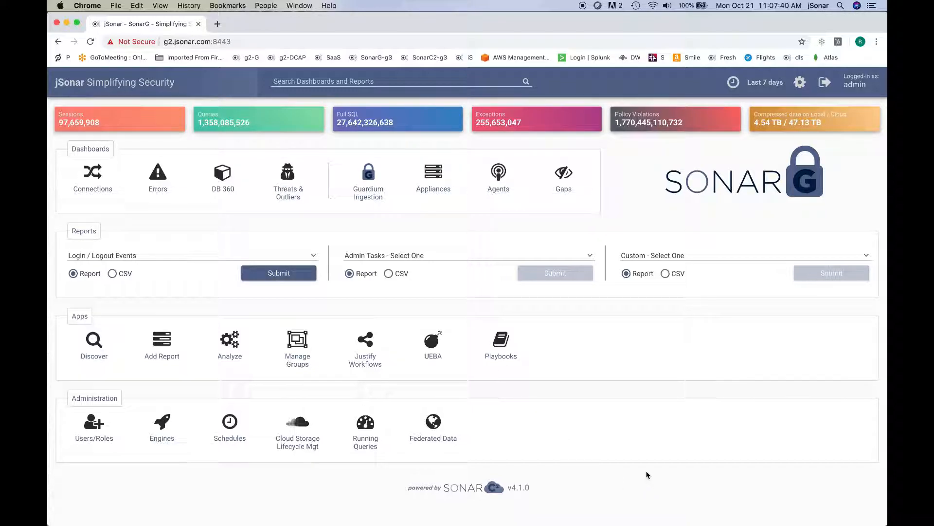
mouse_move(285, 124)
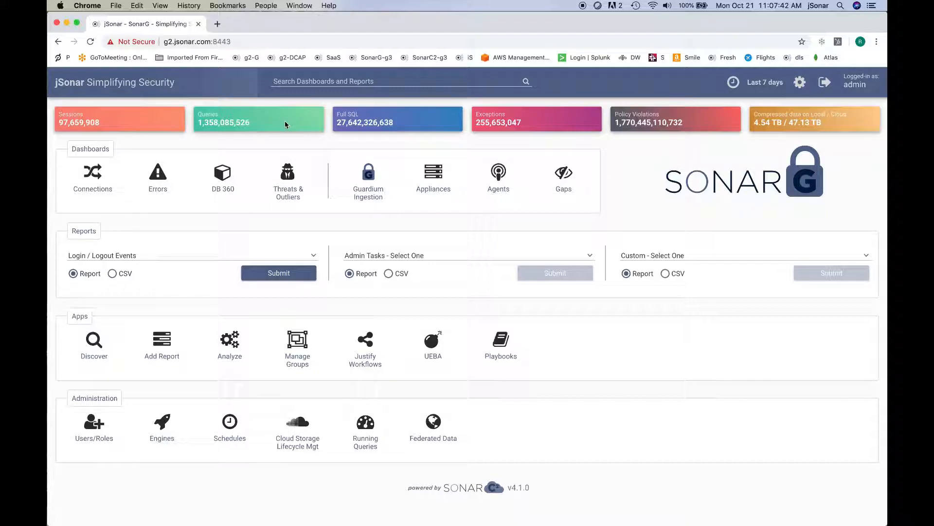
mouse_move(705, 132)
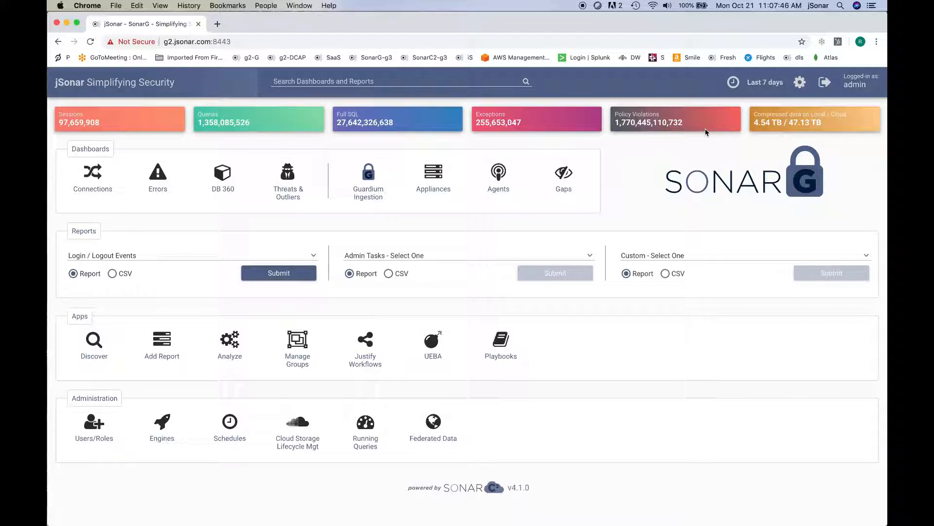
mouse_move(665, 450)
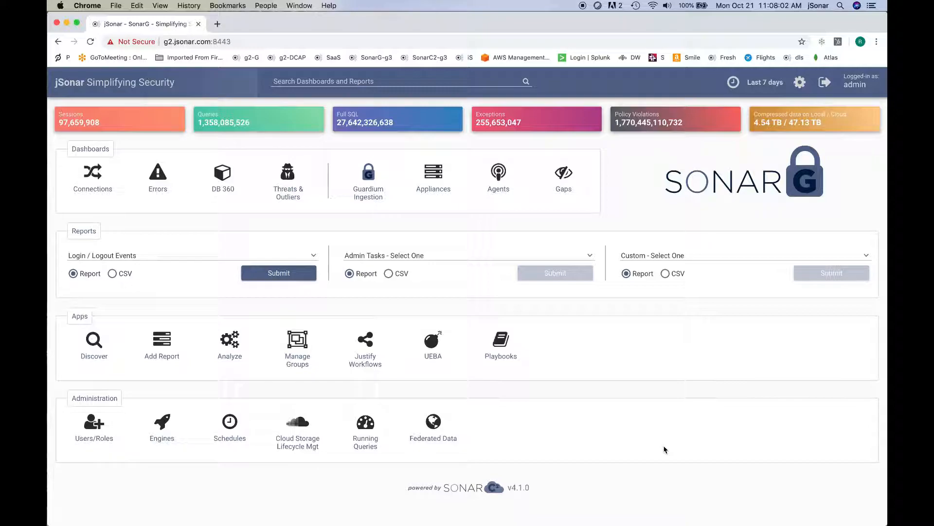
mouse_move(733, 452)
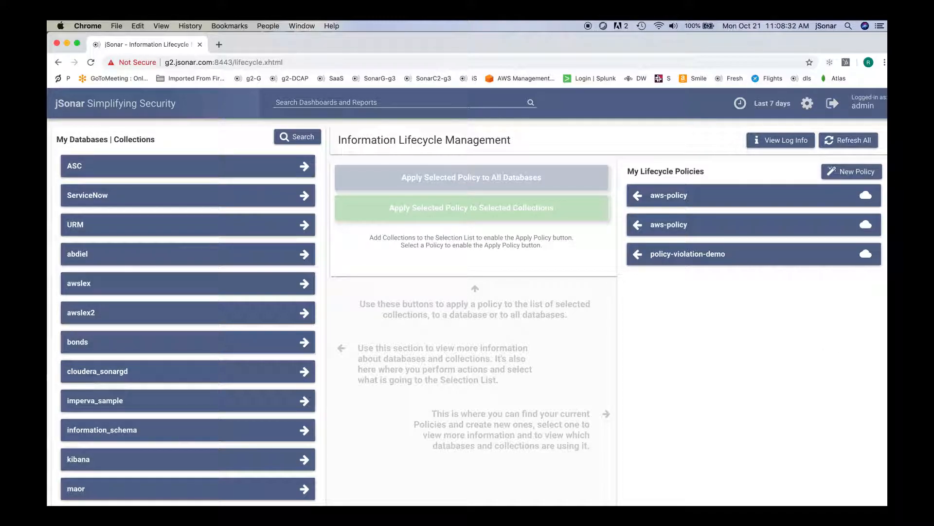
mouse_move(818, 350)
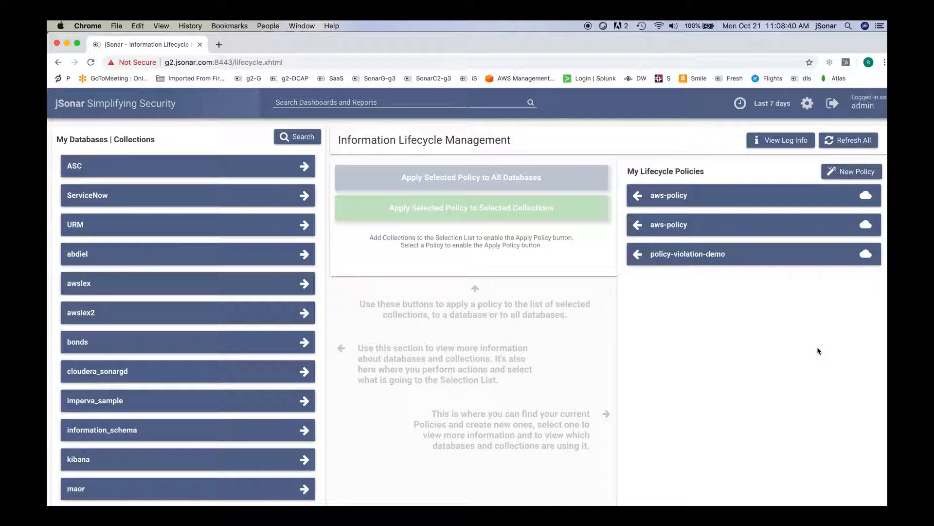
Start a new lifecycle policy with Amazon Aws configured as its cloud storage provider.
click(852, 171)
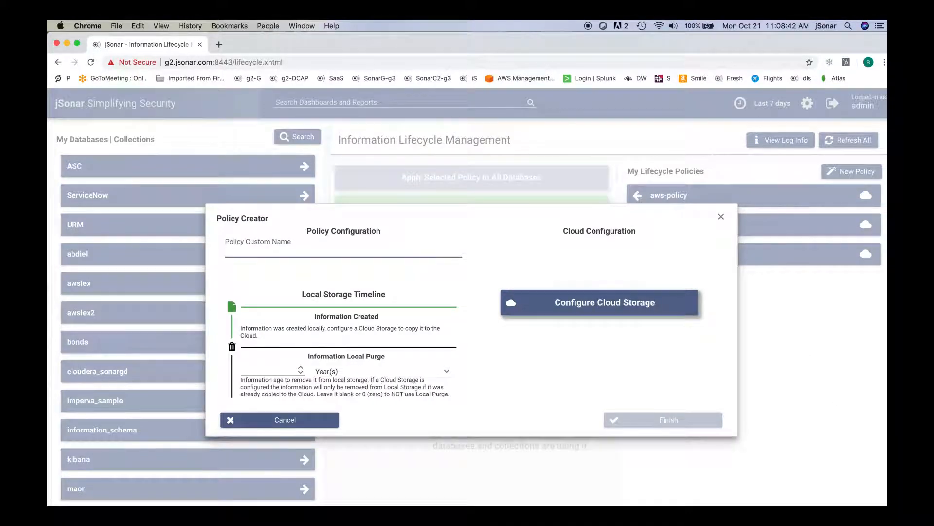
click(599, 301)
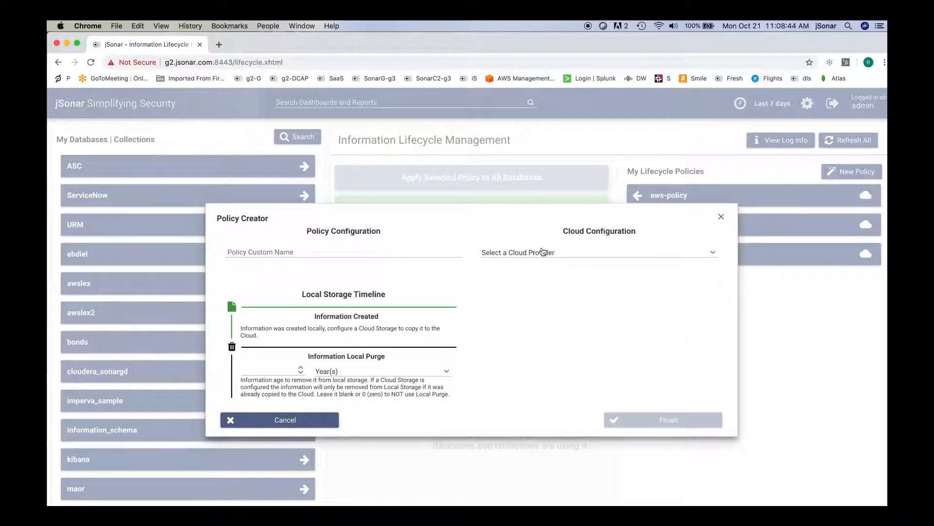
click(599, 252)
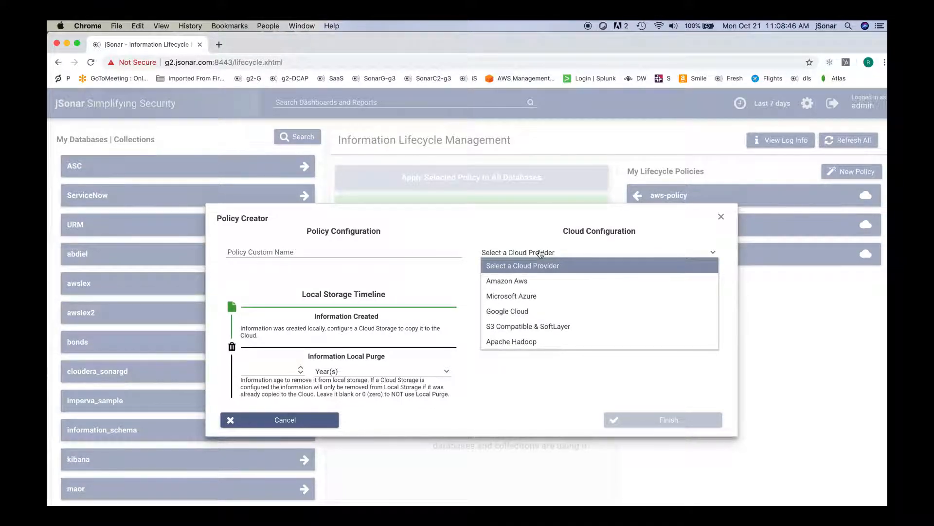
click(506, 280)
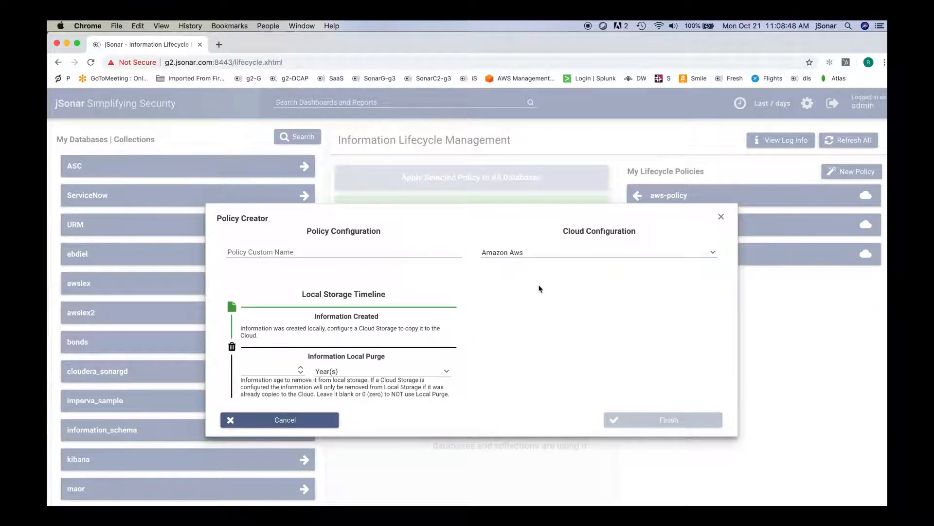
click(664, 419)
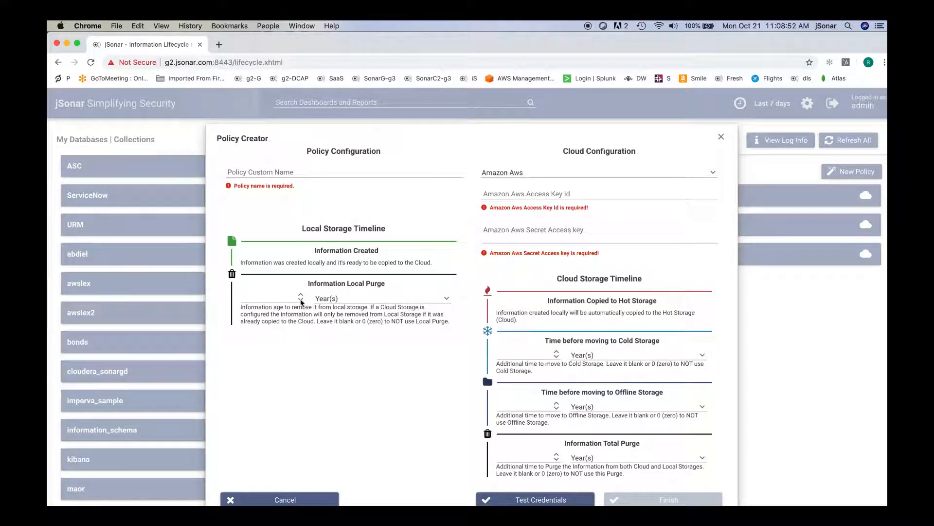
Set local purge to 6 months and cold and offline storage moves to 1 year, then discard the policy.
click(383, 298)
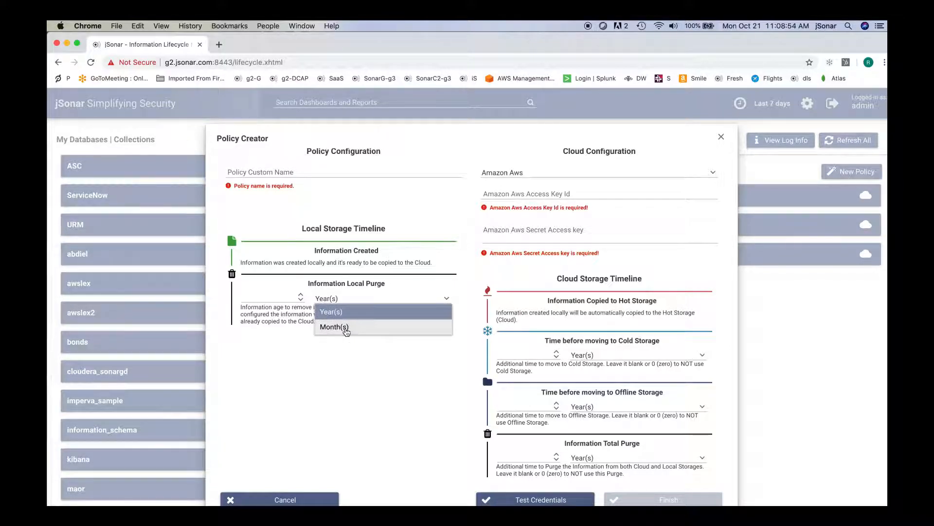
click(333, 327)
text(6)
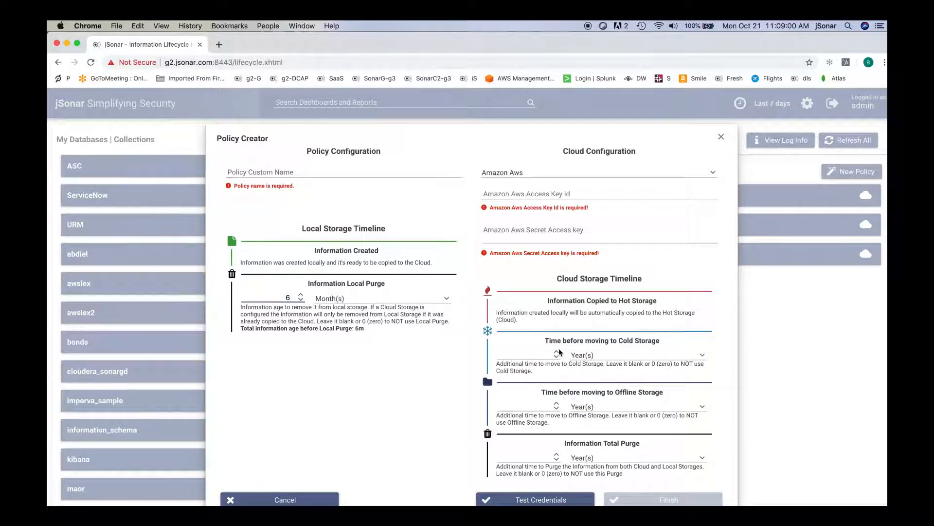
click(556, 352)
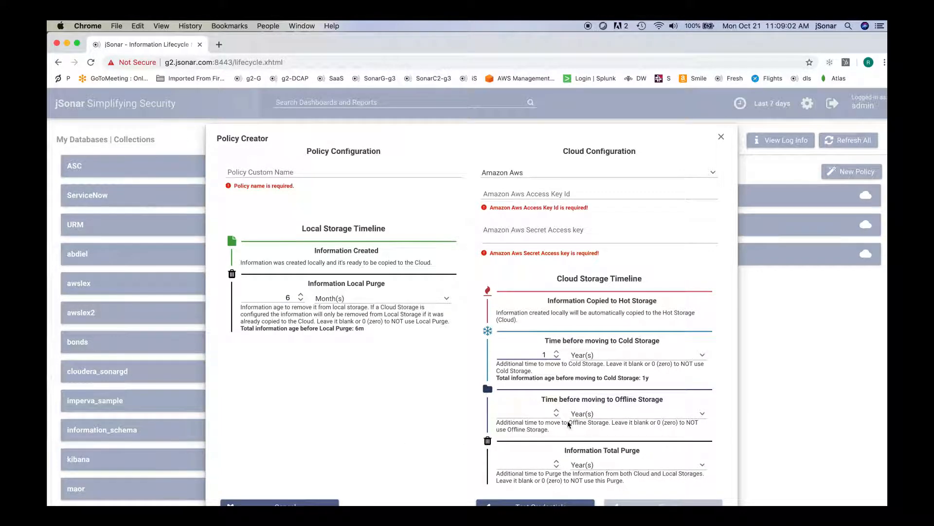
click(555, 411)
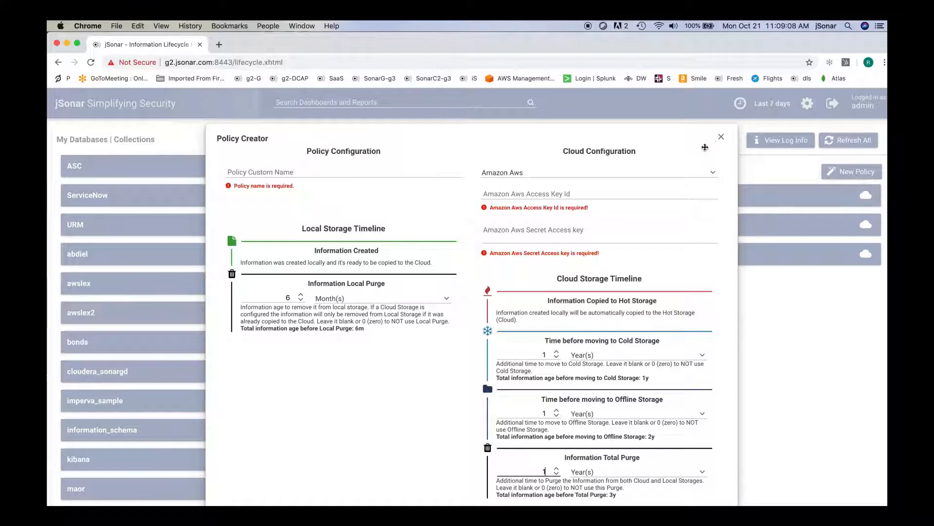
click(721, 136)
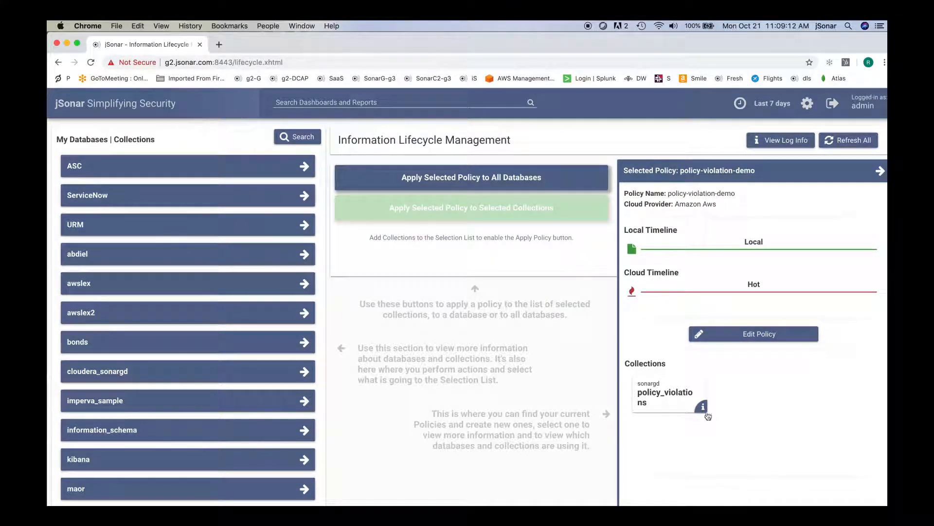
Show the policy_violations collection's storage usage: 6.1 GB local, 47.1 TB on cloud.
click(702, 406)
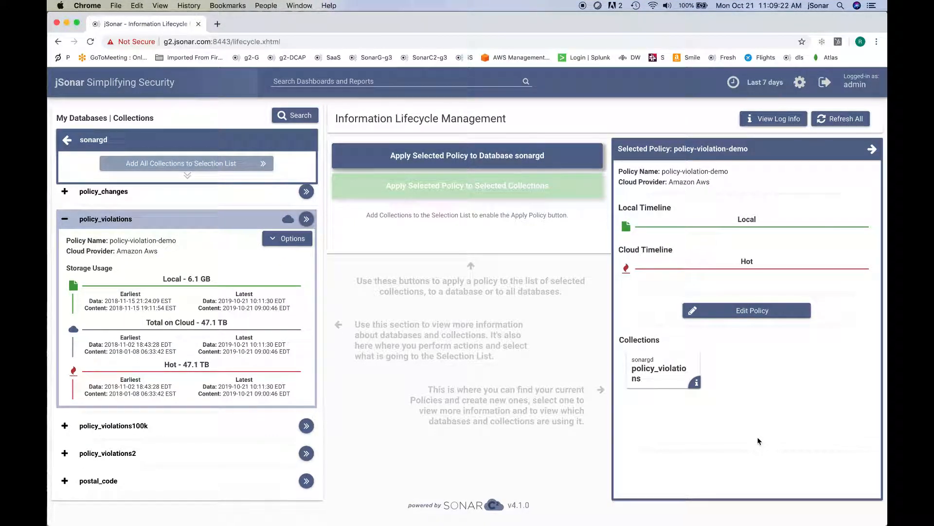
mouse_move(215, 283)
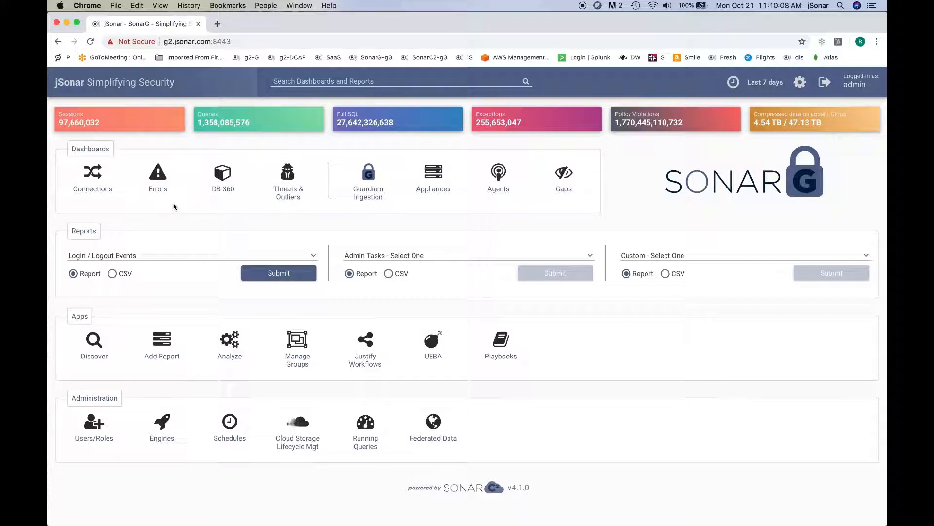
mouse_move(196, 201)
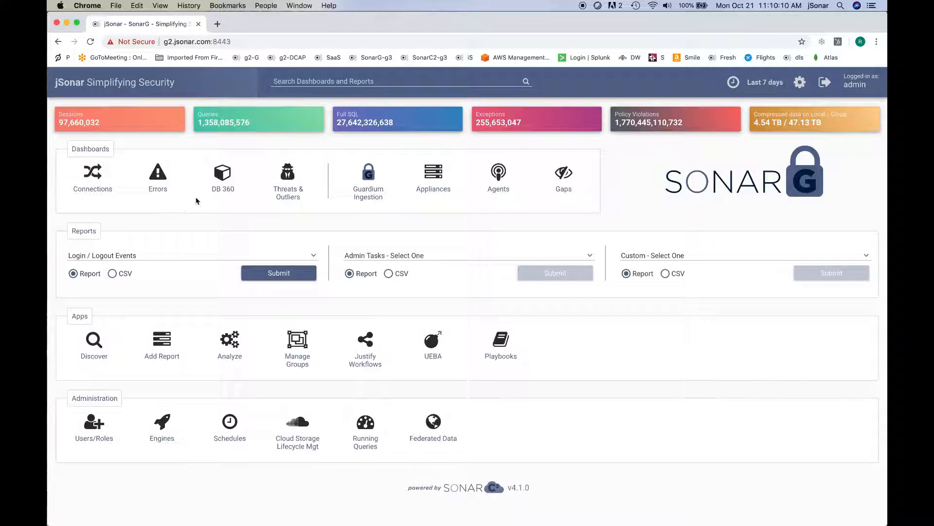
mouse_move(490, 233)
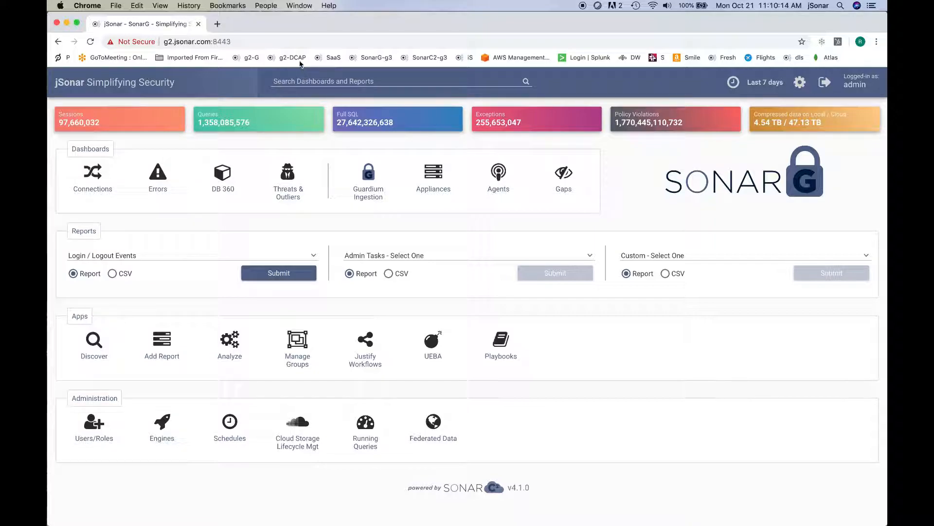
mouse_move(295, 62)
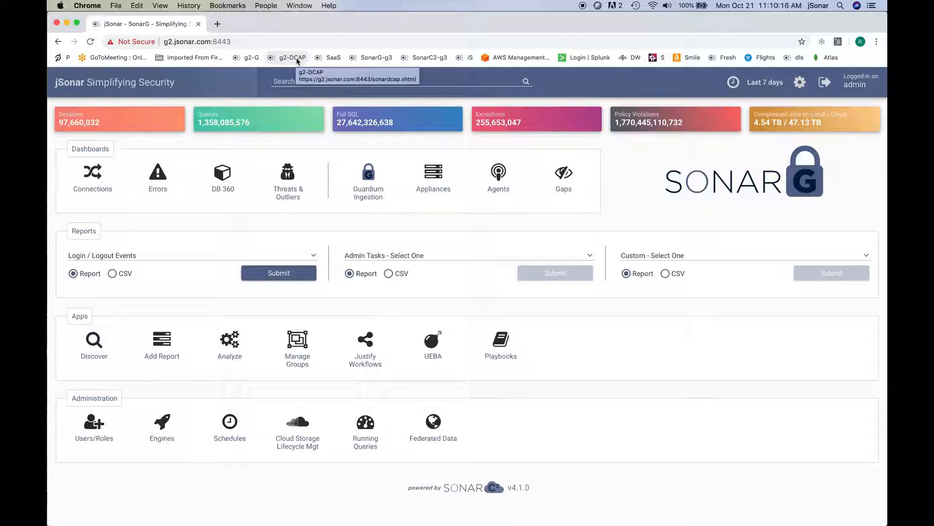
mouse_move(376, 212)
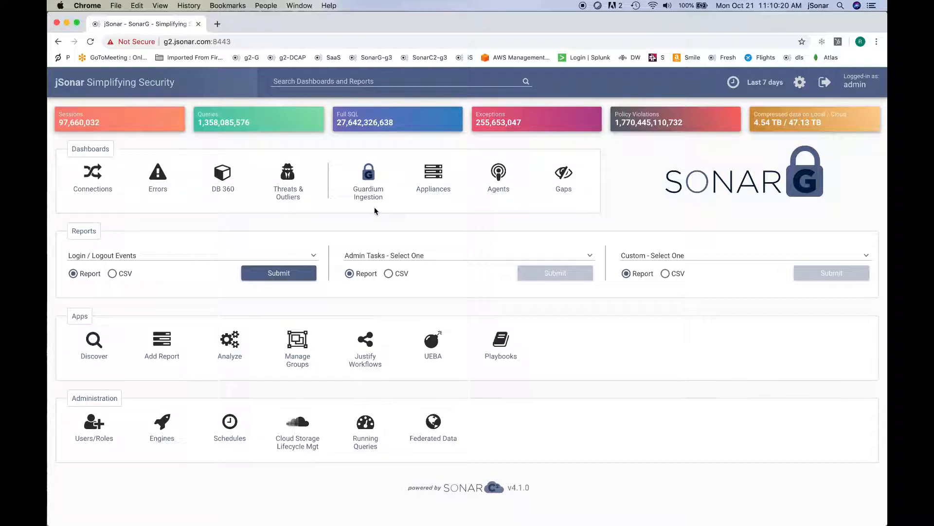
mouse_move(375, 223)
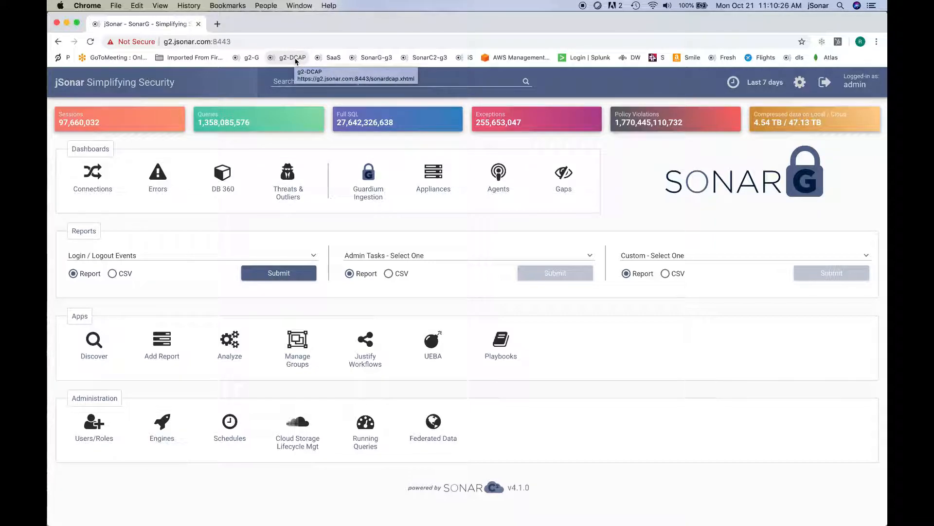
Load the DCAP Central home page via the g2-DCAP bookmark.
click(290, 58)
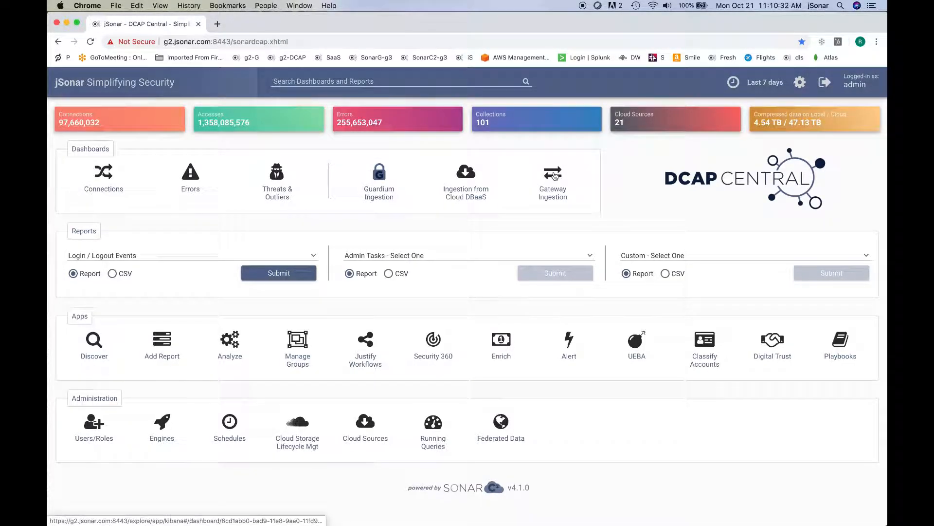
mouse_move(471, 136)
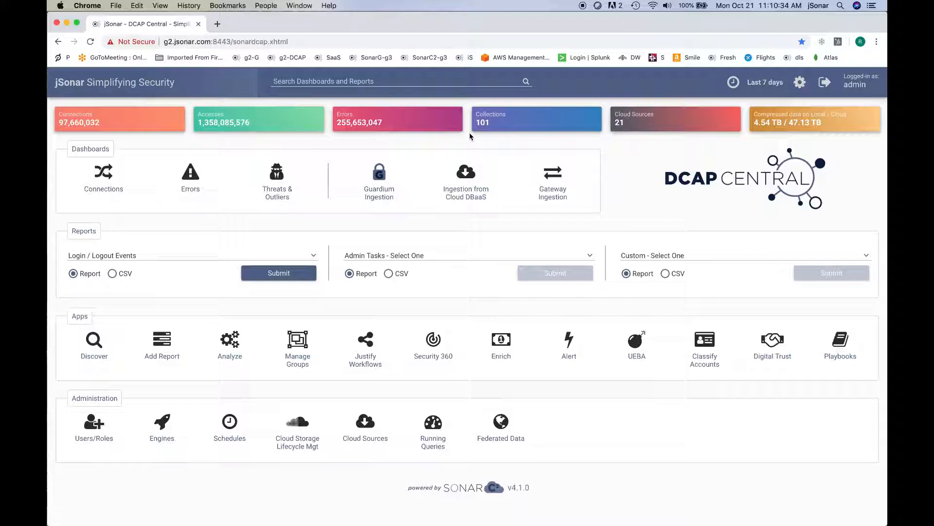
mouse_move(481, 217)
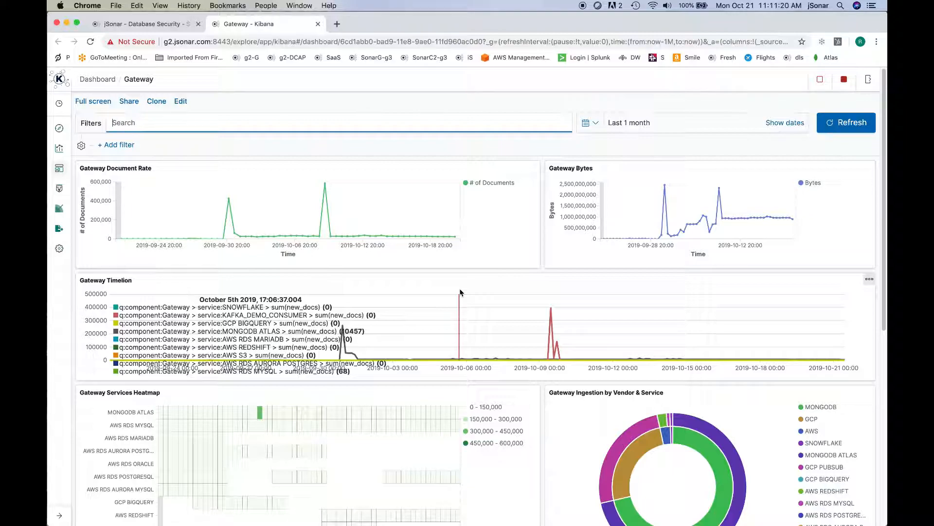
scroll(down, 3)
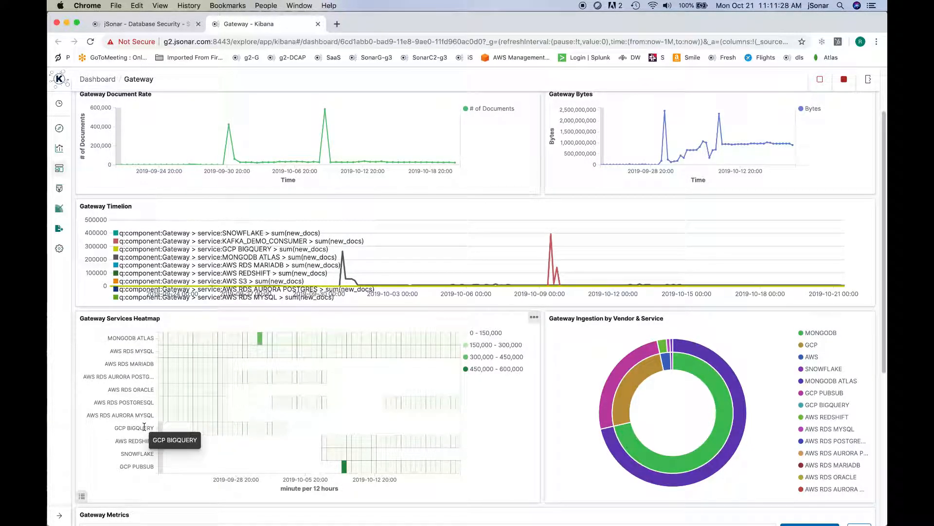
mouse_move(183, 452)
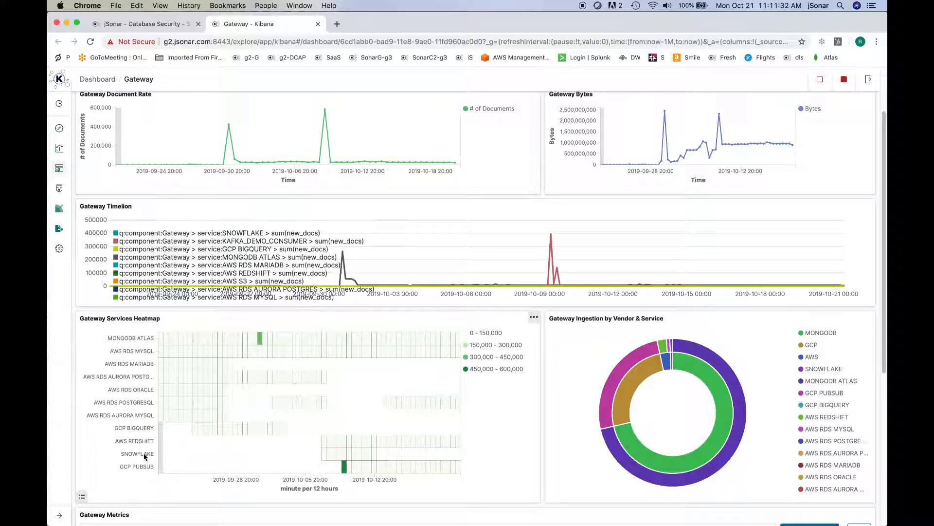
mouse_move(483, 417)
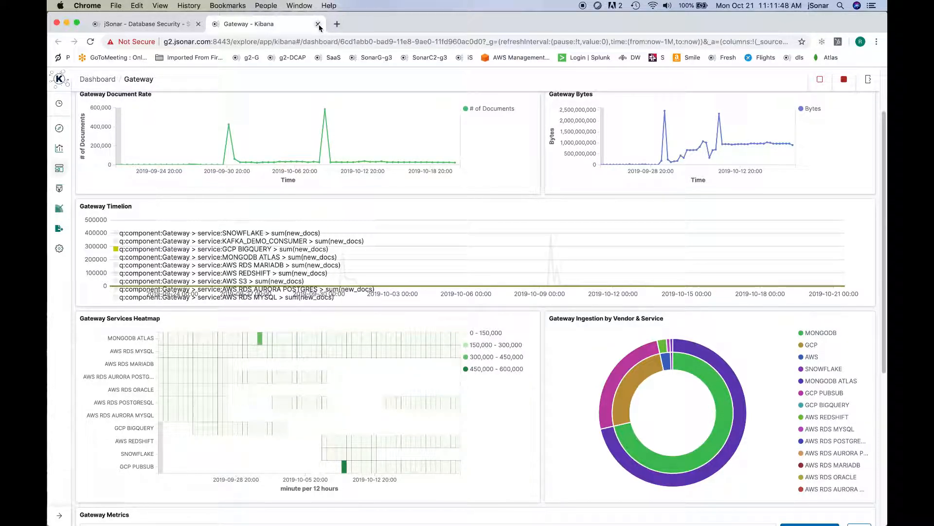
Close the Gateway dashboard tab and start a new blank browser tab.
click(317, 23)
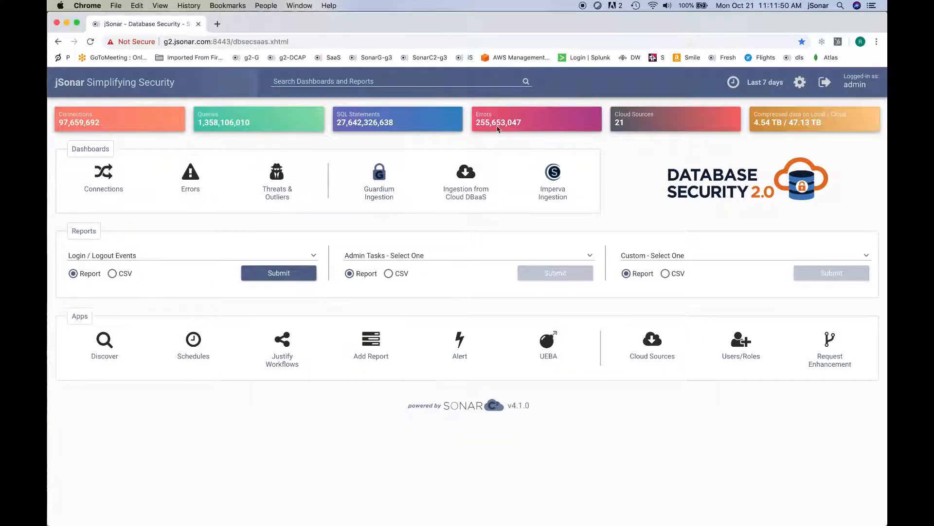
mouse_move(680, 206)
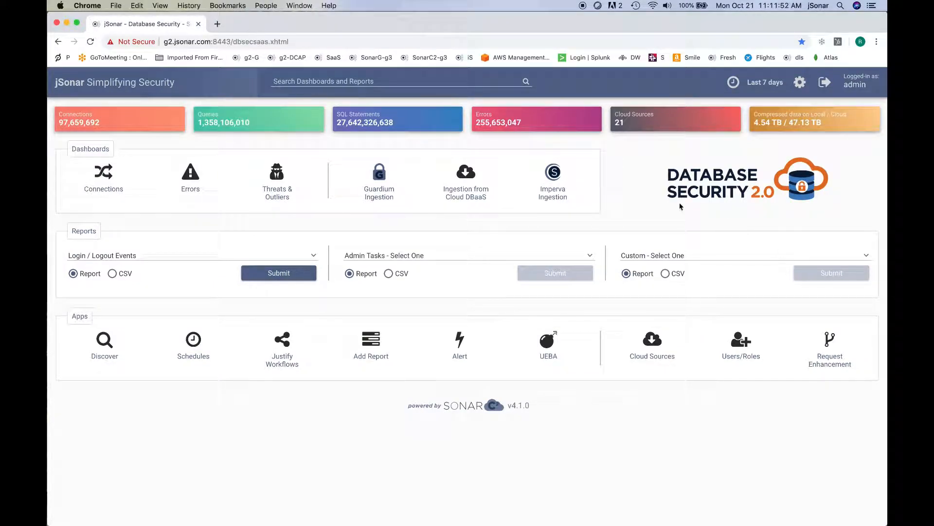
click(218, 23)
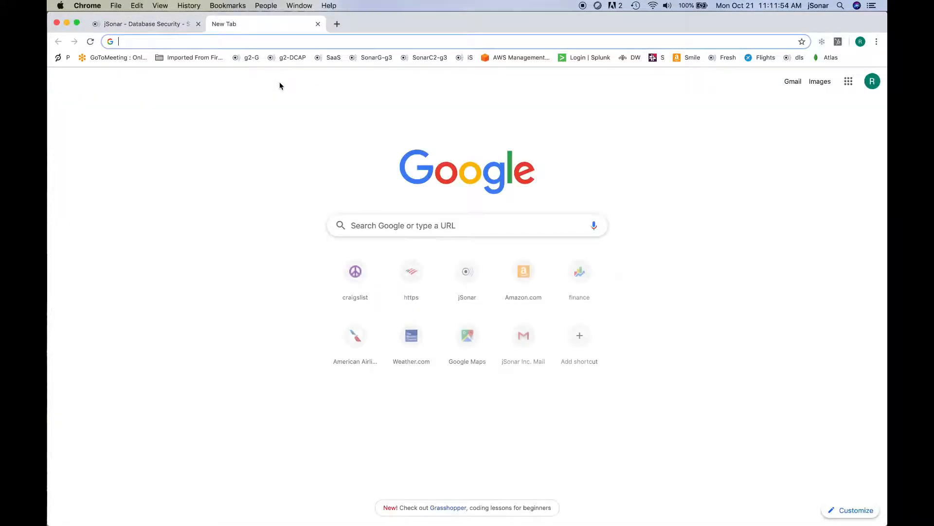
Visit dbsec2.com and view its Cloud, Cloud & Native Audit and Cloud & Enterprise plans.
text(dbsec2.com)
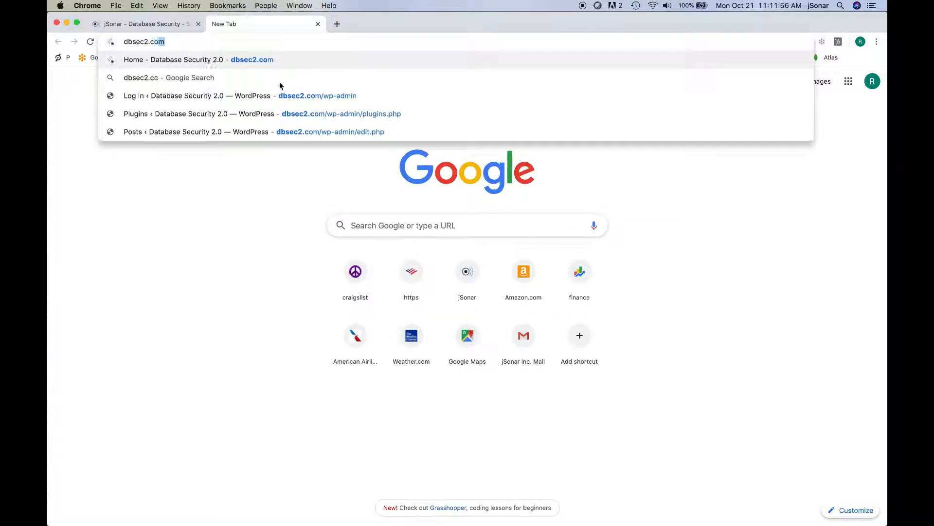
click(198, 59)
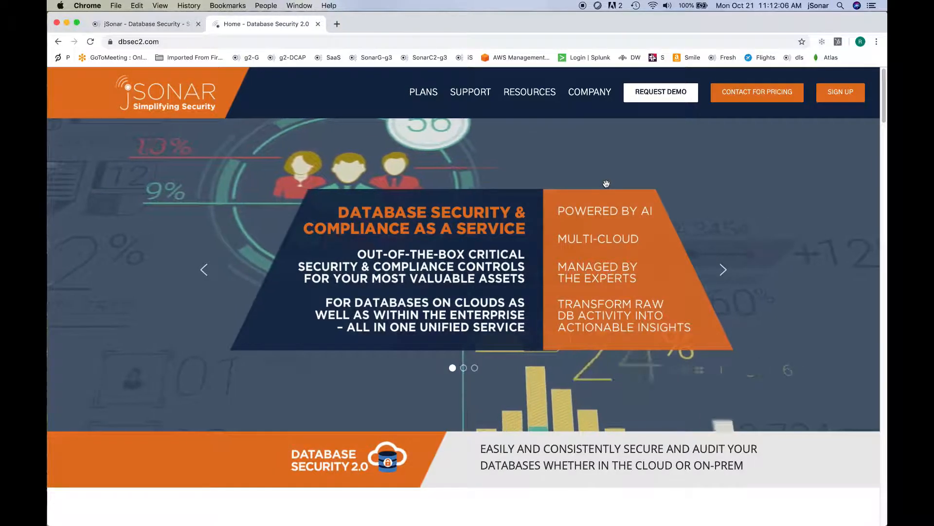
click(424, 92)
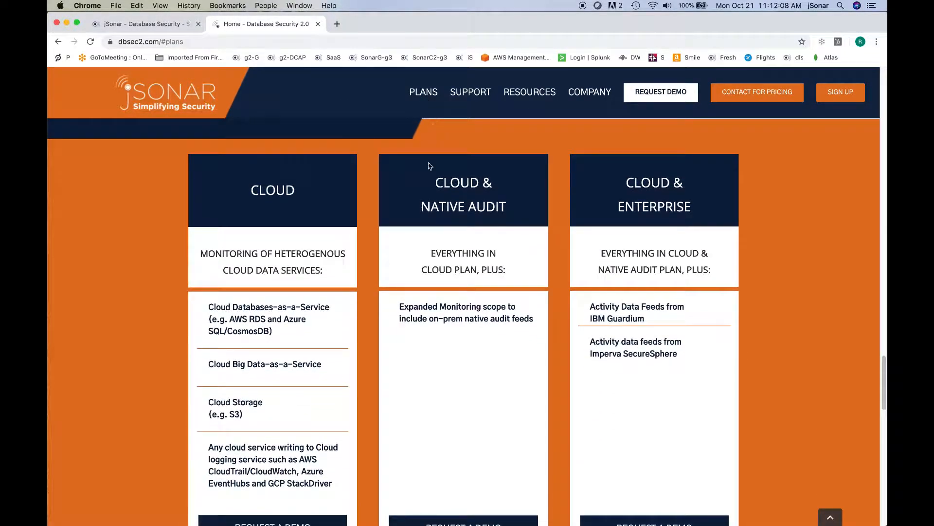
mouse_move(508, 473)
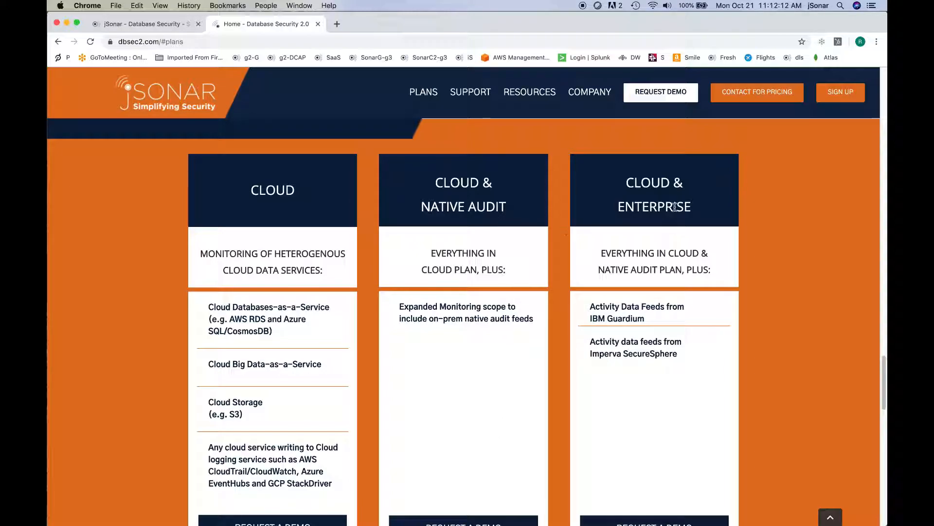
mouse_move(679, 321)
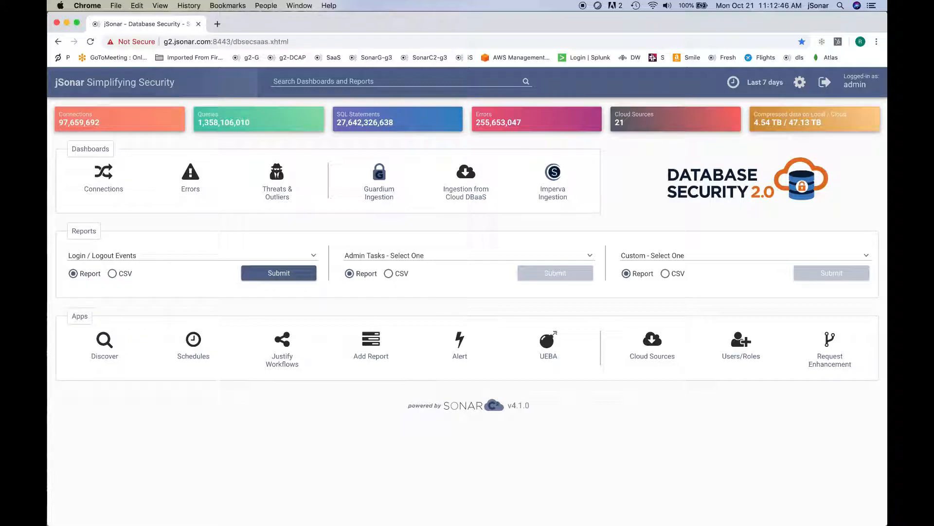
mouse_move(228, 370)
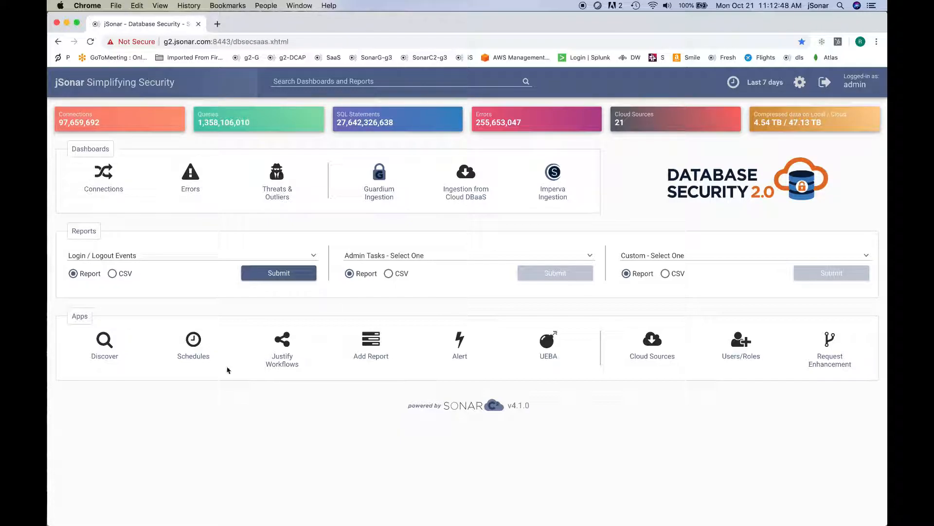
Load the SonarG home page from the g2-G bookmark.
click(248, 58)
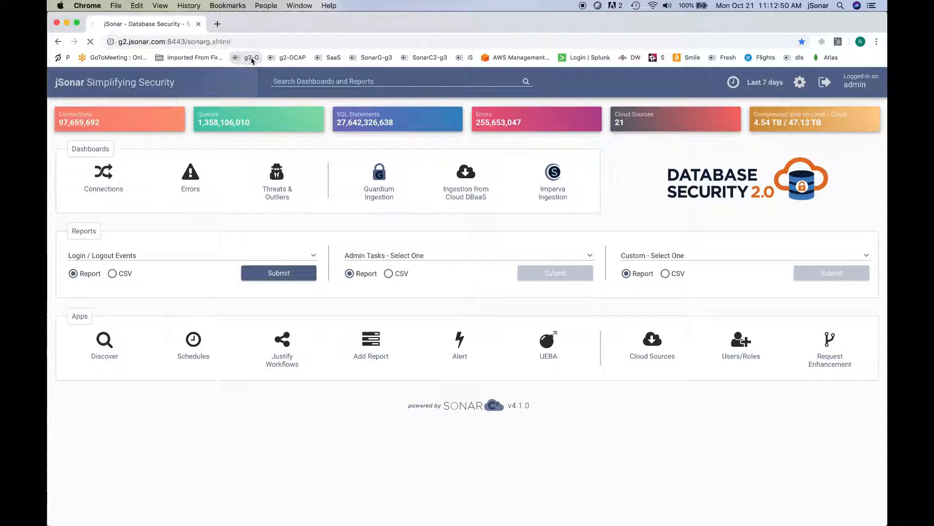
click(249, 57)
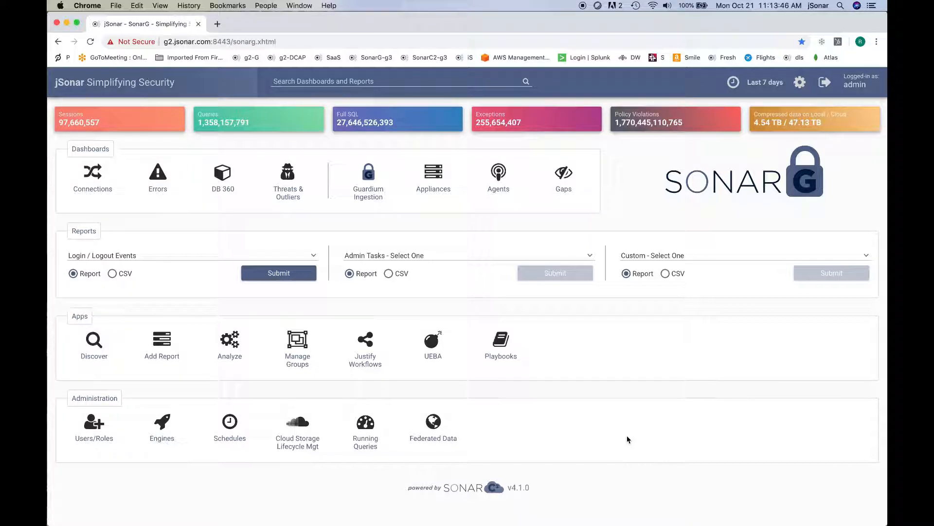
mouse_move(861, 339)
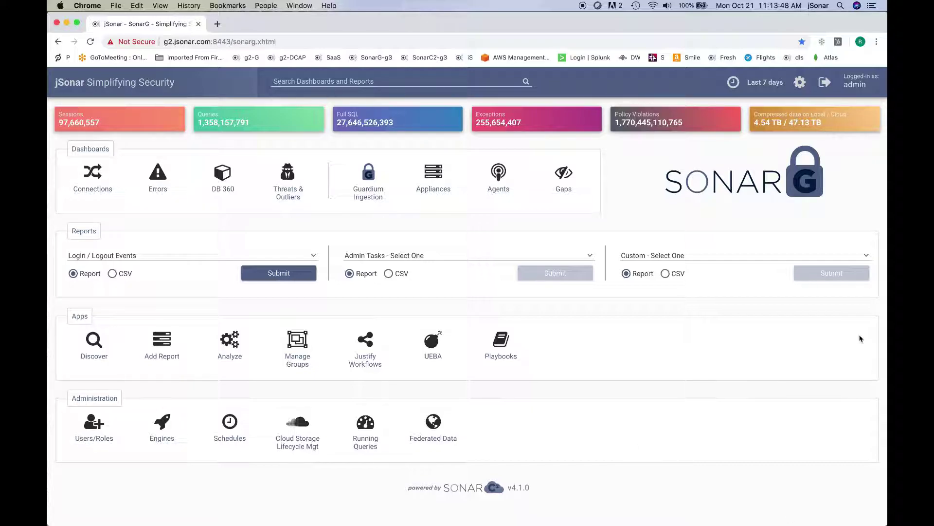
mouse_move(440, 365)
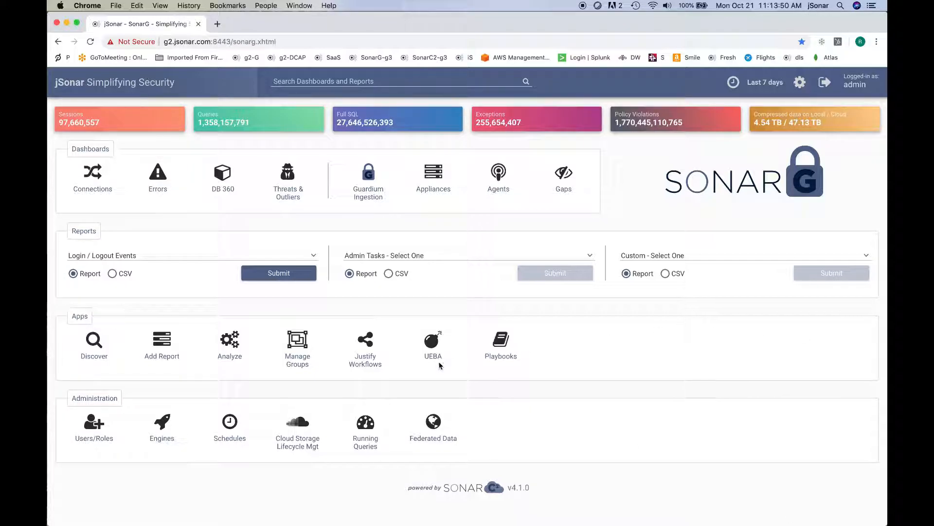
mouse_move(459, 374)
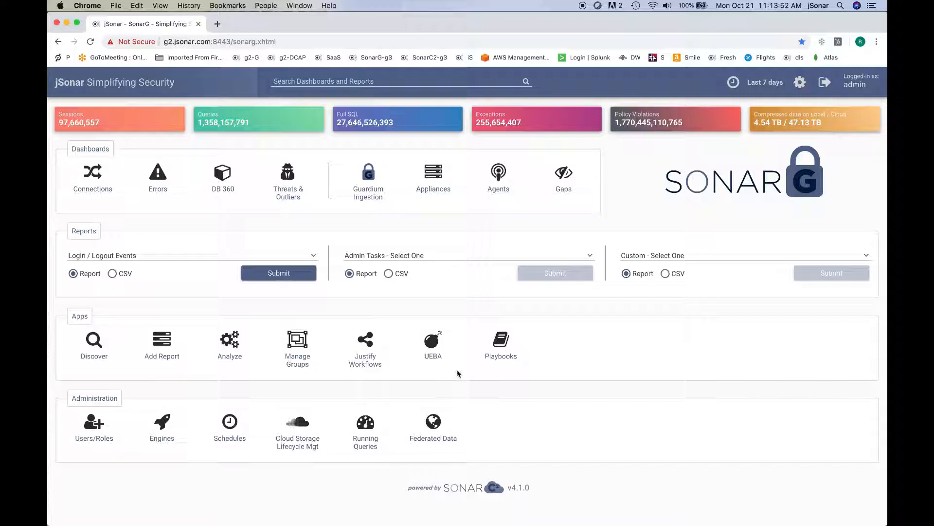
mouse_move(463, 374)
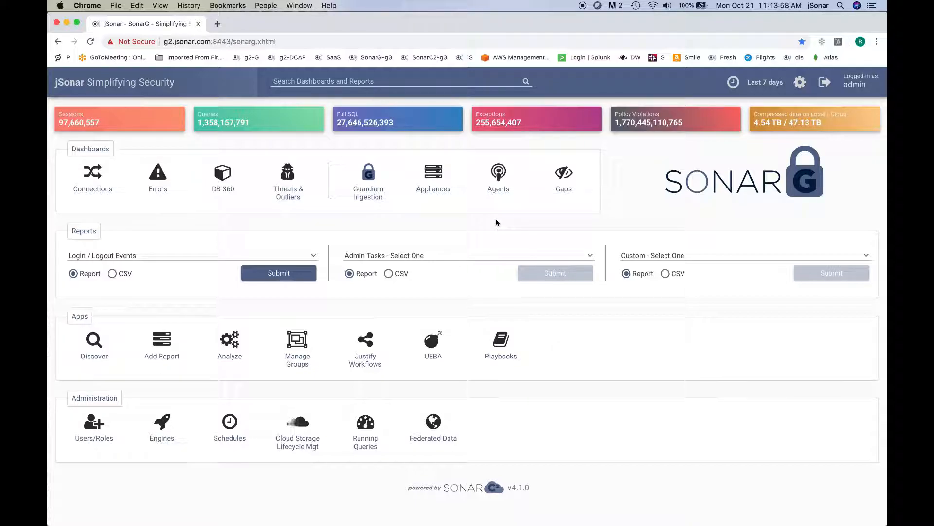
mouse_move(326, 228)
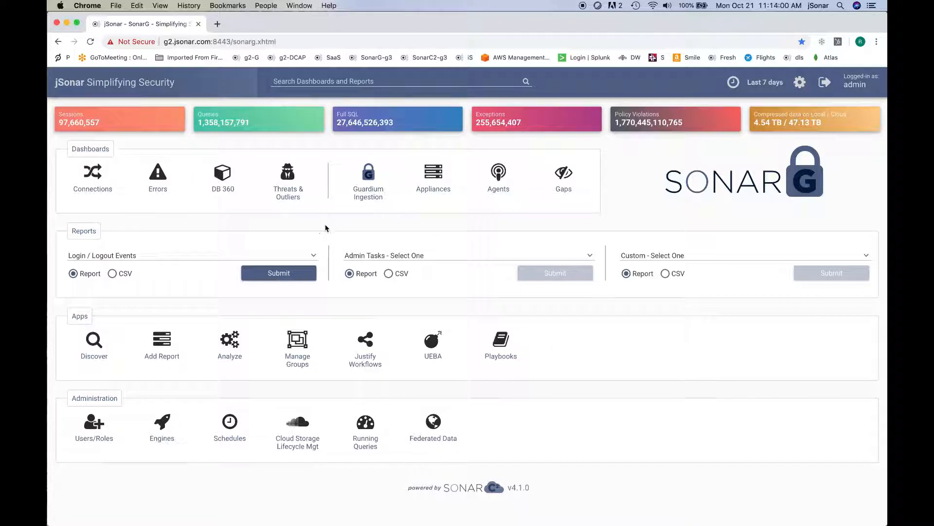
mouse_move(288, 173)
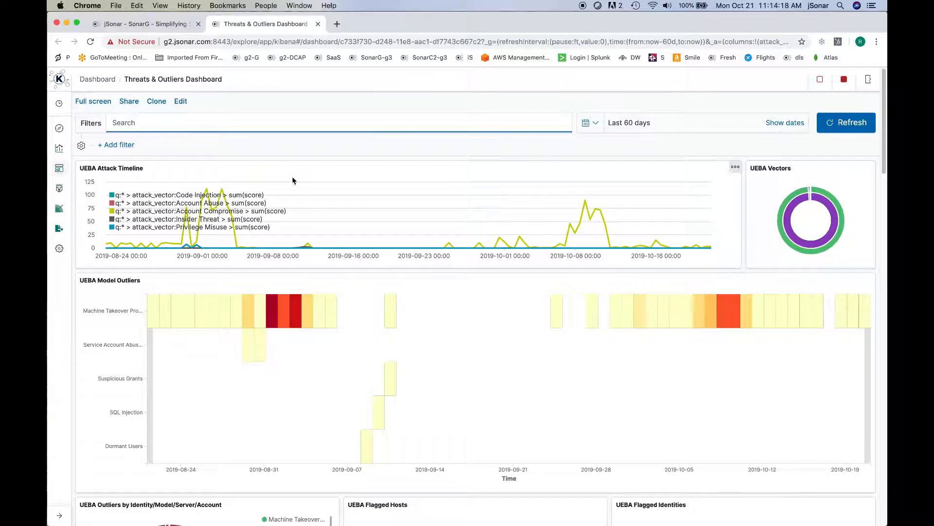
mouse_move(759, 179)
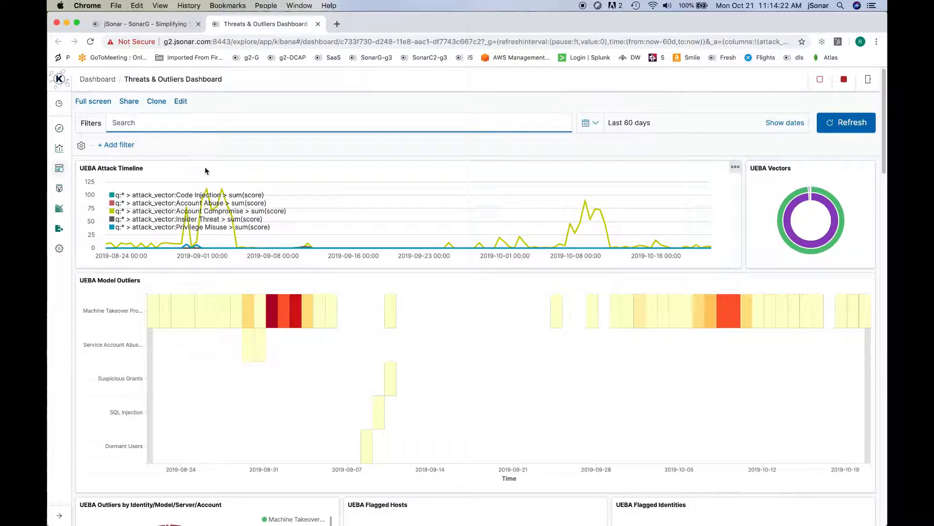
mouse_move(100, 311)
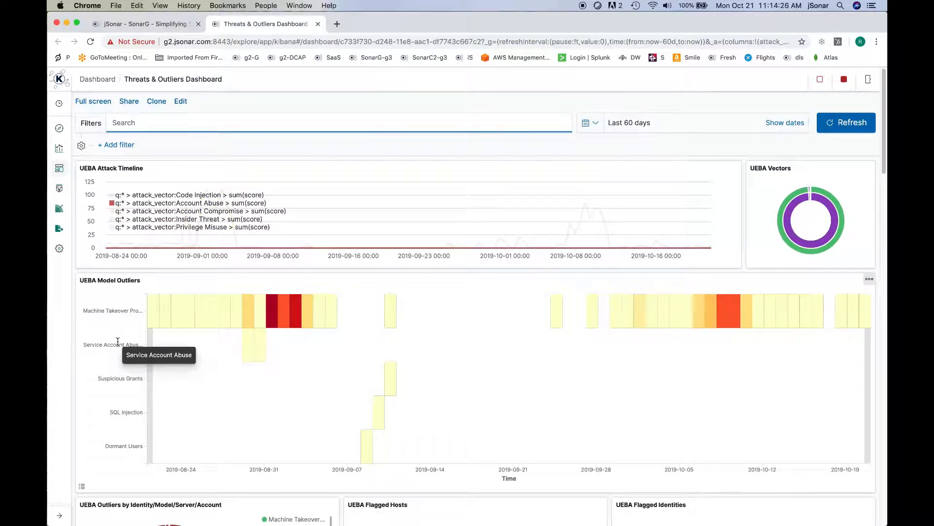
mouse_move(116, 378)
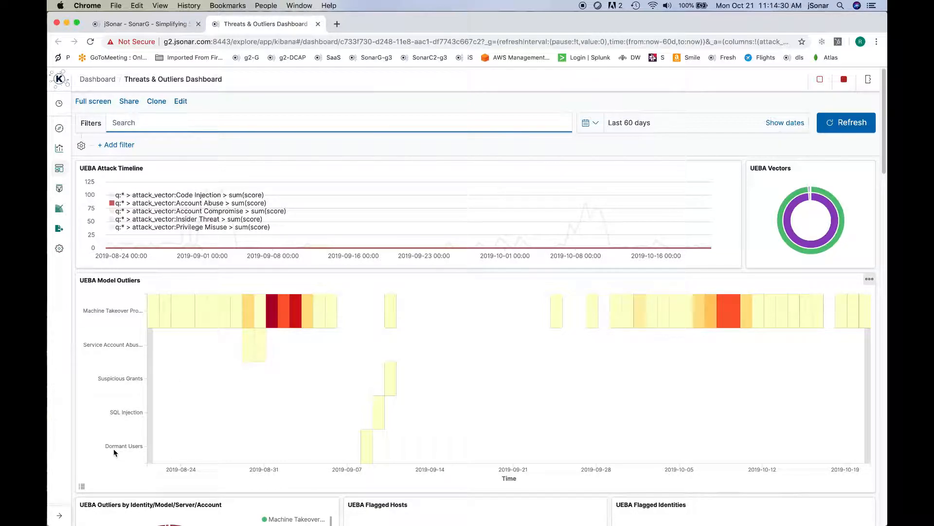
mouse_move(123, 342)
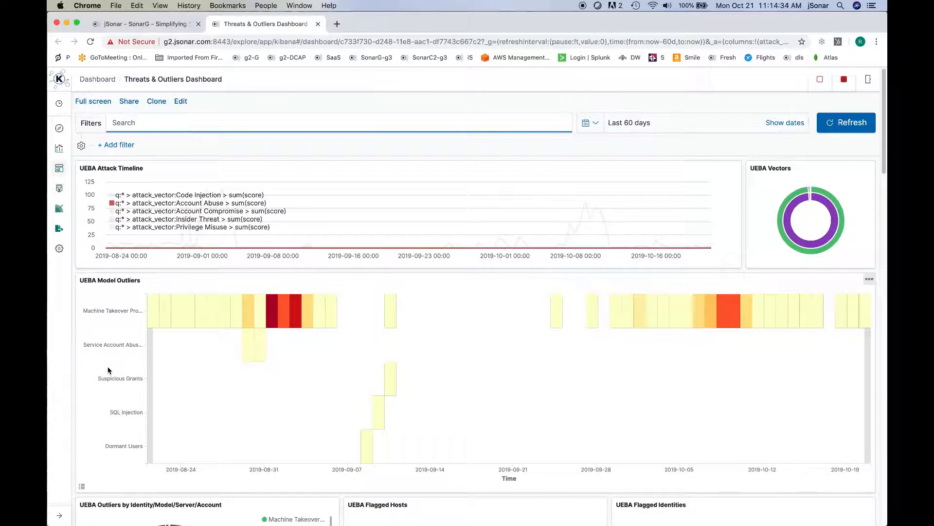
Scroll down through the UEBA attack timeline, model outliers and evolving threats panels.
scroll(down, 3)
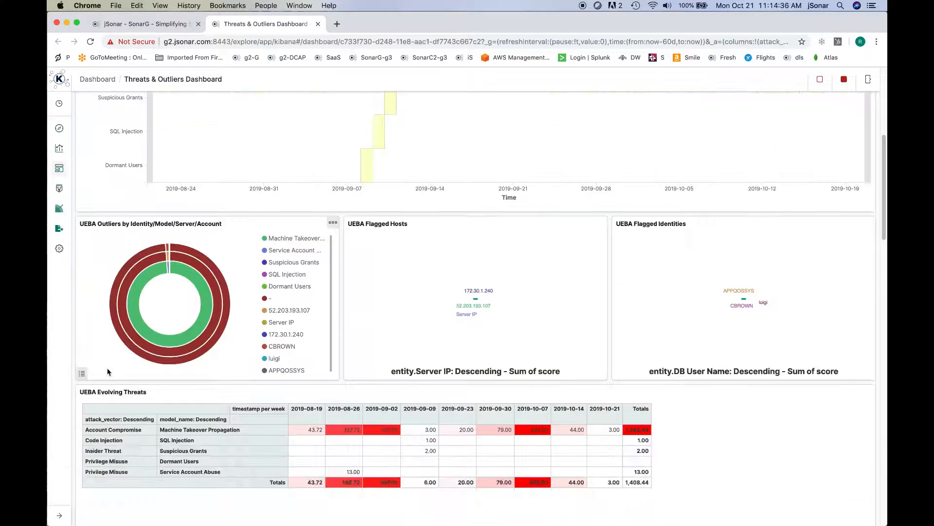
scroll(down, 3)
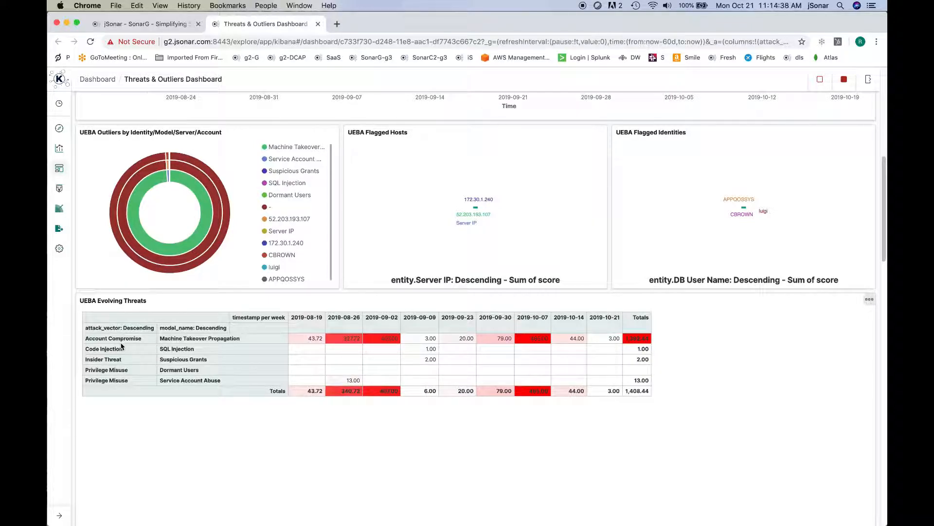
mouse_move(190, 348)
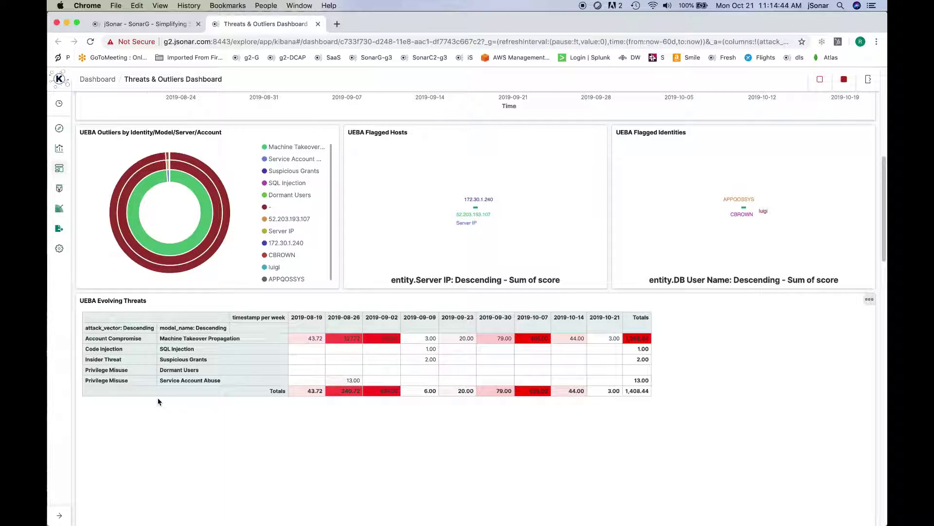
mouse_move(207, 339)
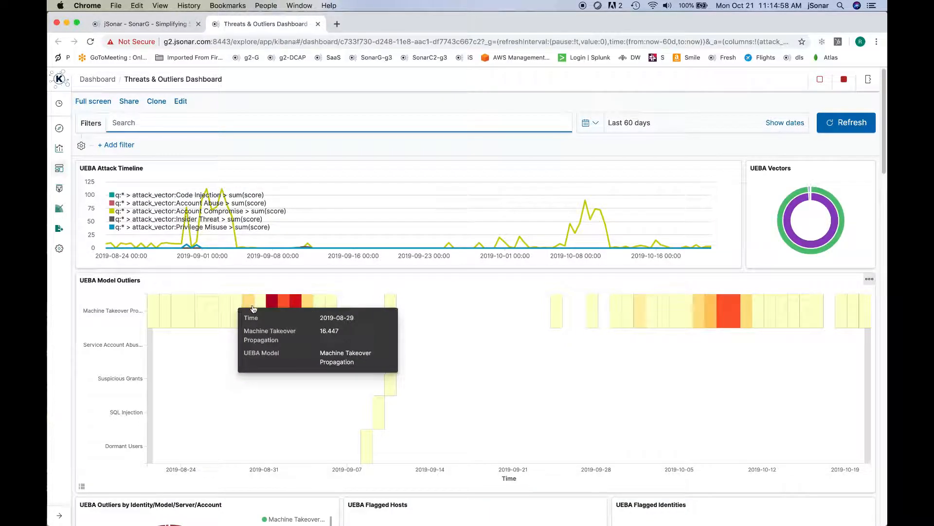
Scroll down to the UEBA Outliers table with its noise-reduction and not-a-threat options.
scroll(down, 3)
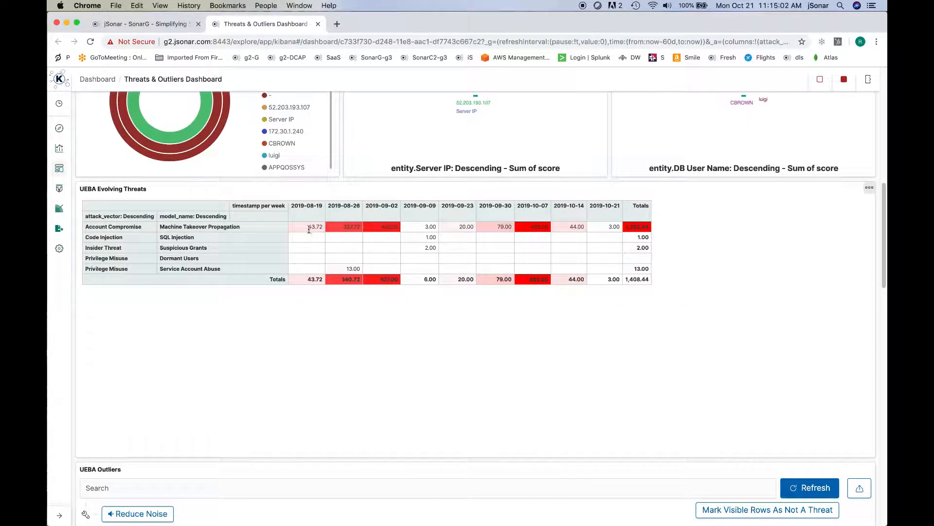
mouse_move(414, 226)
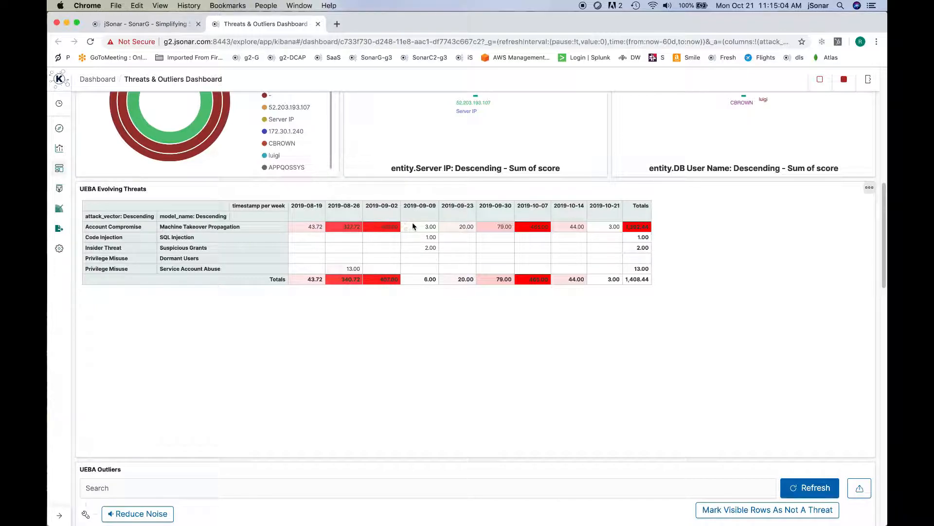
mouse_move(712, 327)
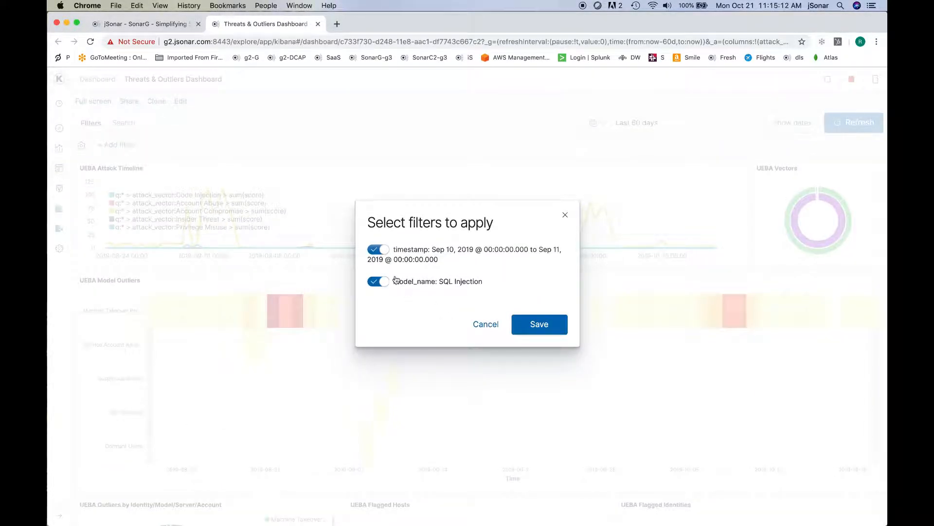
Apply the SQL Injection filter to the dashboard without the date range.
click(376, 249)
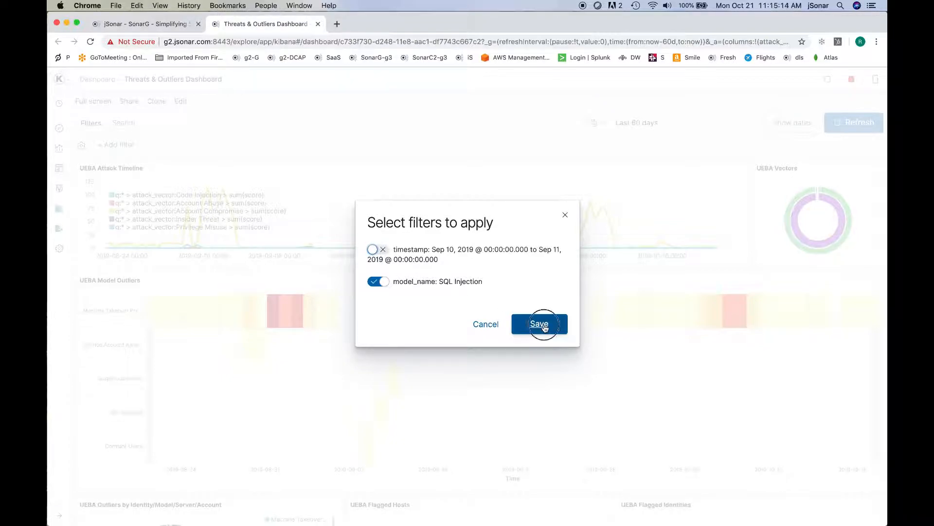
click(539, 324)
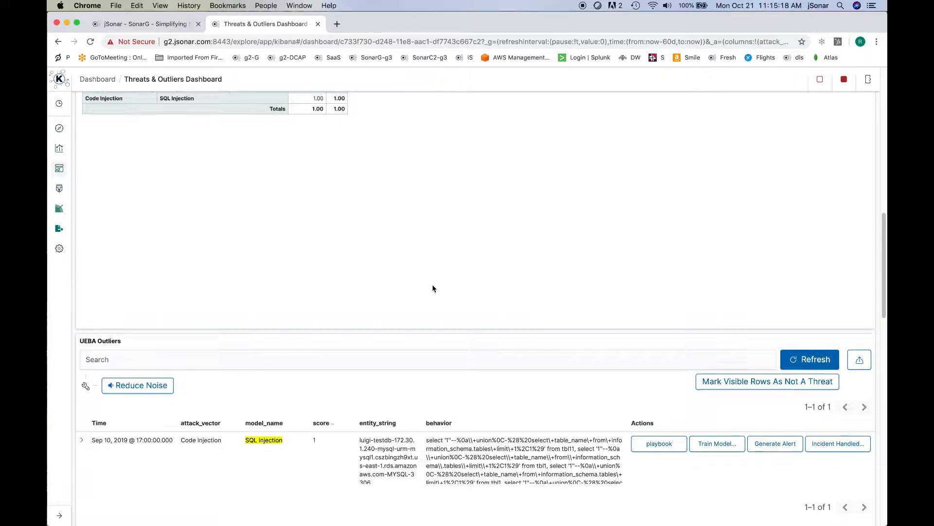
scroll(down, 3)
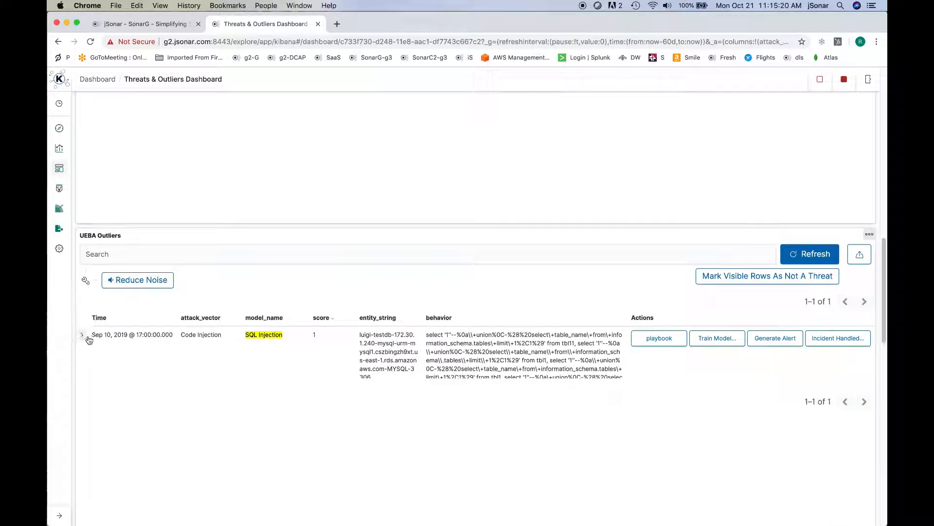
Expand the SQL Injection outlier's full JSON document, then close the Threats & Outliers dashboard.
click(81, 335)
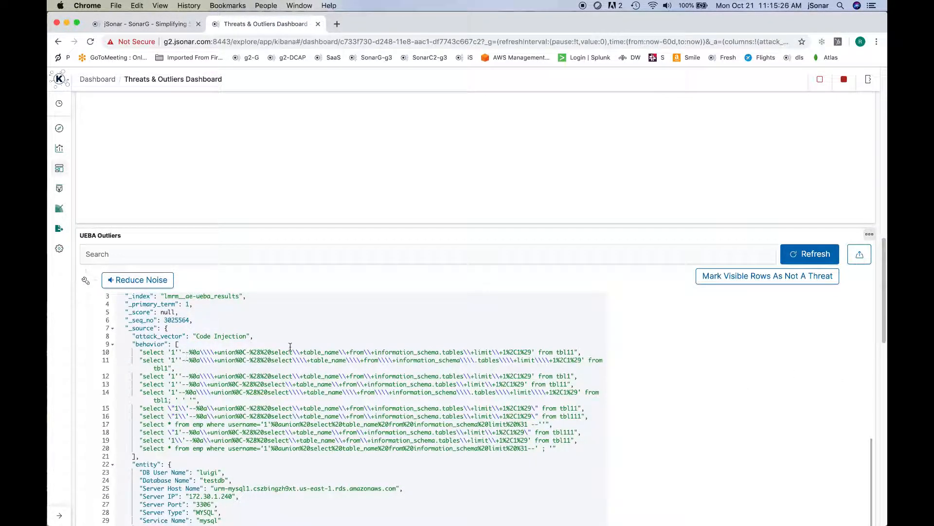
mouse_move(457, 391)
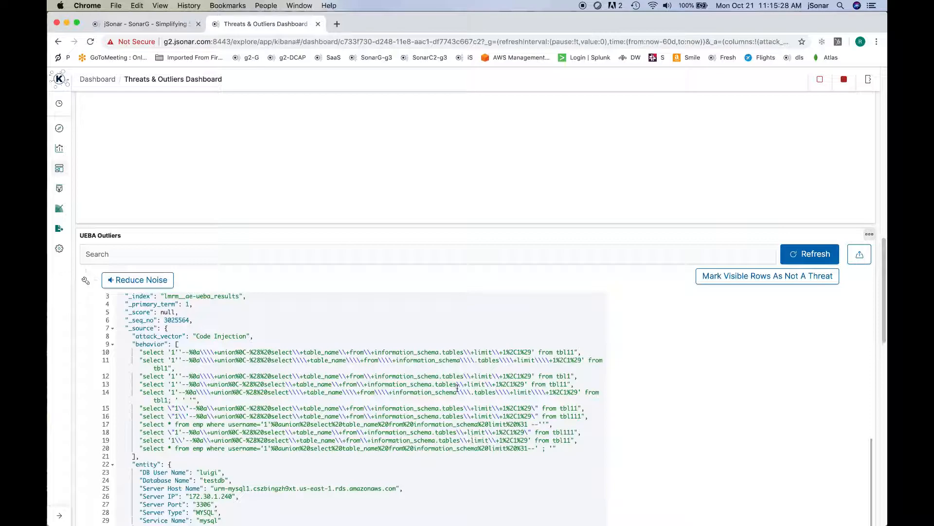
scroll(down, 3)
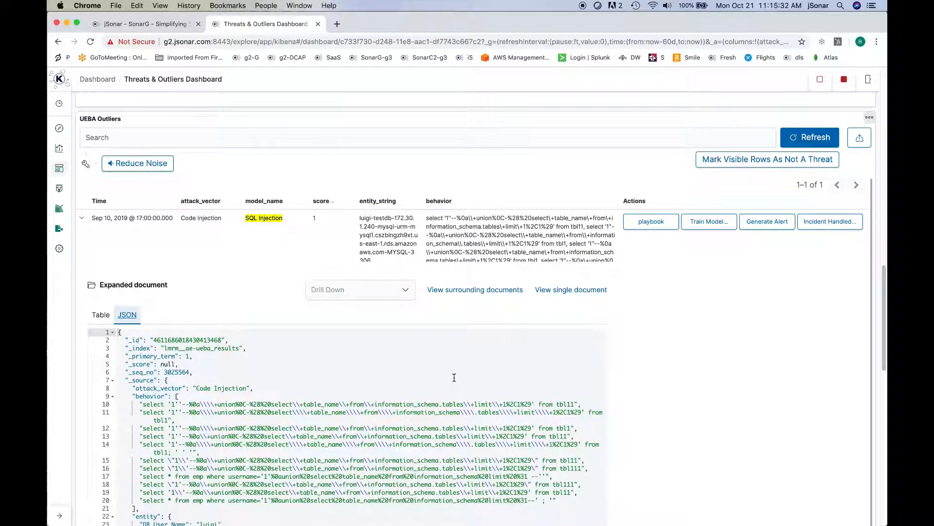
mouse_move(456, 383)
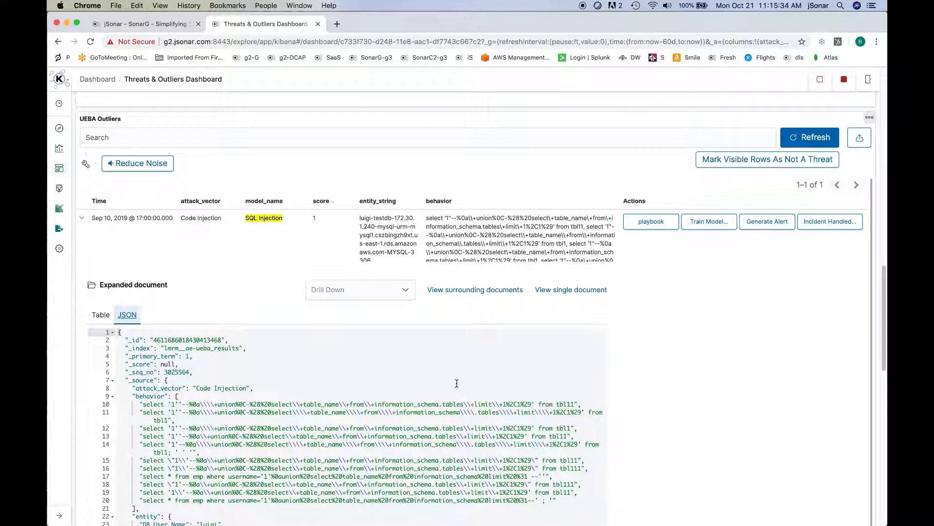
mouse_move(448, 401)
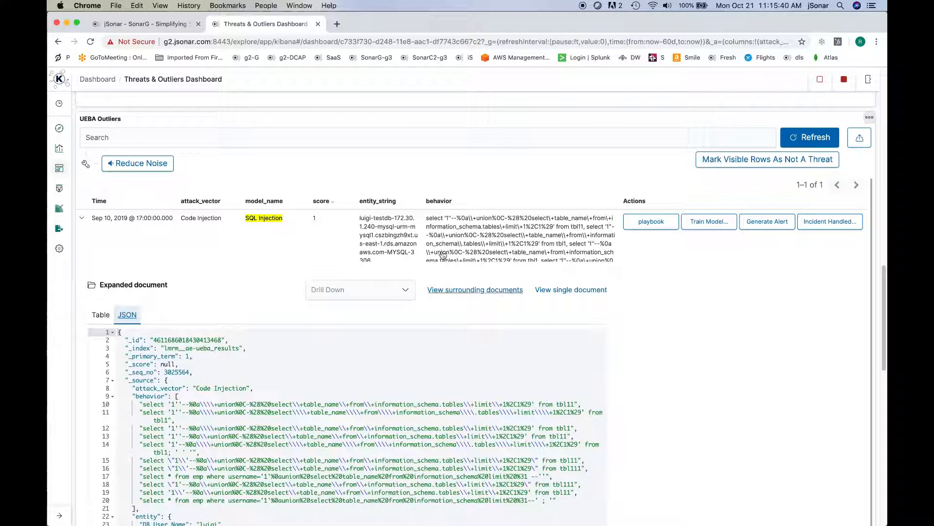
click(146, 24)
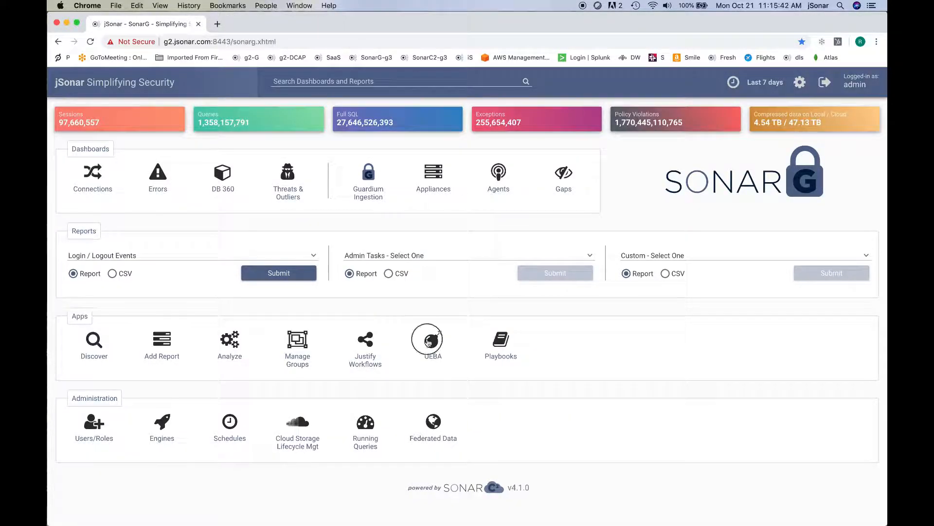
click(427, 340)
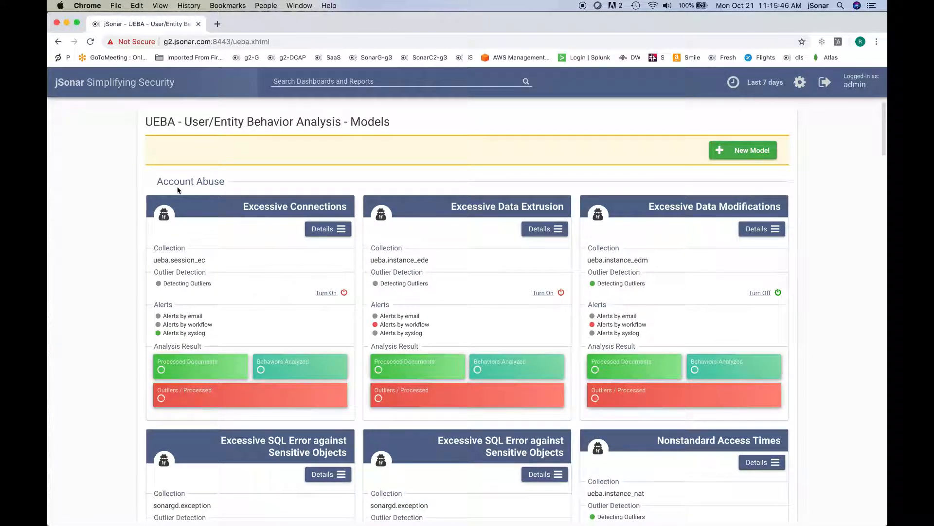
mouse_move(211, 188)
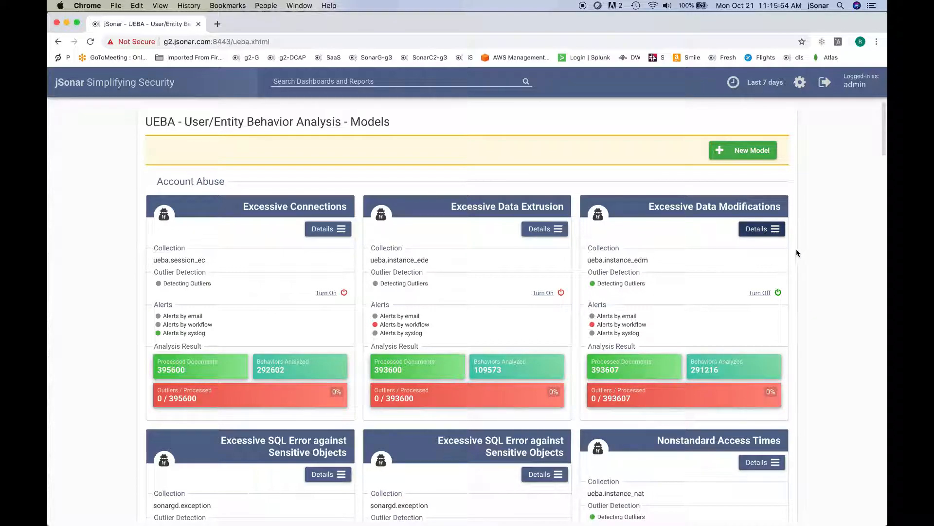
scroll(down, 3)
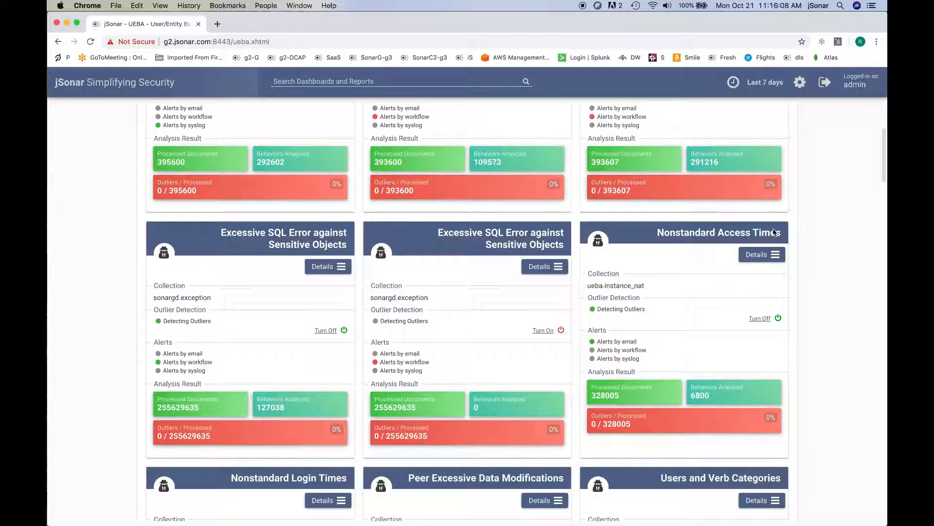
mouse_move(130, 102)
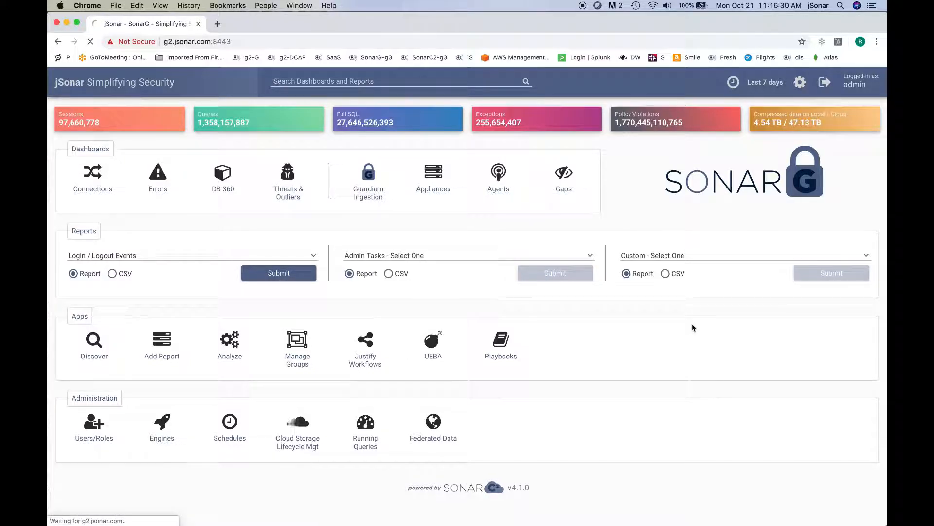
Launch Justify Workflows and bring up the PU Final workflow's Table Board.
click(365, 344)
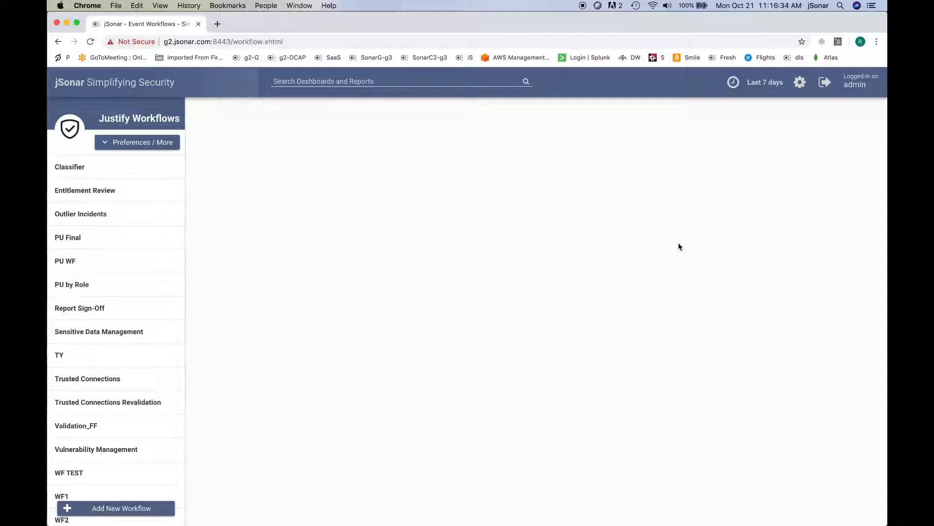
click(765, 82)
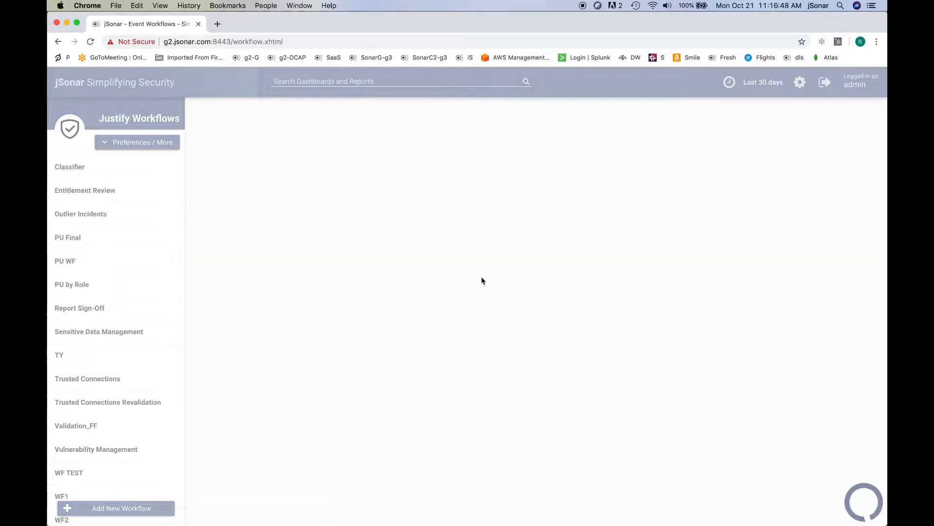
click(67, 238)
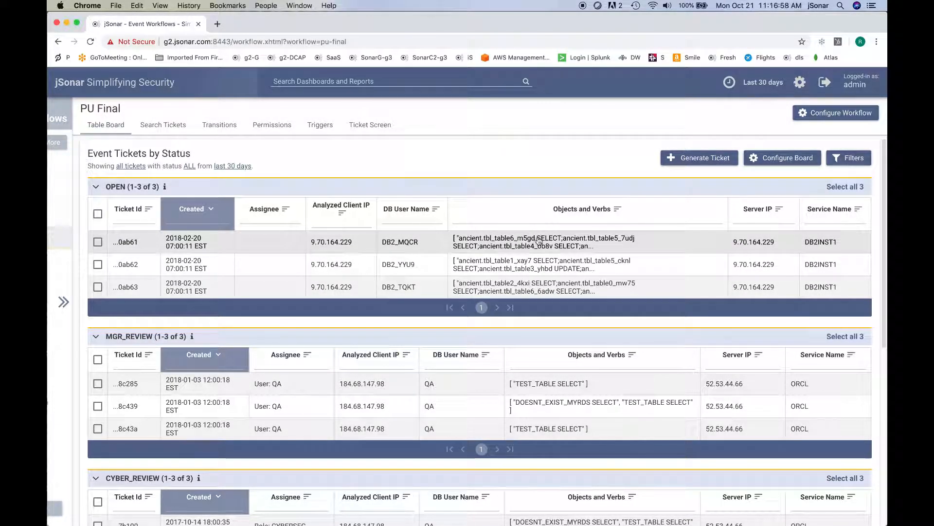
mouse_move(537, 239)
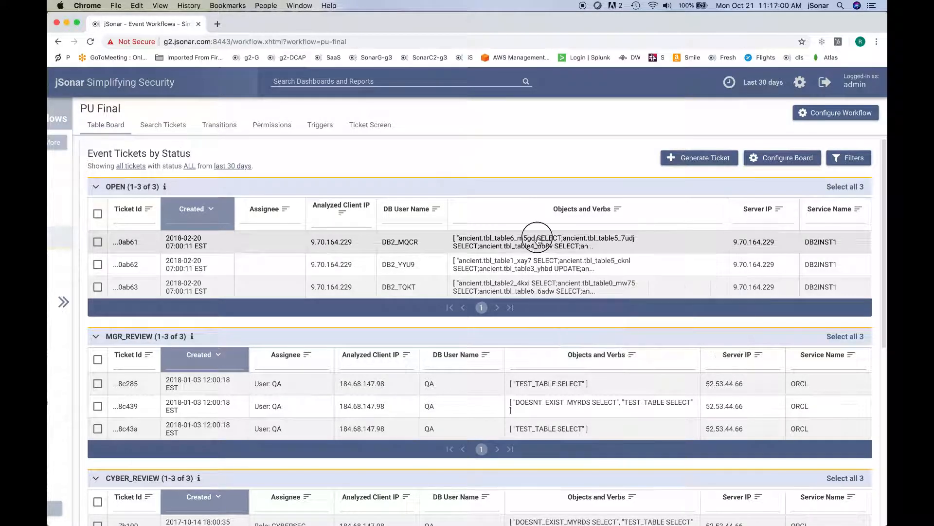
Select open ticket ...0ab61, view its Details and Start Work so admin is recorded working.
click(97, 241)
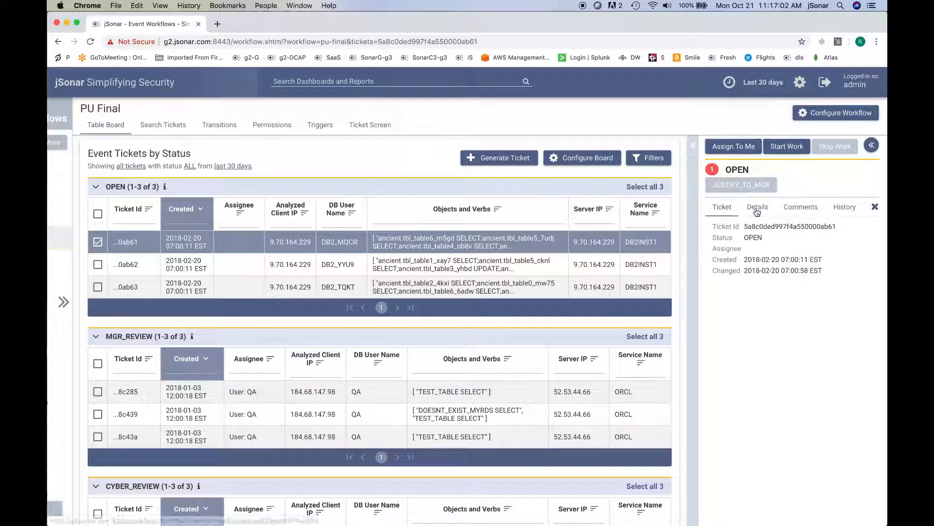
click(757, 206)
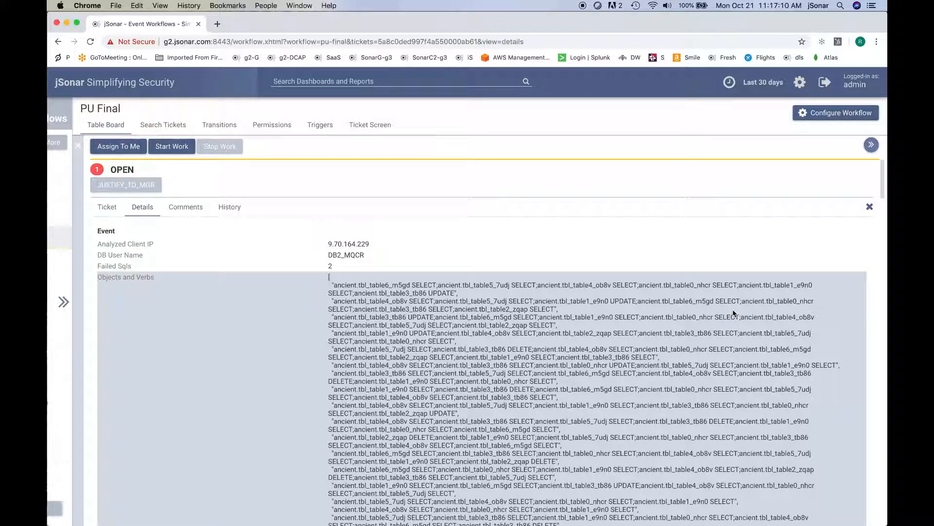
mouse_move(458, 308)
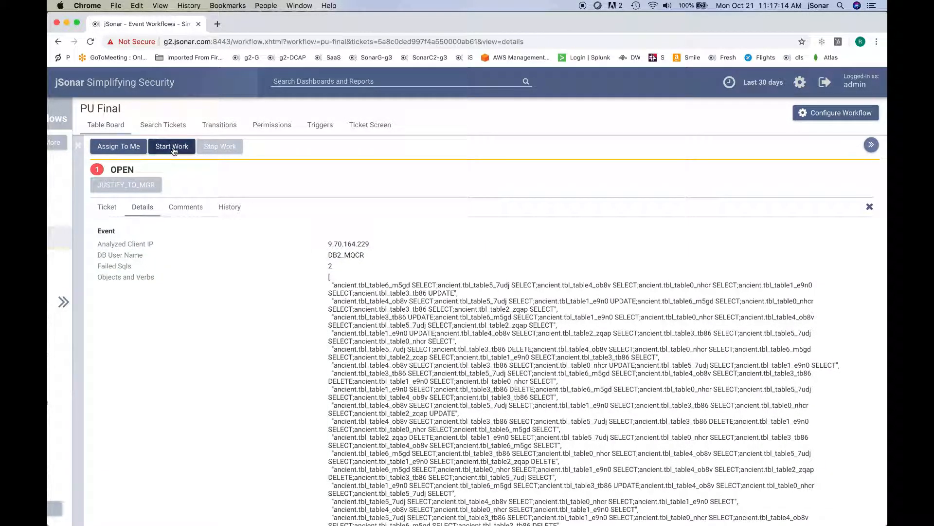
click(171, 146)
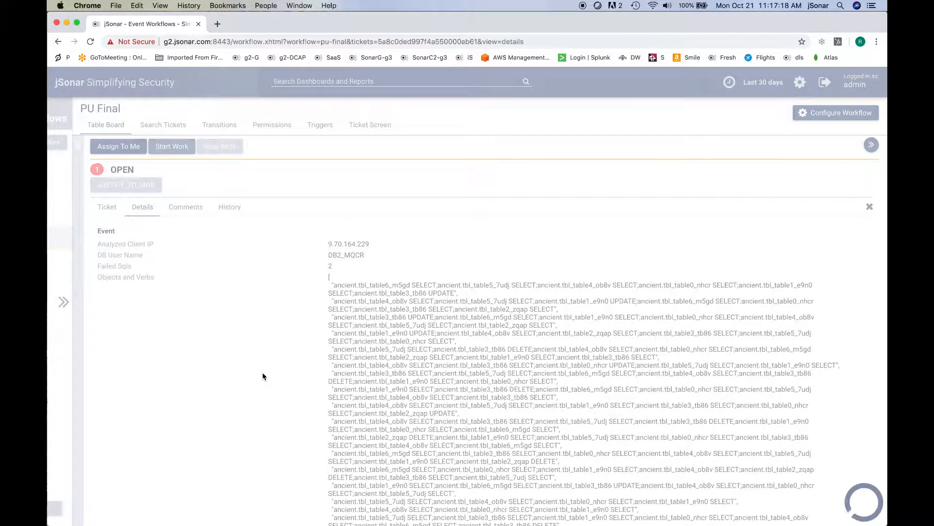
click(107, 207)
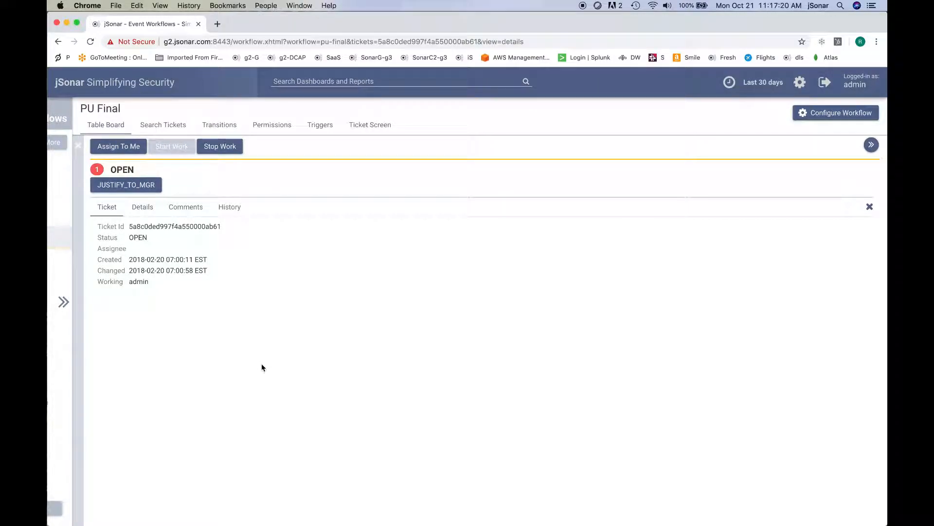
mouse_move(166, 182)
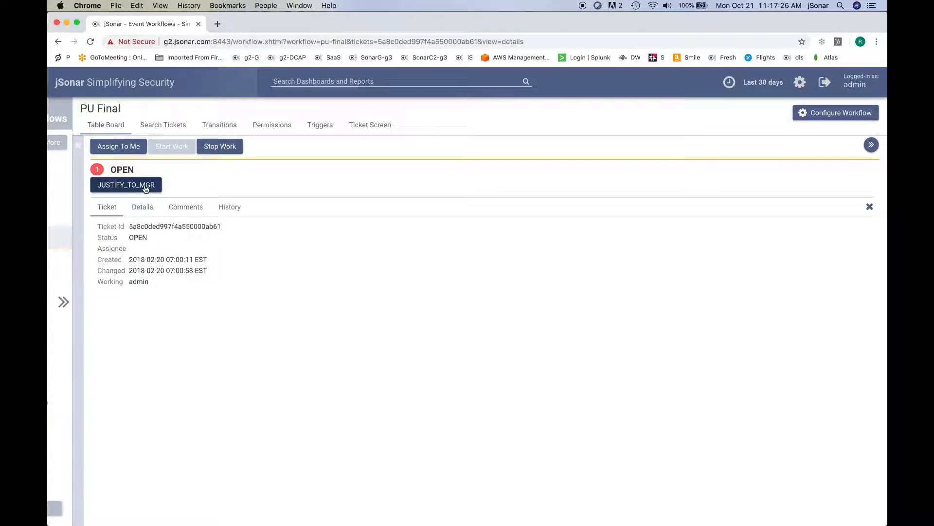
View the PU Final transitions from OPEN to CLOSED with the workflows list expanded alongside.
click(219, 125)
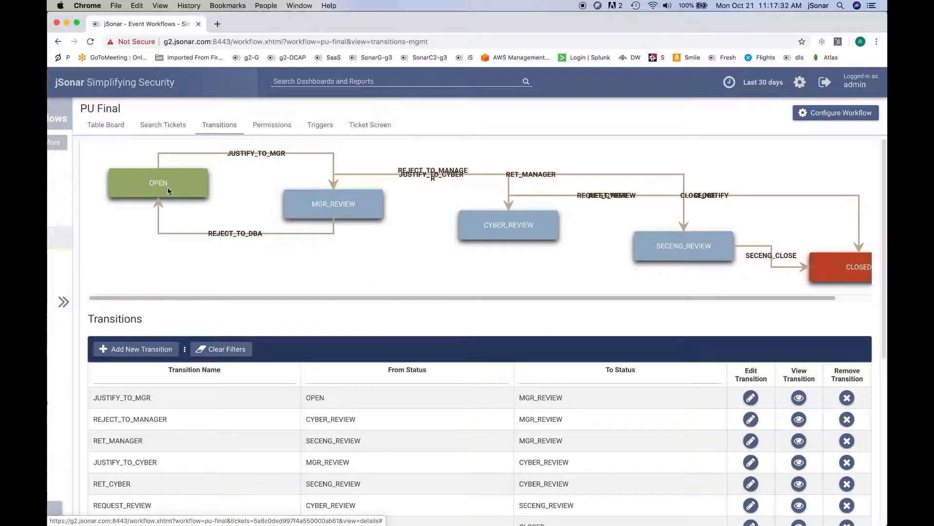
mouse_move(175, 189)
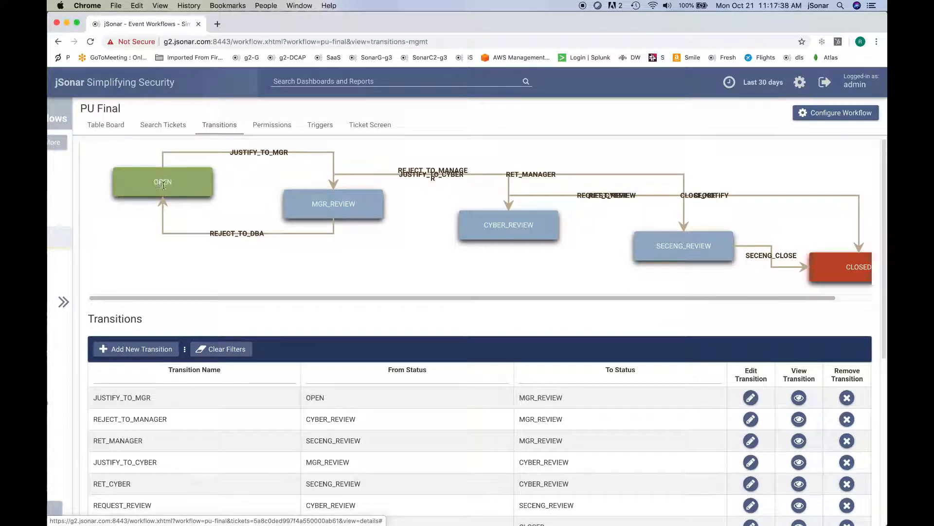
mouse_move(299, 183)
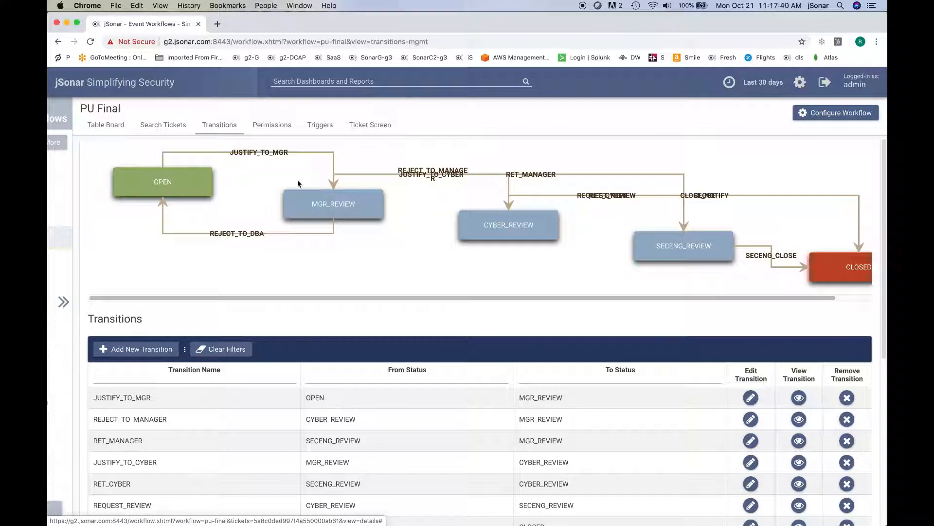
mouse_move(274, 154)
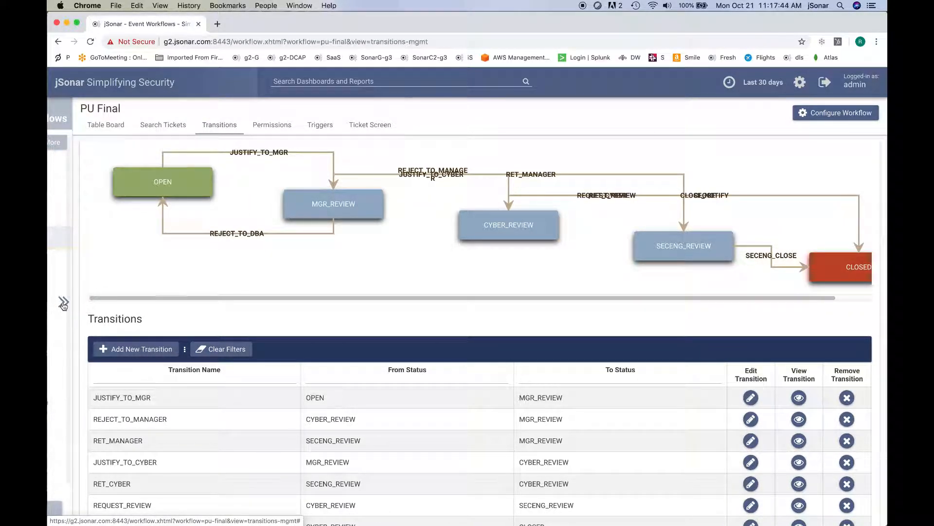
click(63, 303)
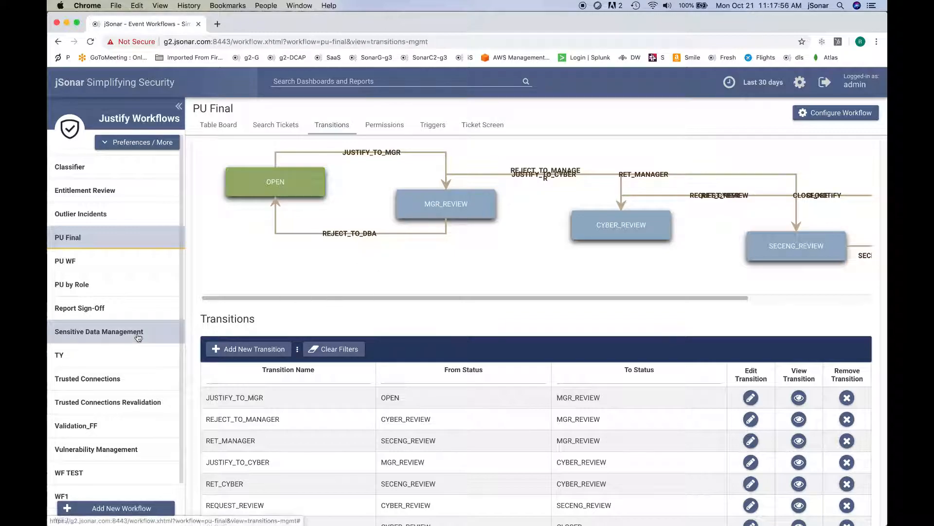
Open the Sensitive Data Management Table Board and view an open ticket's event details.
click(100, 331)
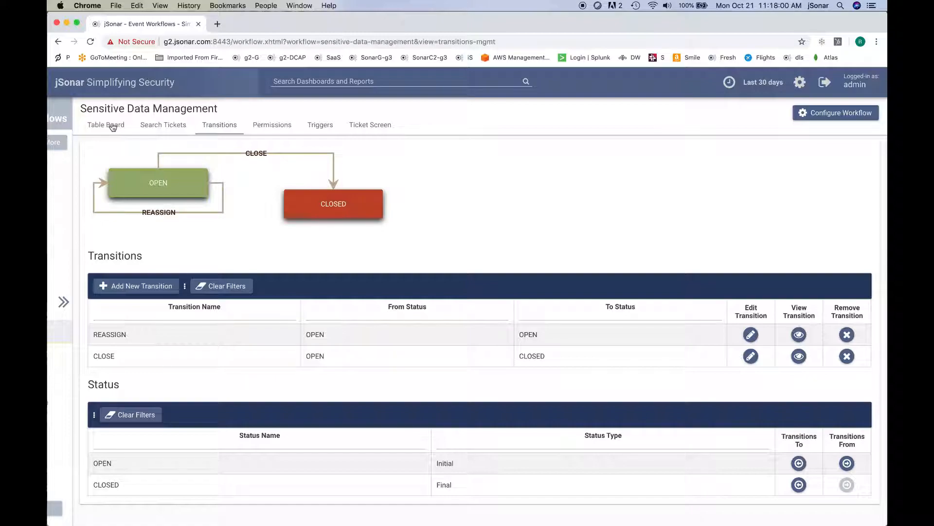
click(105, 124)
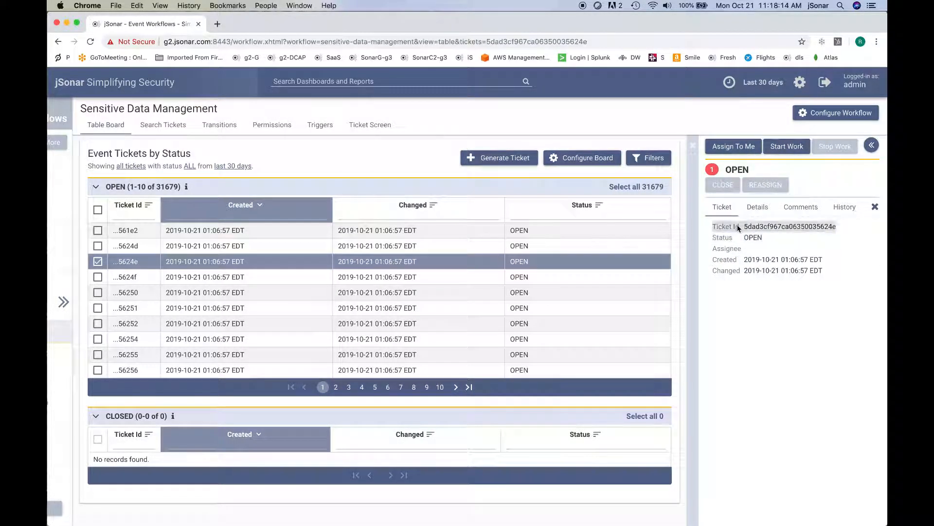
click(757, 206)
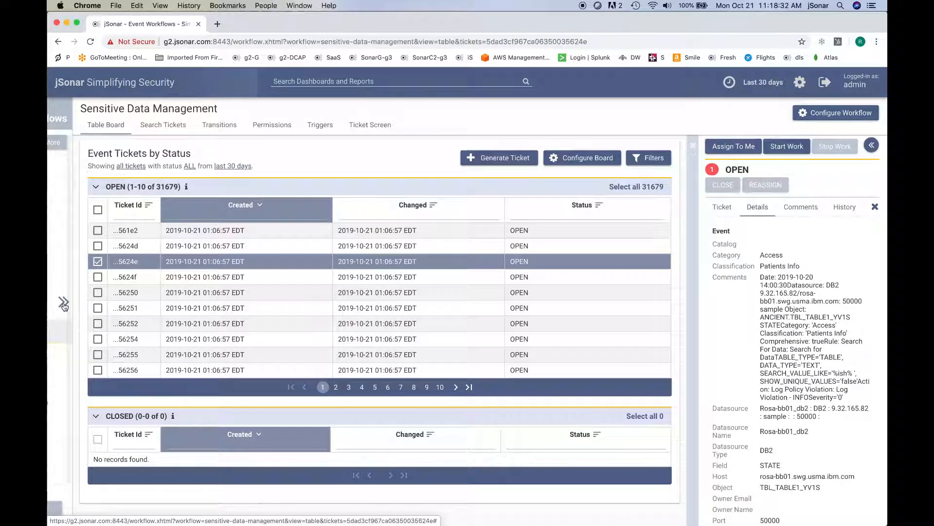
mouse_move(200, 86)
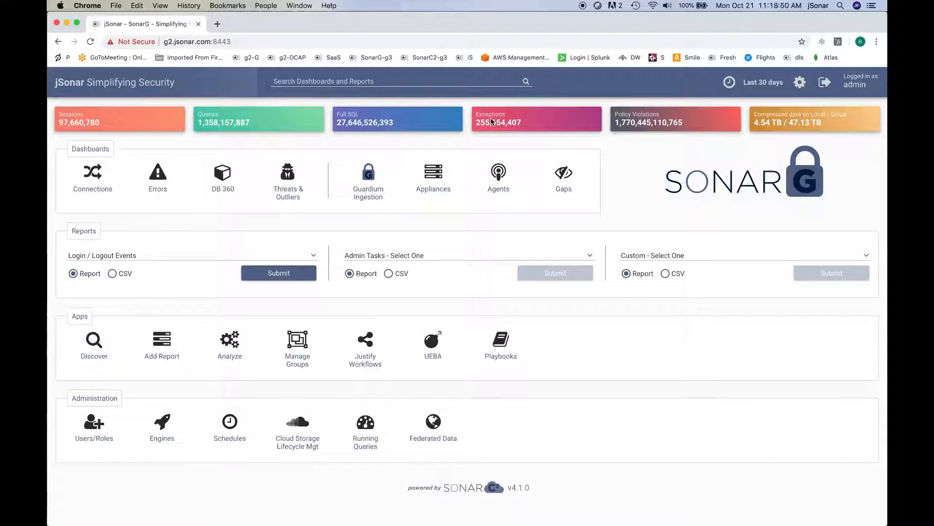
mouse_move(674, 297)
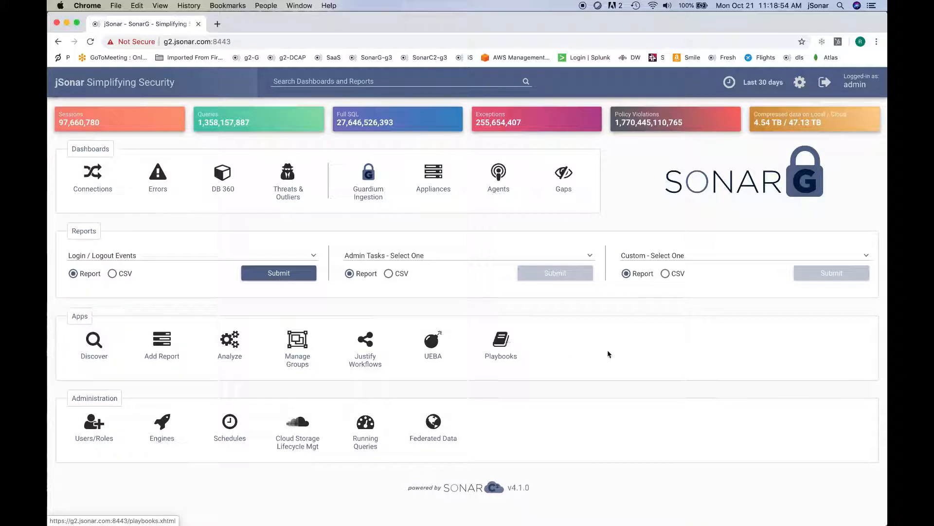
mouse_move(638, 356)
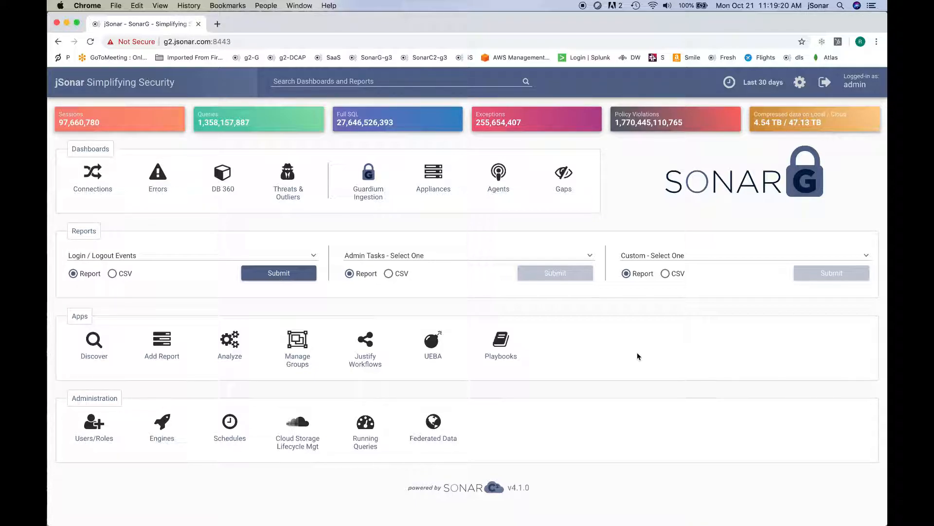
mouse_move(277, 181)
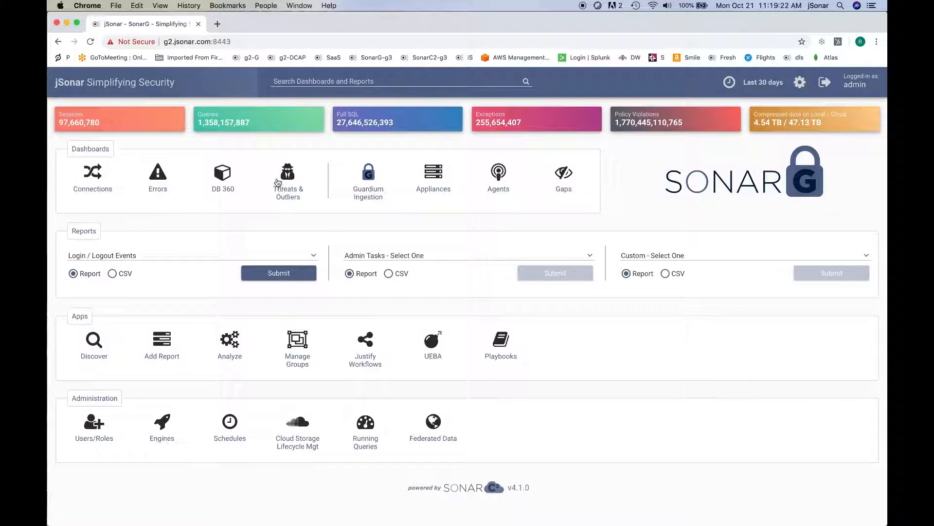
Bring up the Lock User playbook for the top Account Compromise outlier, then return home.
click(286, 171)
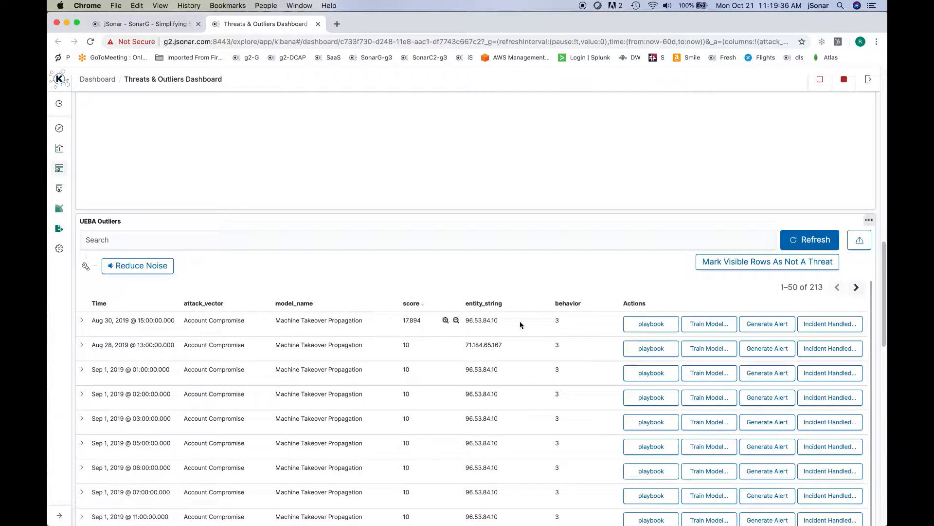
click(651, 324)
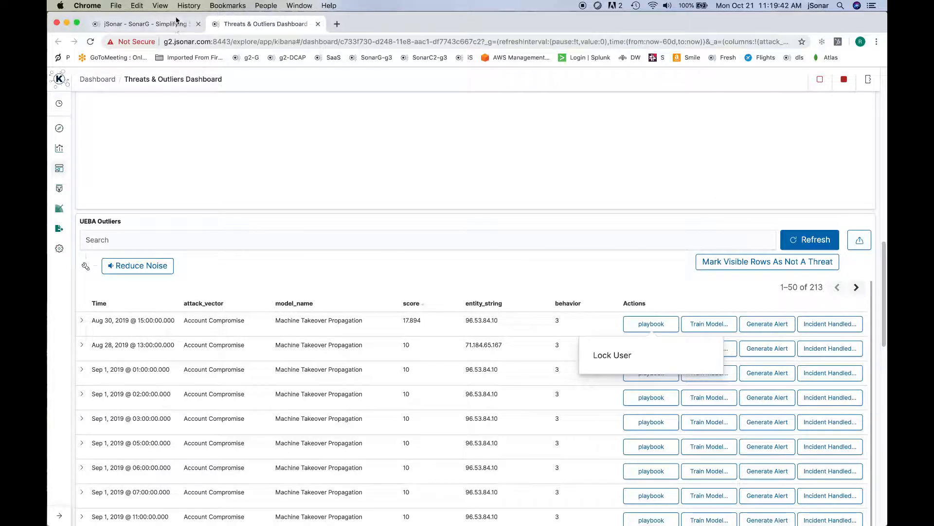
click(142, 24)
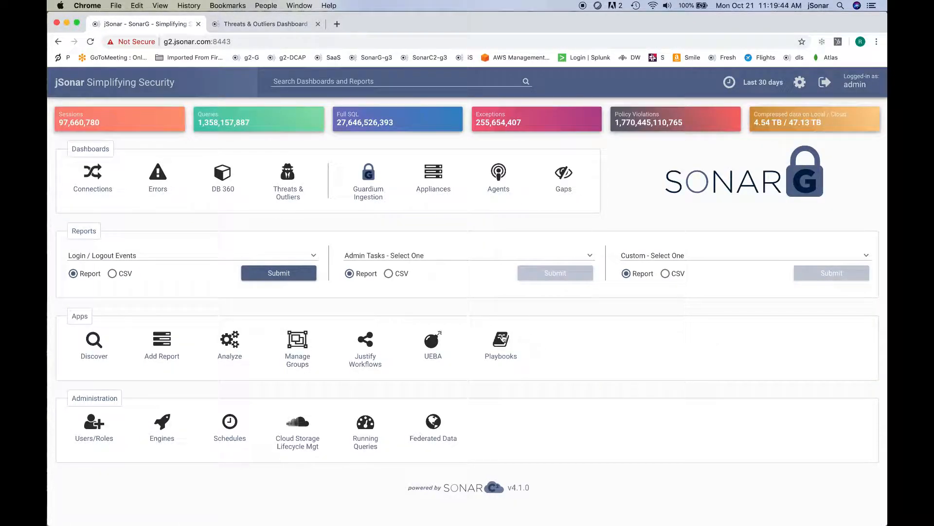
Open the Lock User from Assets playbook from the playbooks list to see its flow.
click(502, 338)
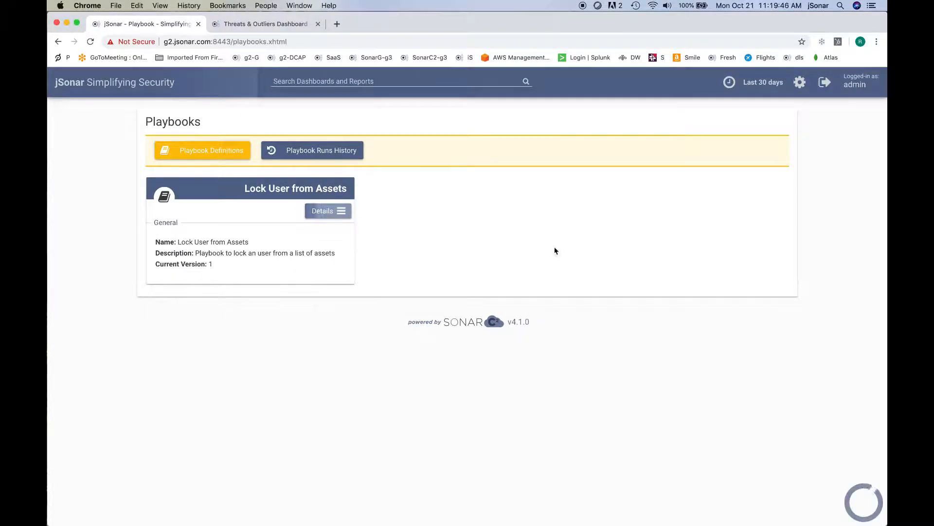
click(328, 211)
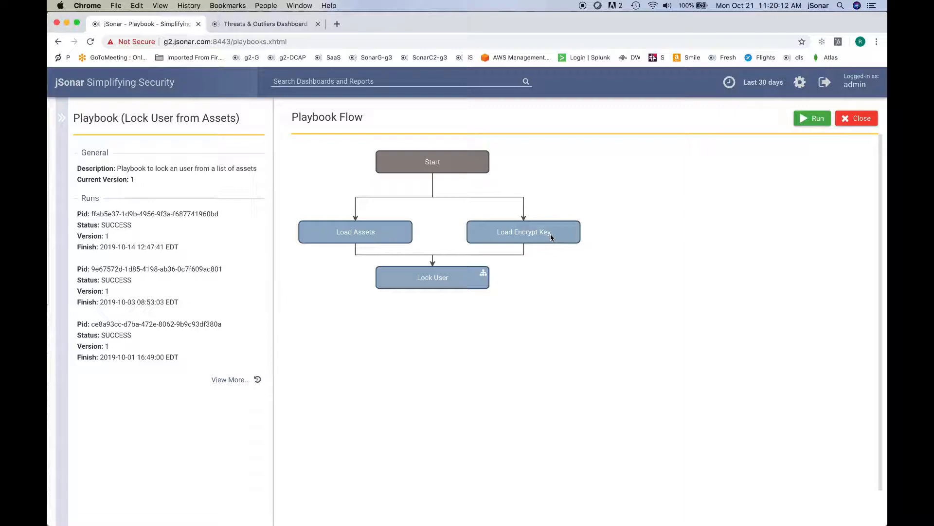
mouse_move(242, 378)
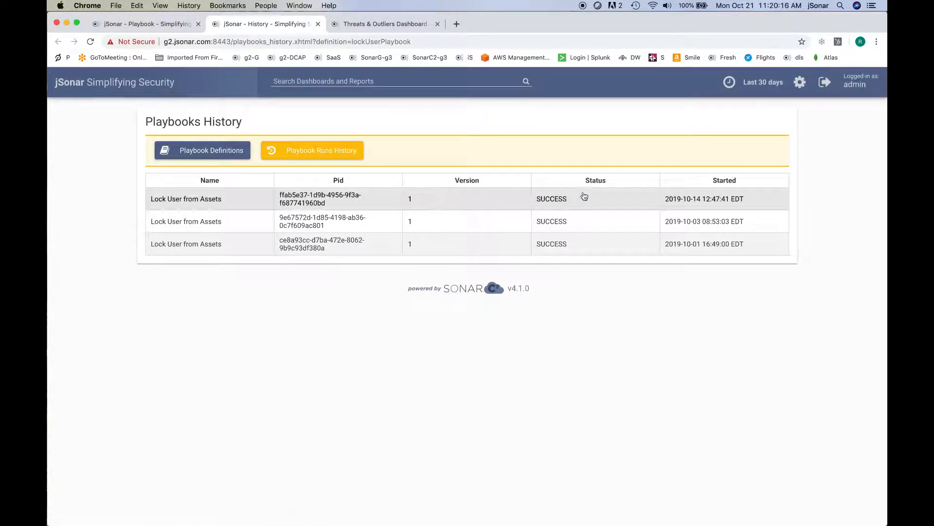
Inspect the latest run's Load Assets and Lock User (0001) logs confirming user luigi was locked.
click(186, 199)
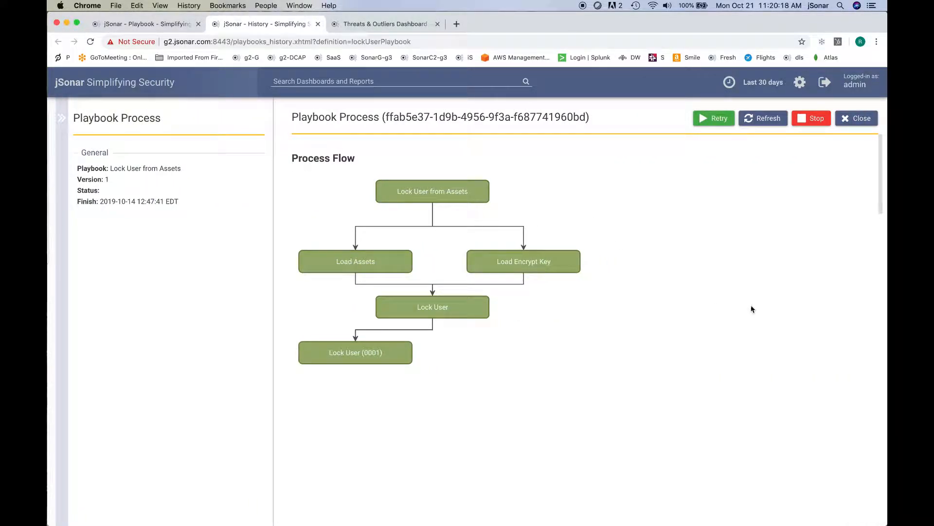
scroll(down, 3)
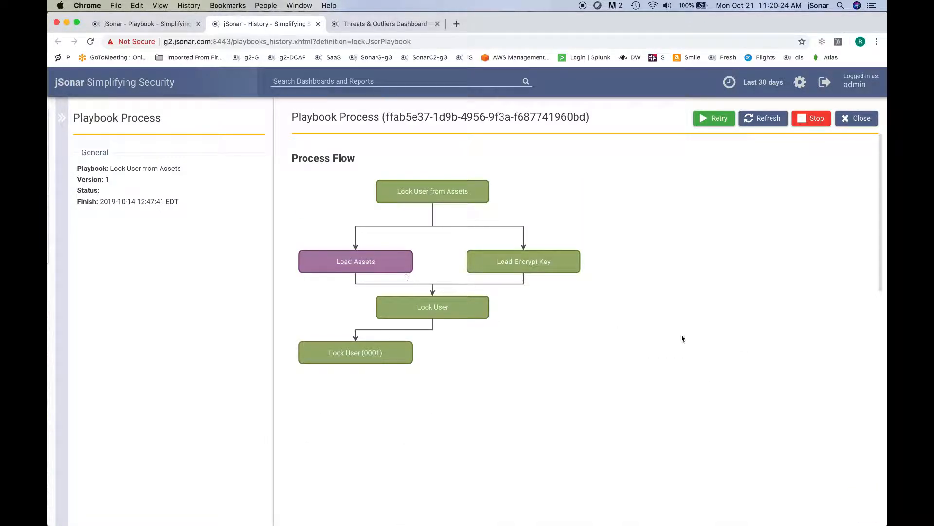
click(355, 261)
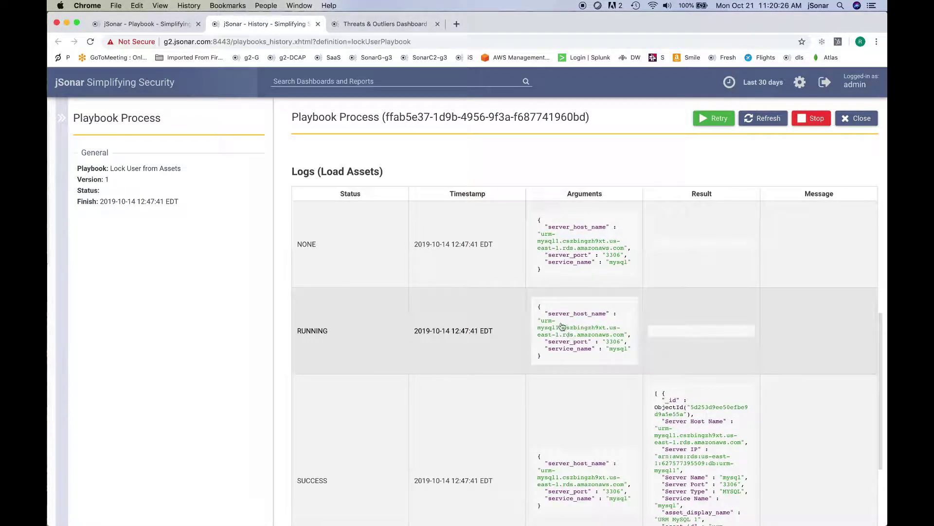
mouse_move(589, 341)
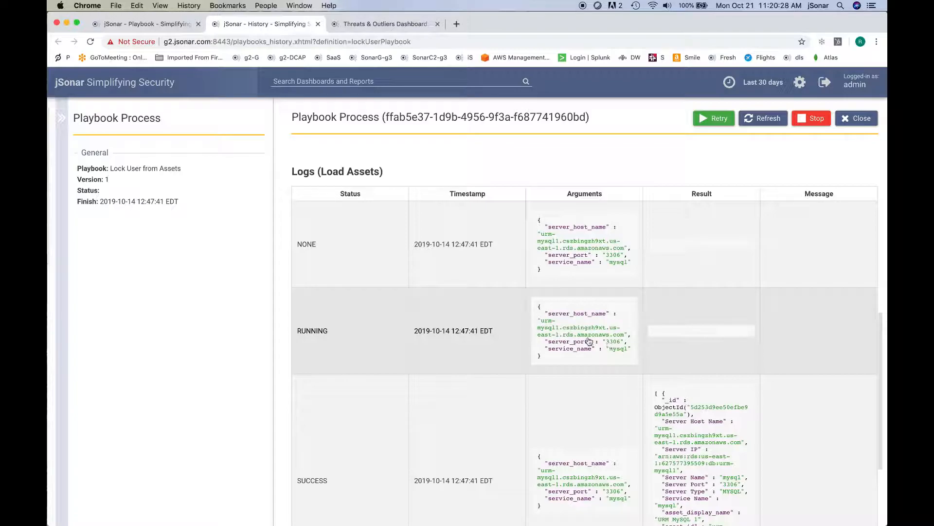
mouse_move(578, 346)
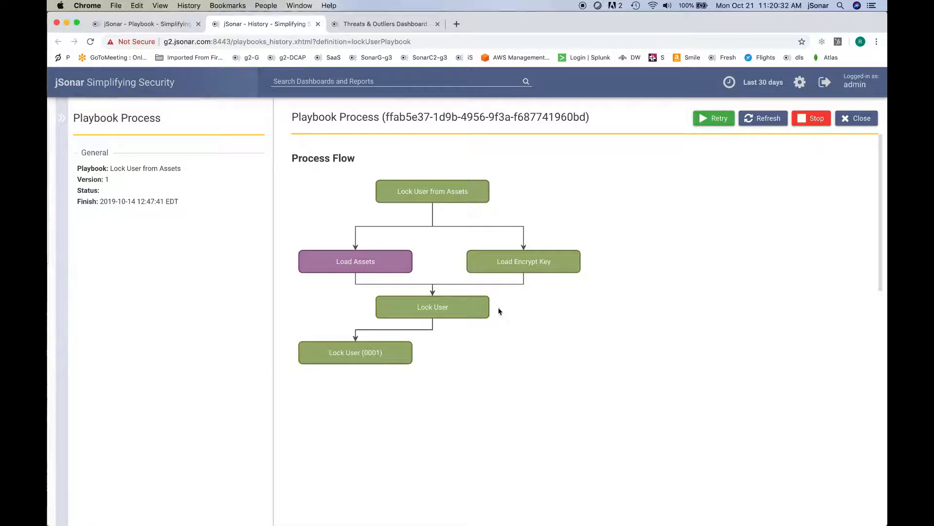
mouse_move(551, 267)
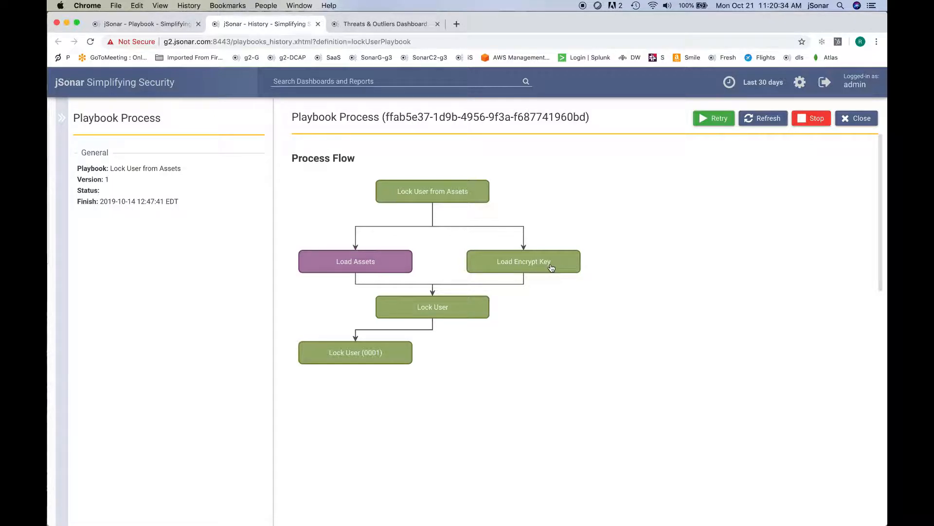
mouse_move(554, 266)
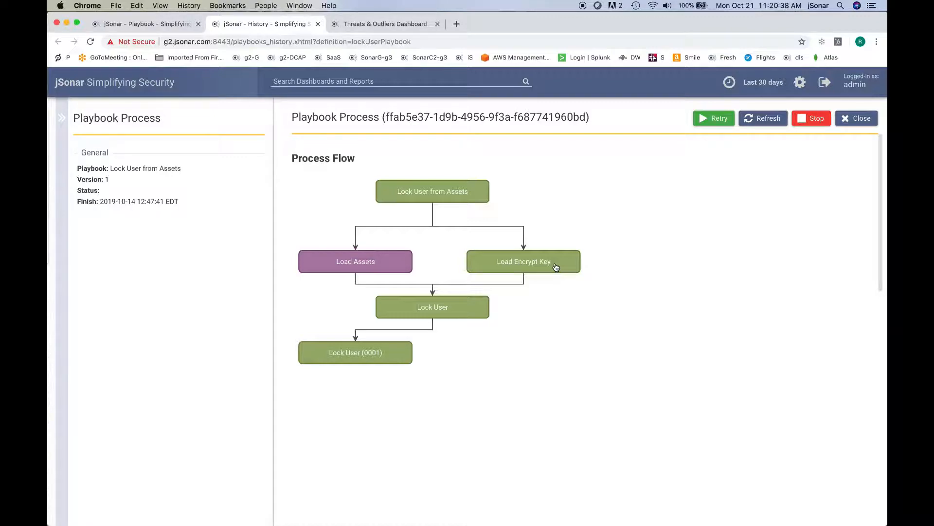
mouse_move(574, 259)
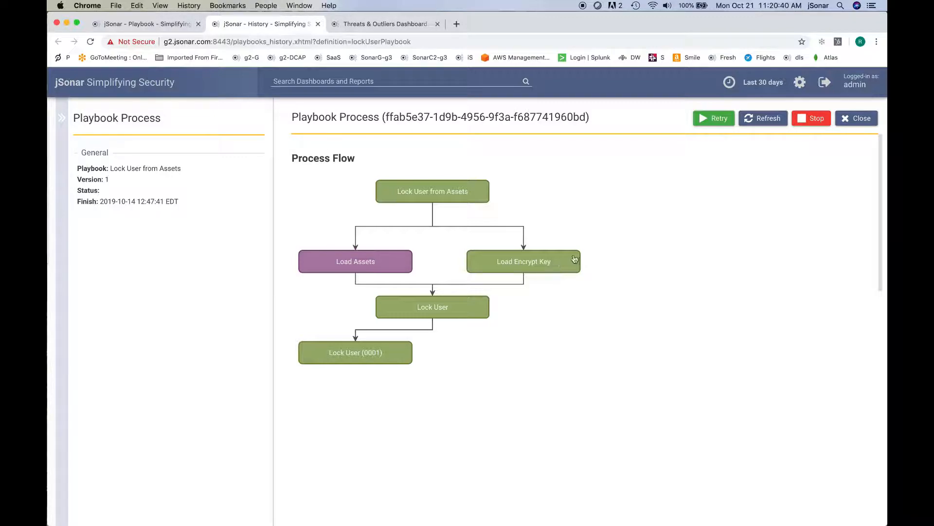
mouse_move(381, 358)
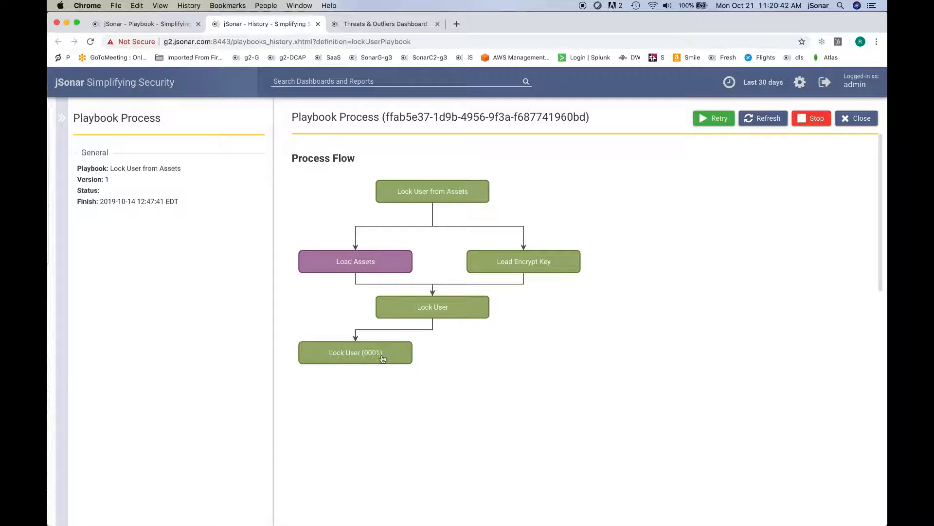
click(356, 353)
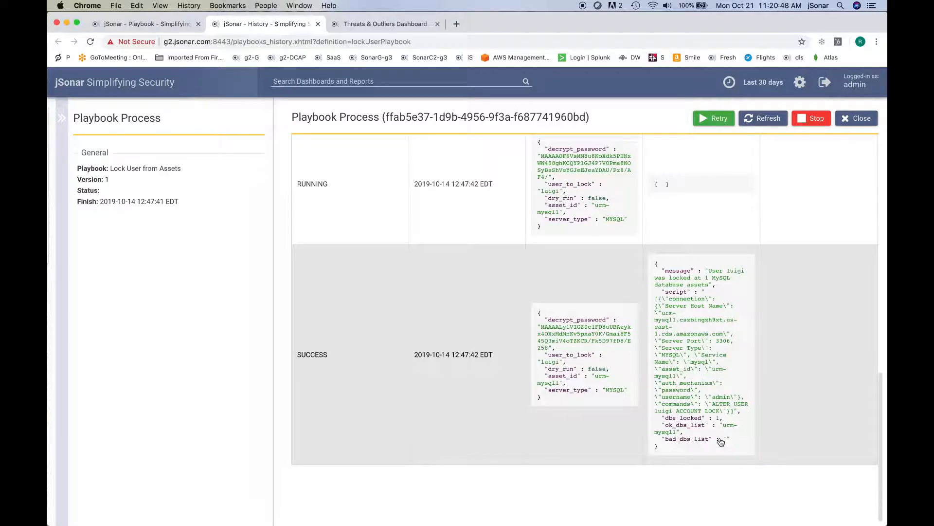
mouse_move(727, 287)
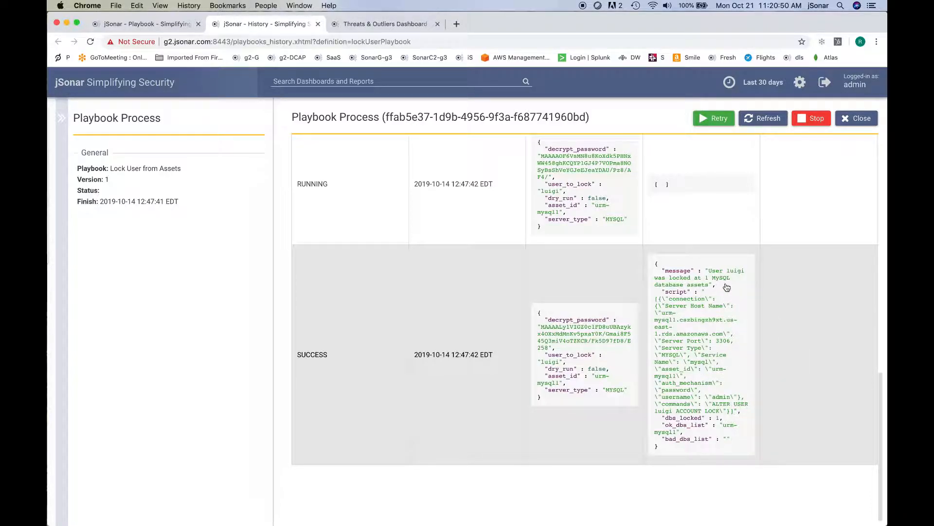
mouse_move(739, 385)
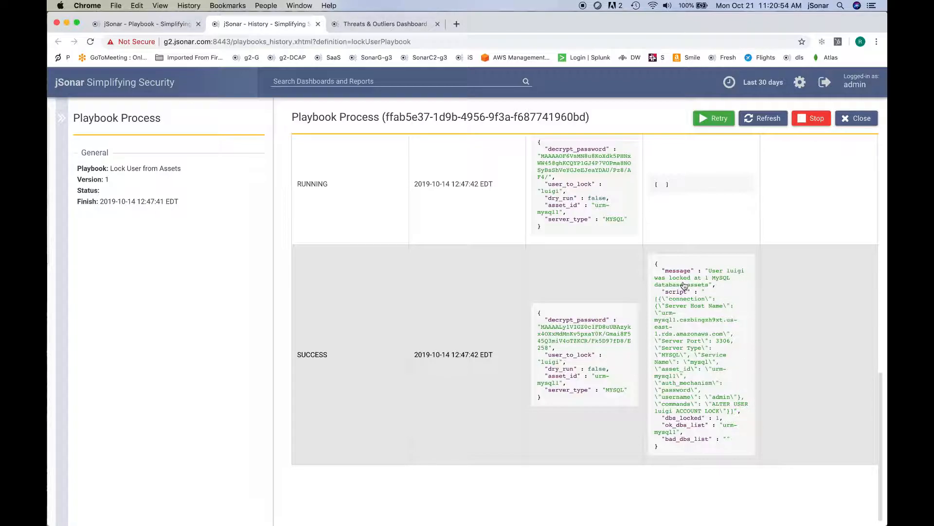
mouse_move(508, 464)
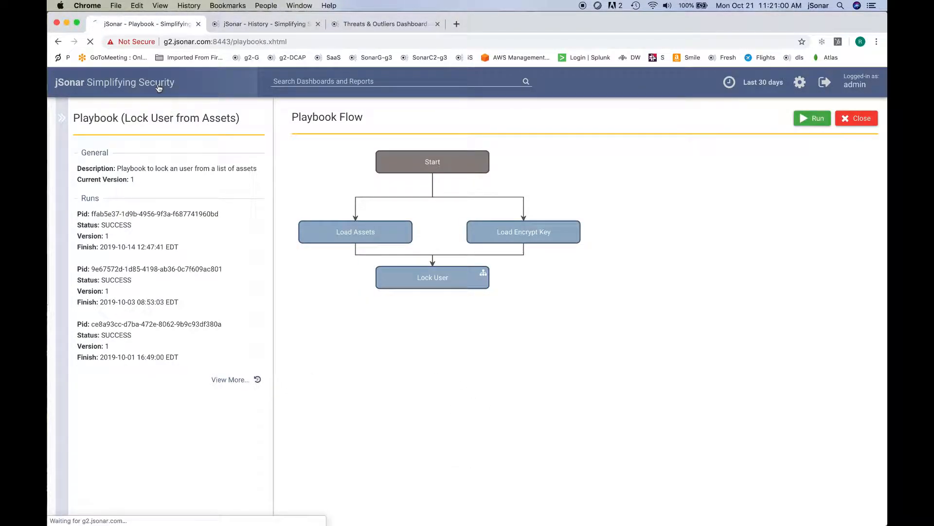
Return to the home dashboard and open the UEBA Models page under Apps.
click(857, 118)
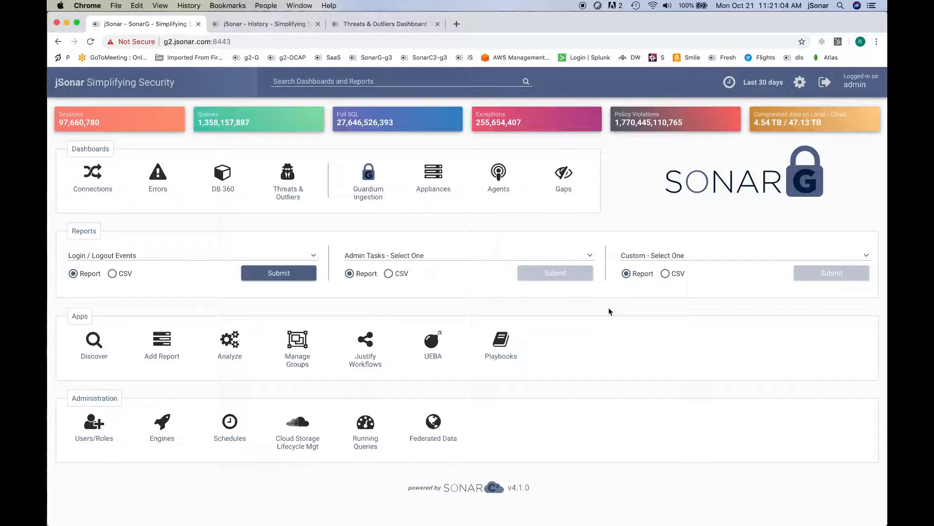
click(433, 342)
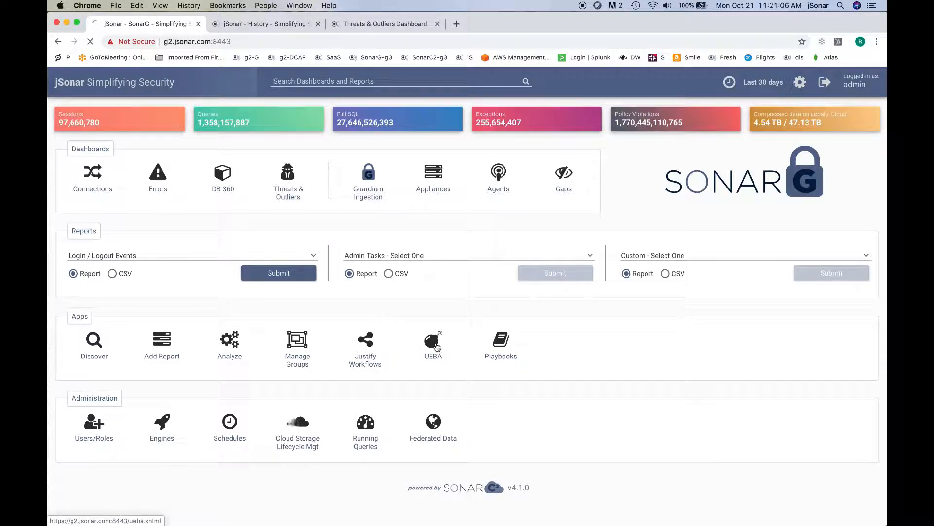
click(433, 342)
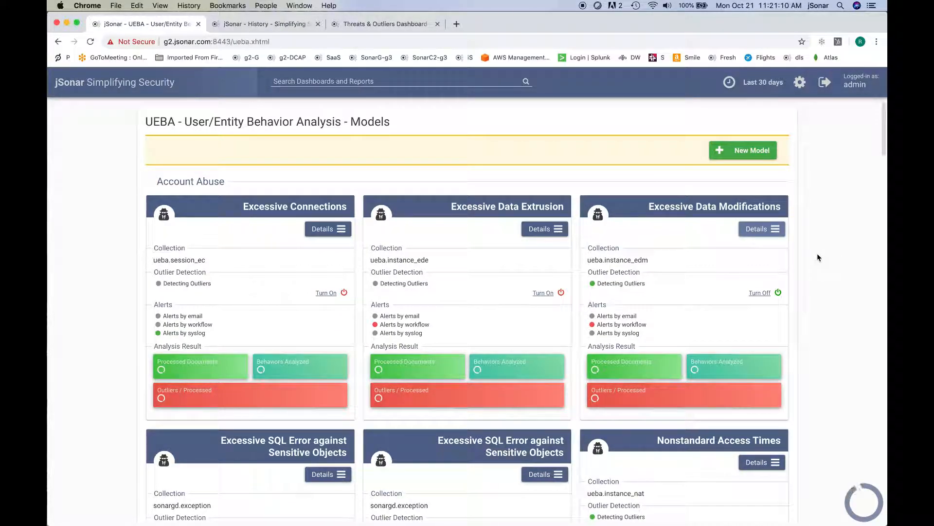
mouse_move(843, 265)
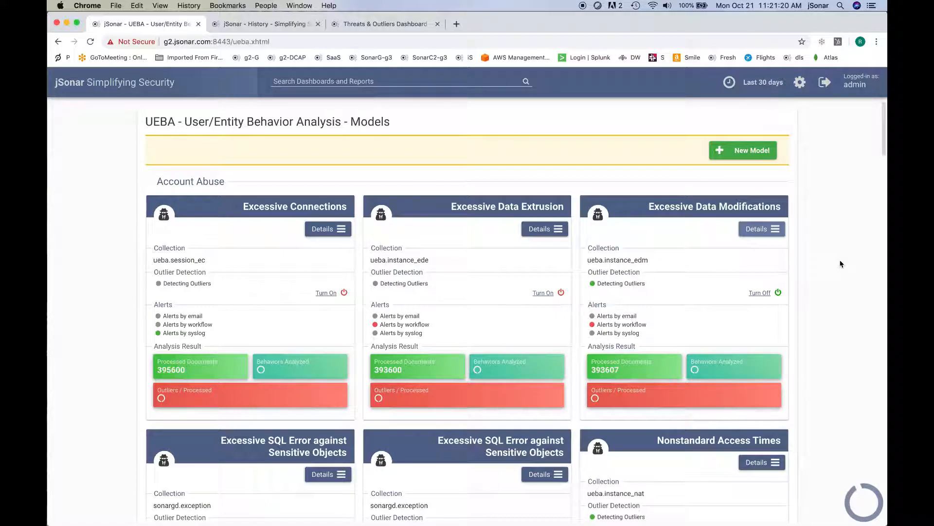
Review the Excessive Data Modifications thresholds and job stats, cancelling out of the Alerts editor unchanged.
click(761, 229)
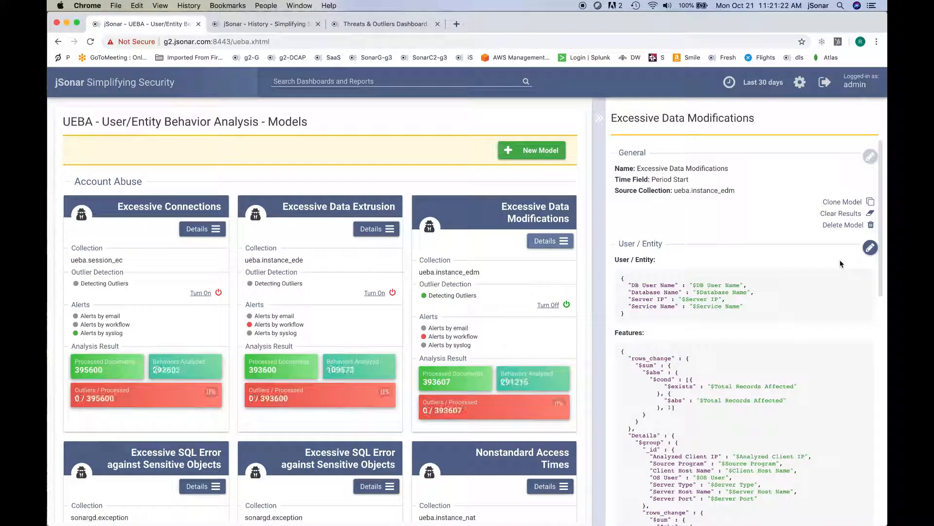
scroll(down, 3)
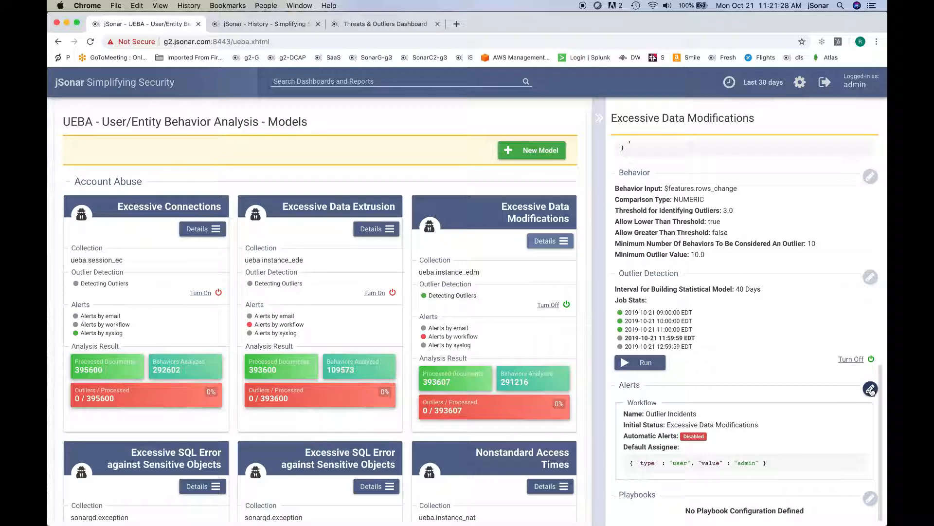
click(870, 387)
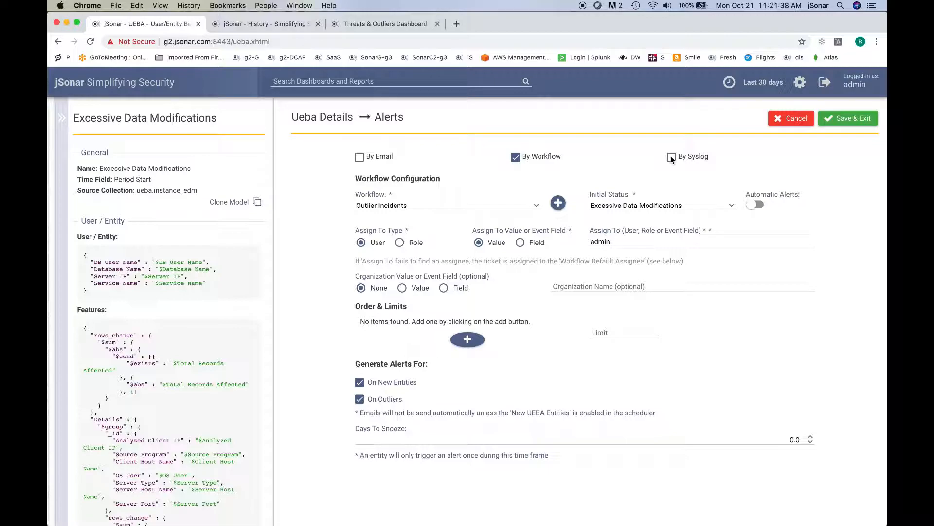
click(792, 118)
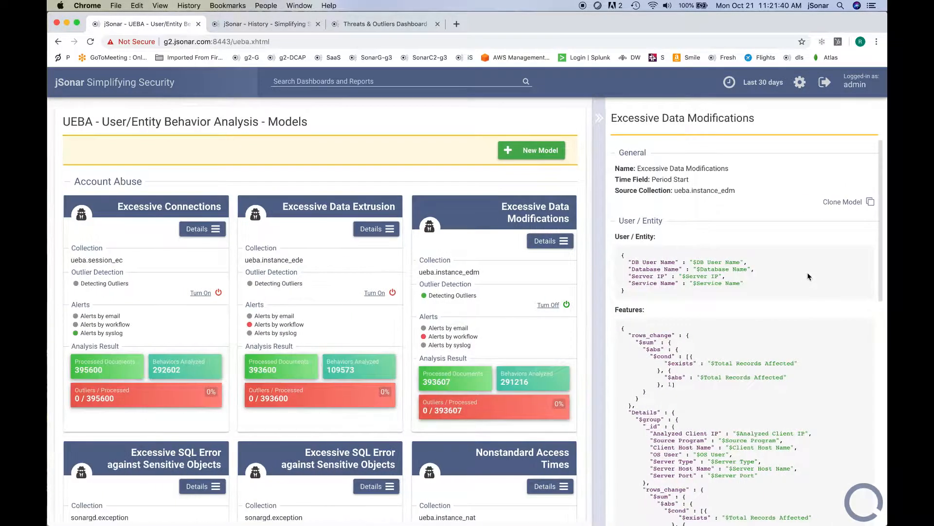
scroll(down, 3)
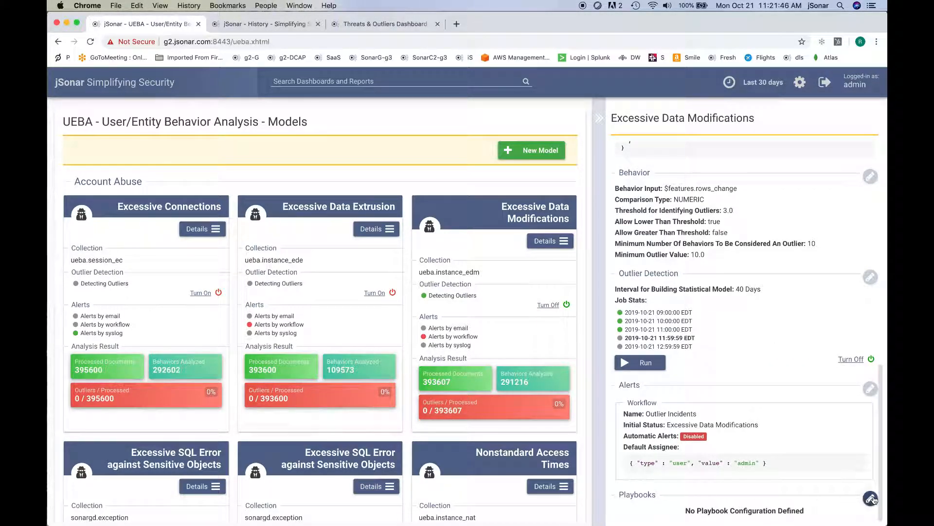
mouse_move(872, 498)
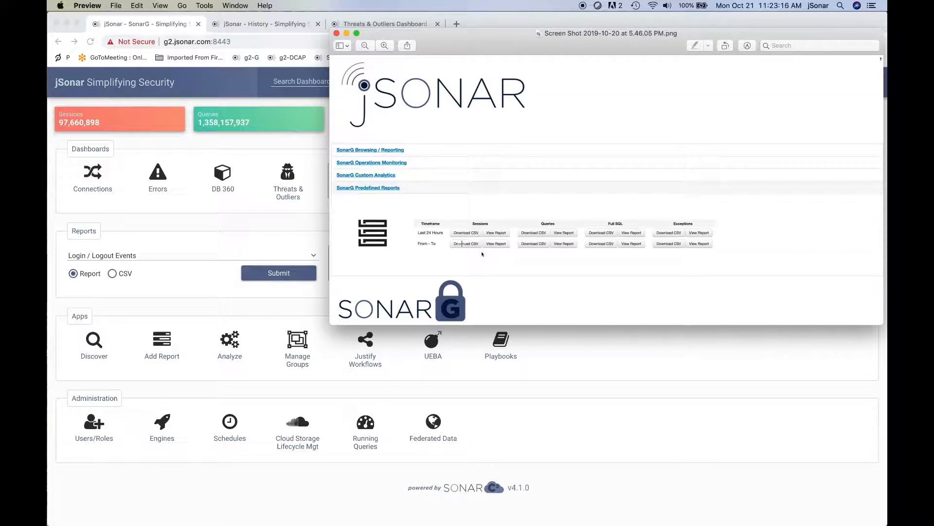
mouse_move(592, 229)
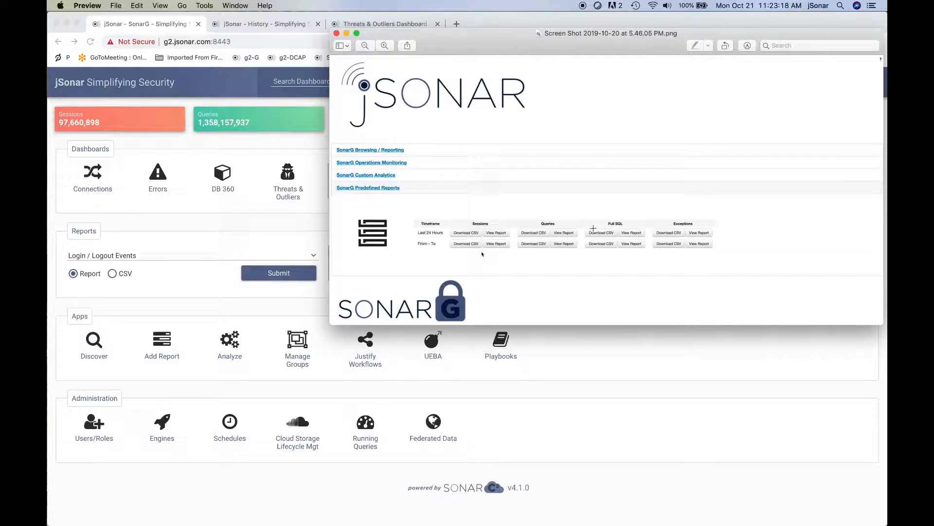
mouse_move(671, 225)
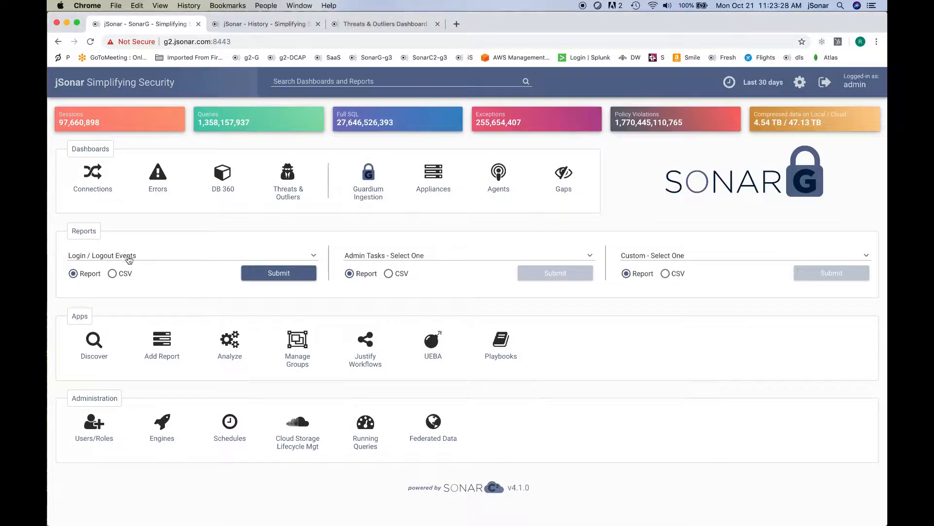
Pick SQL Error Offenders under Errors & Exceptions from the predefined reports list.
click(191, 255)
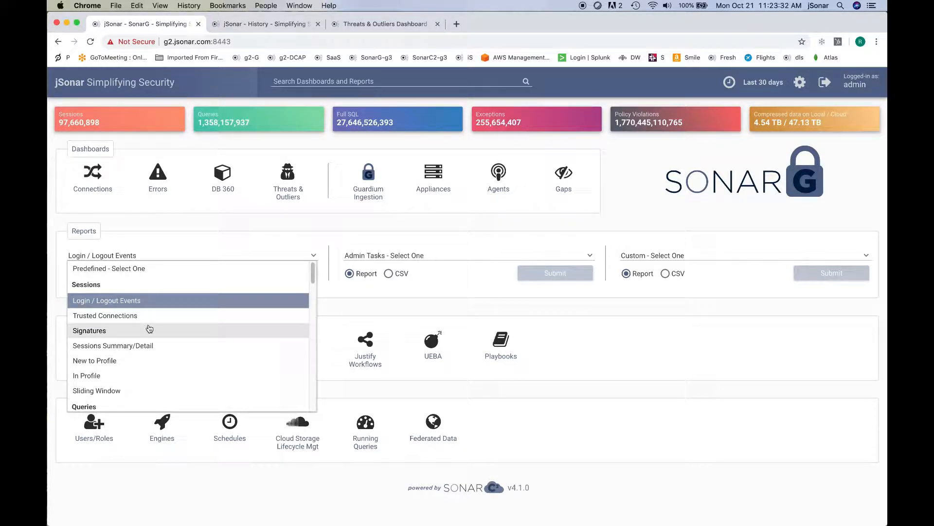
scroll(down, 3)
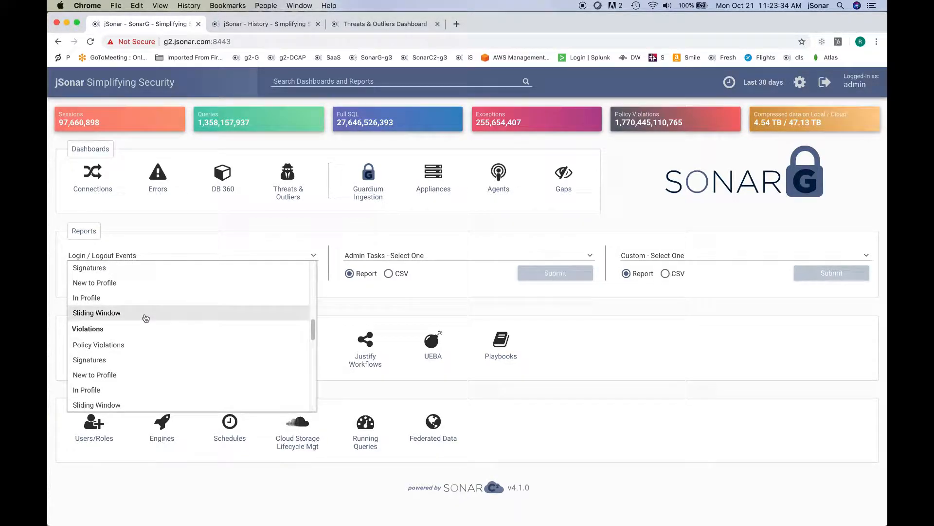
mouse_move(360, 305)
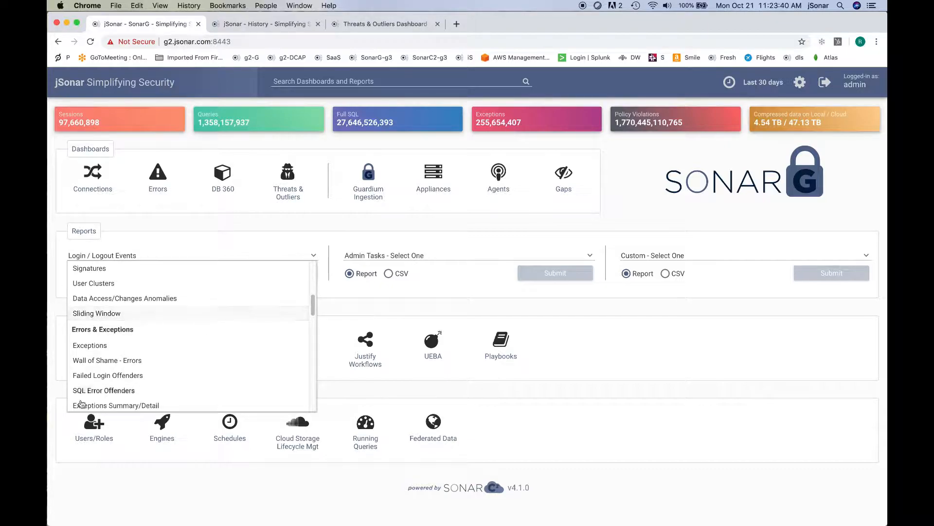
mouse_move(123, 381)
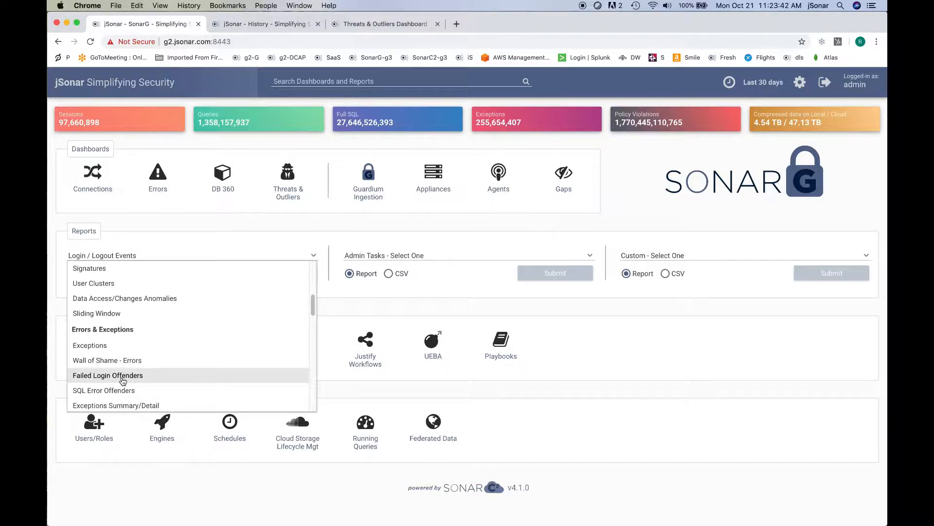
click(103, 391)
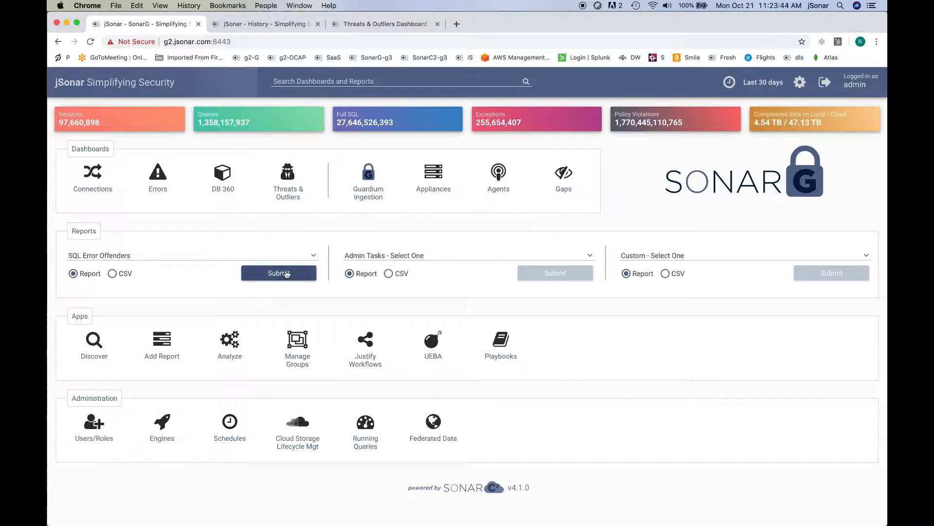
Submit the report with a start date of July 1, 2019 and generate it.
click(278, 272)
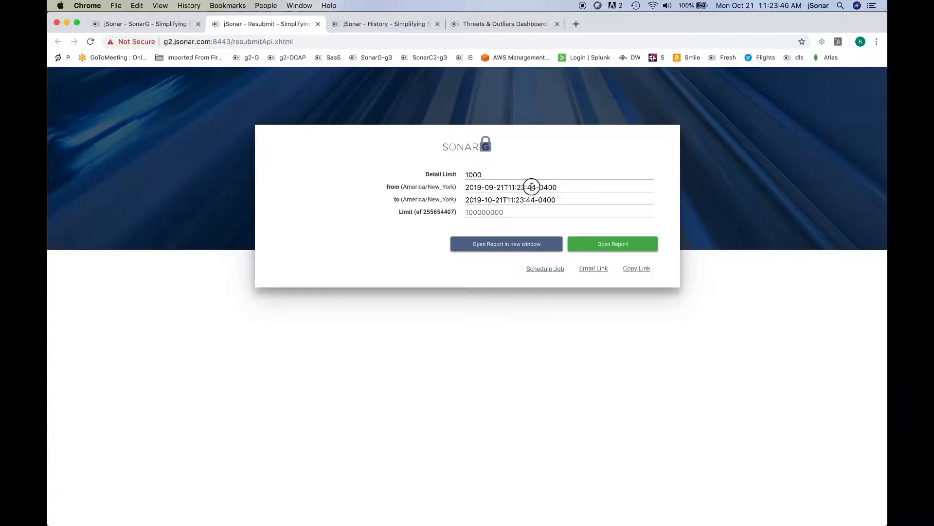
click(531, 187)
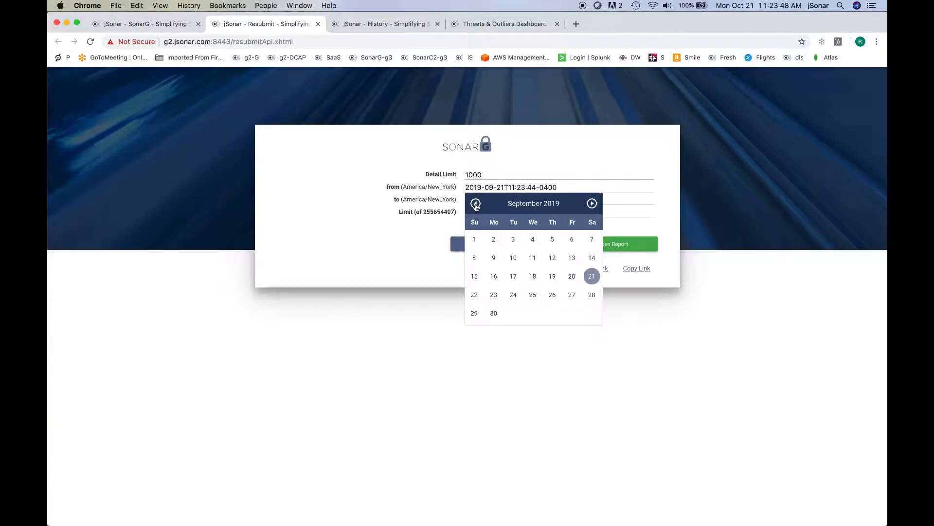
click(475, 204)
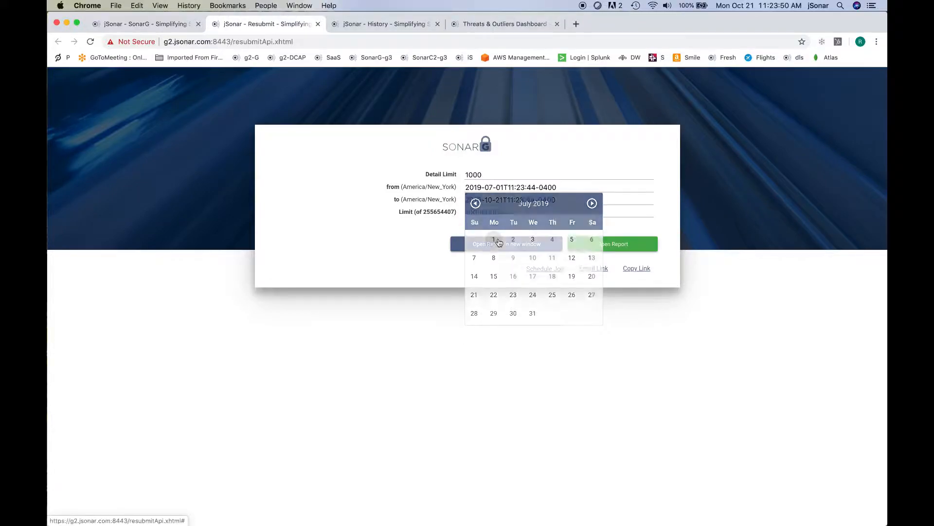
click(614, 244)
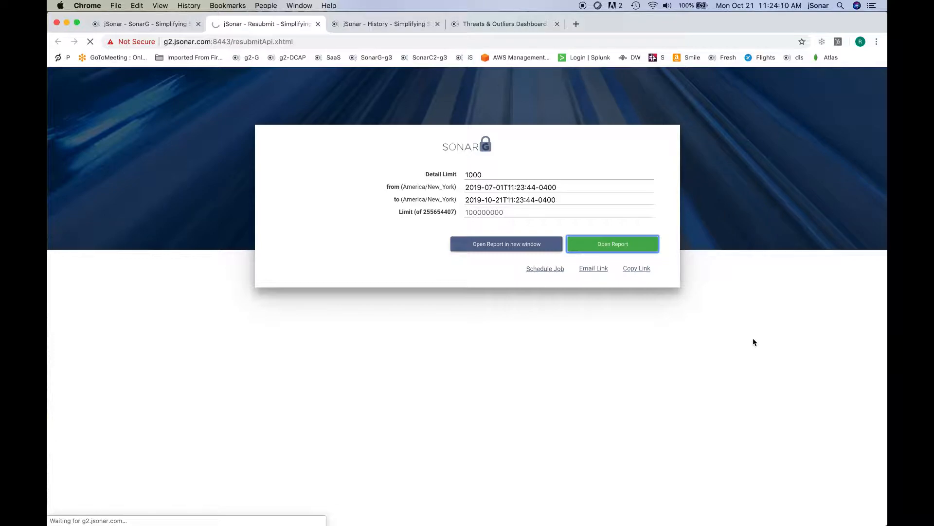
click(613, 243)
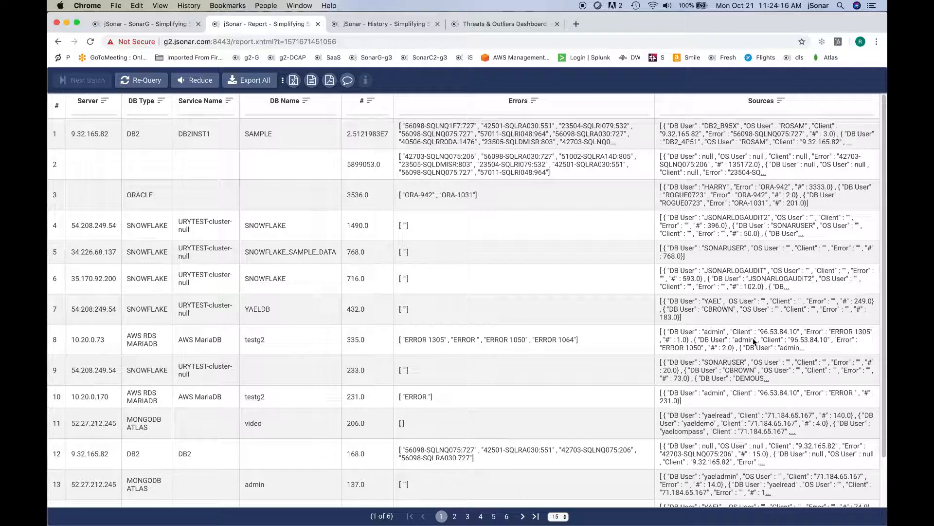
Highlight the top offender's error count, server address and DB2INST1 service name.
double_click(362, 138)
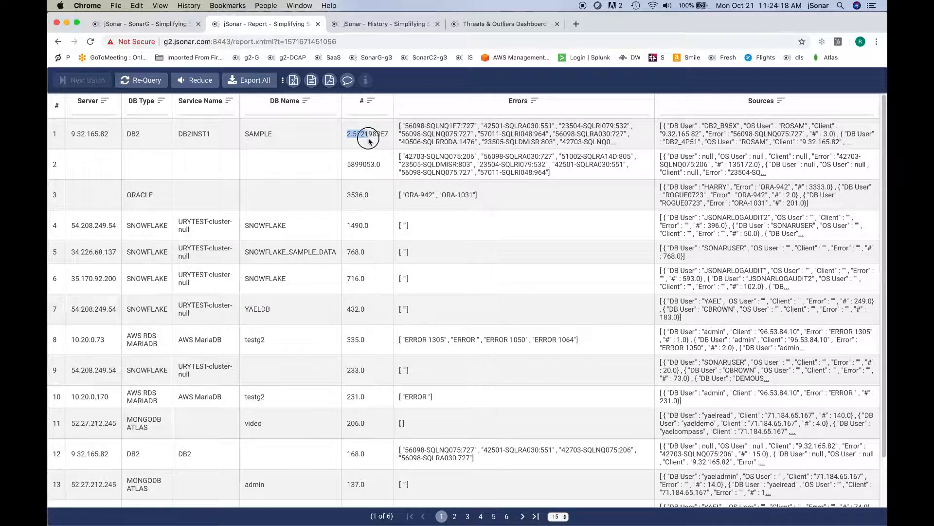
double_click(367, 134)
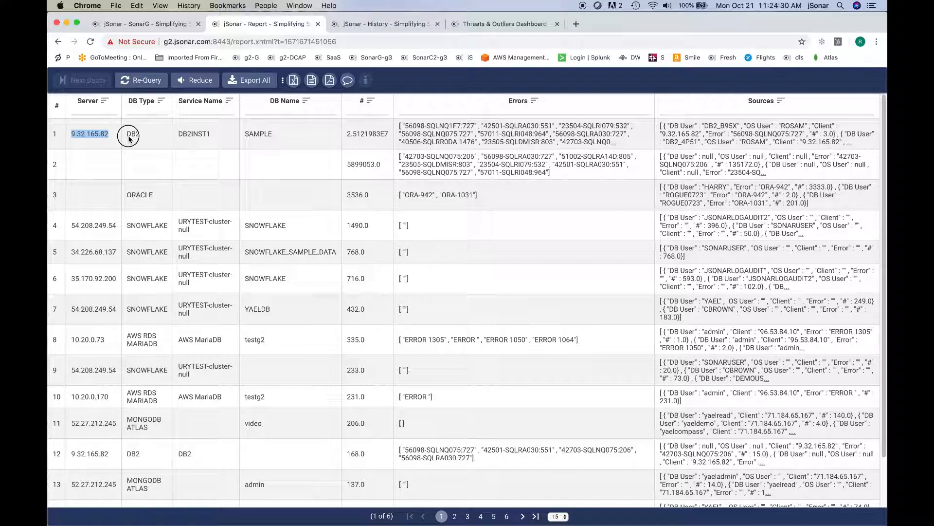
double_click(193, 133)
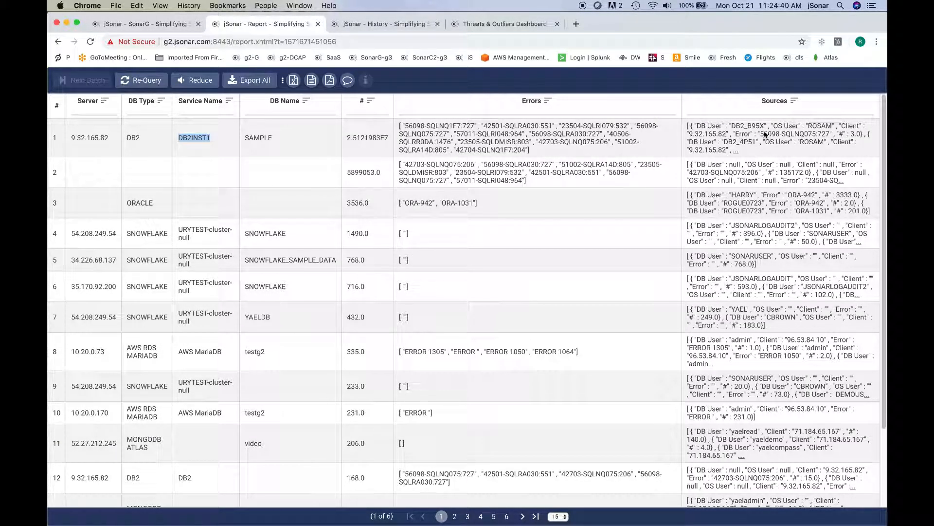
mouse_move(819, 132)
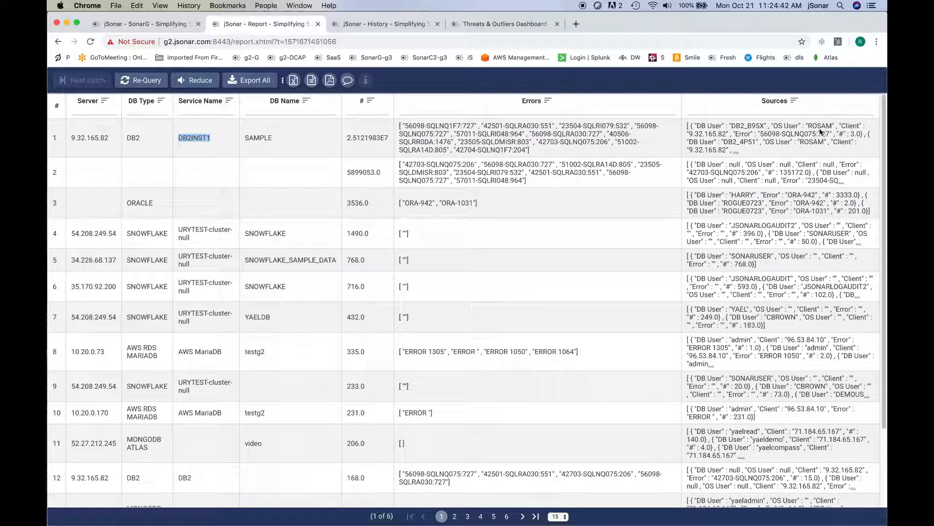
mouse_move(712, 140)
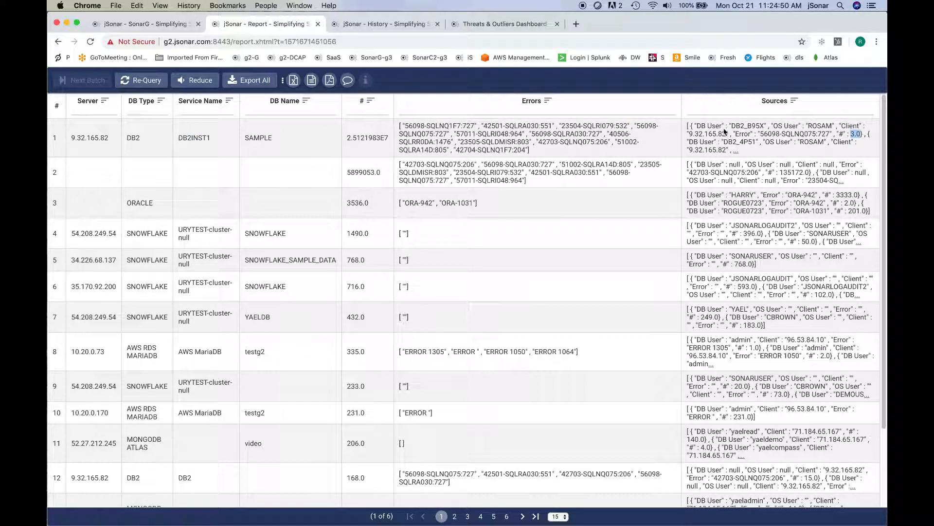
mouse_move(261, 144)
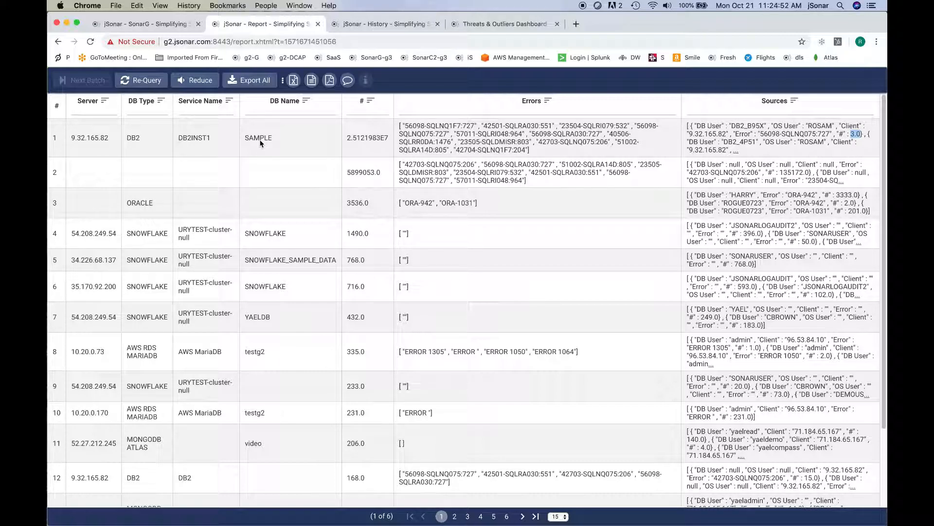
mouse_move(269, 140)
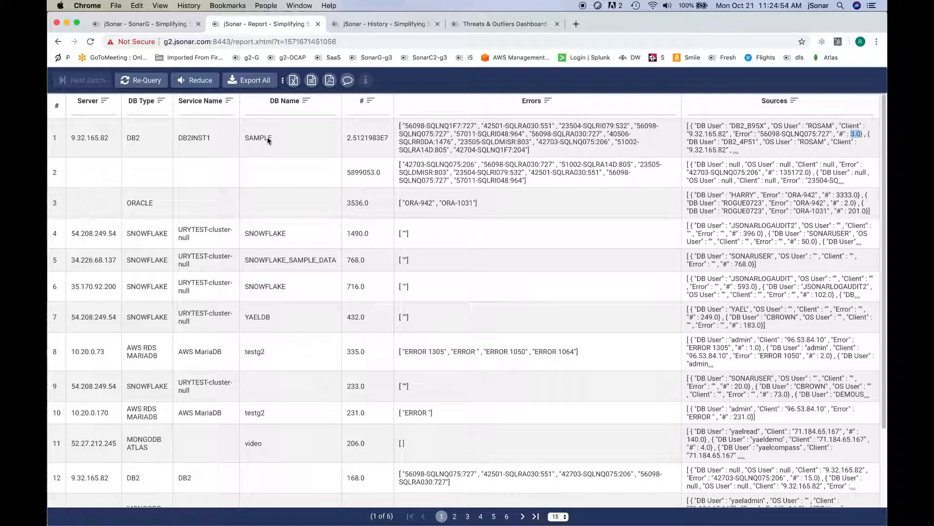
mouse_move(287, 236)
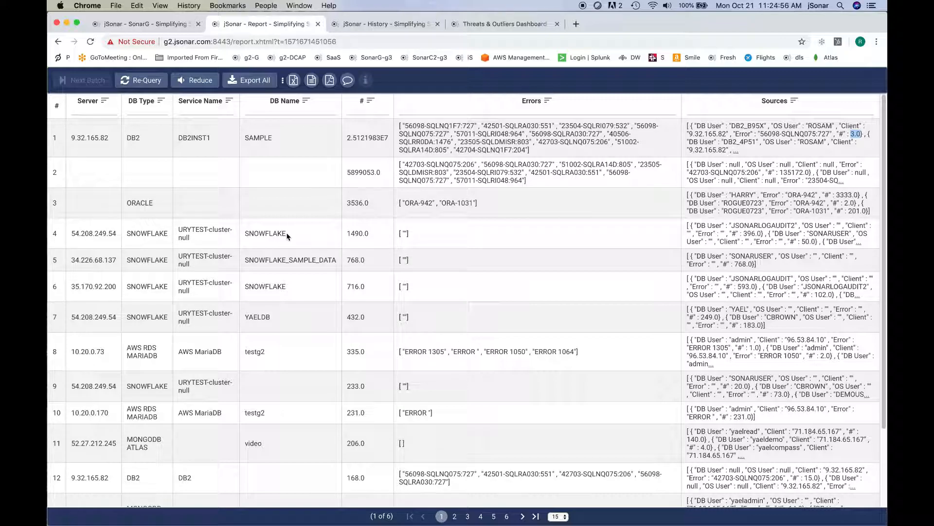
mouse_move(166, 412)
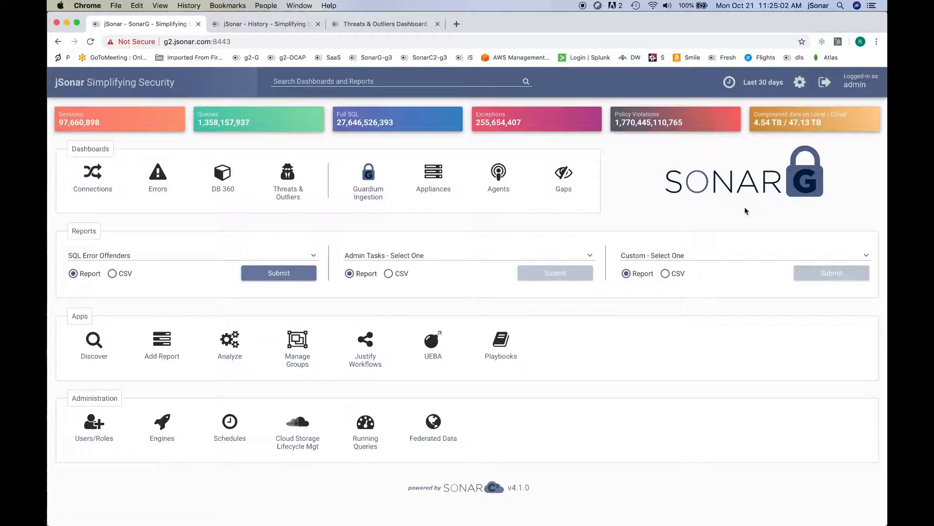
mouse_move(555, 226)
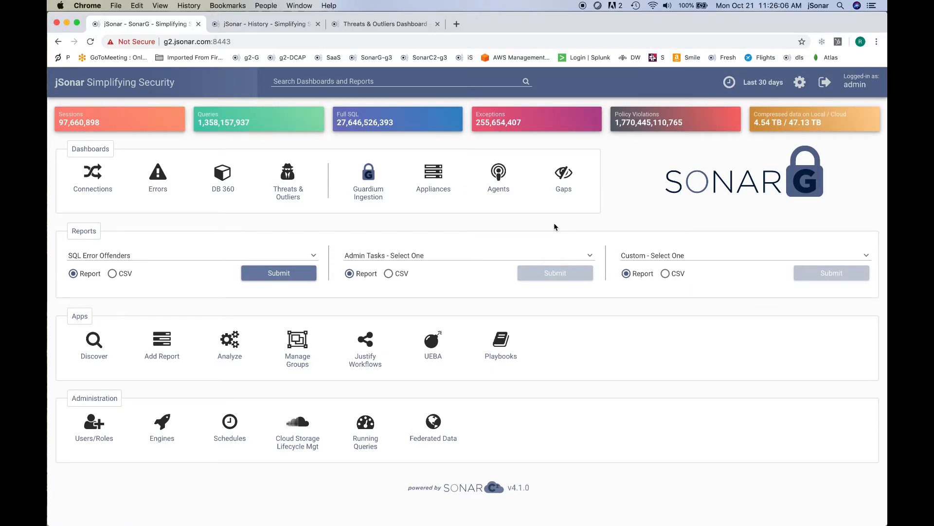
mouse_move(632, 190)
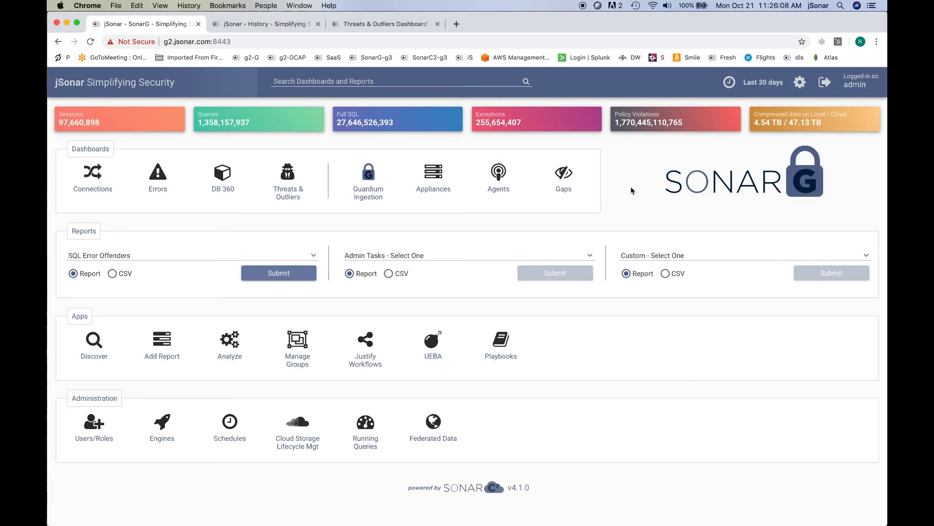